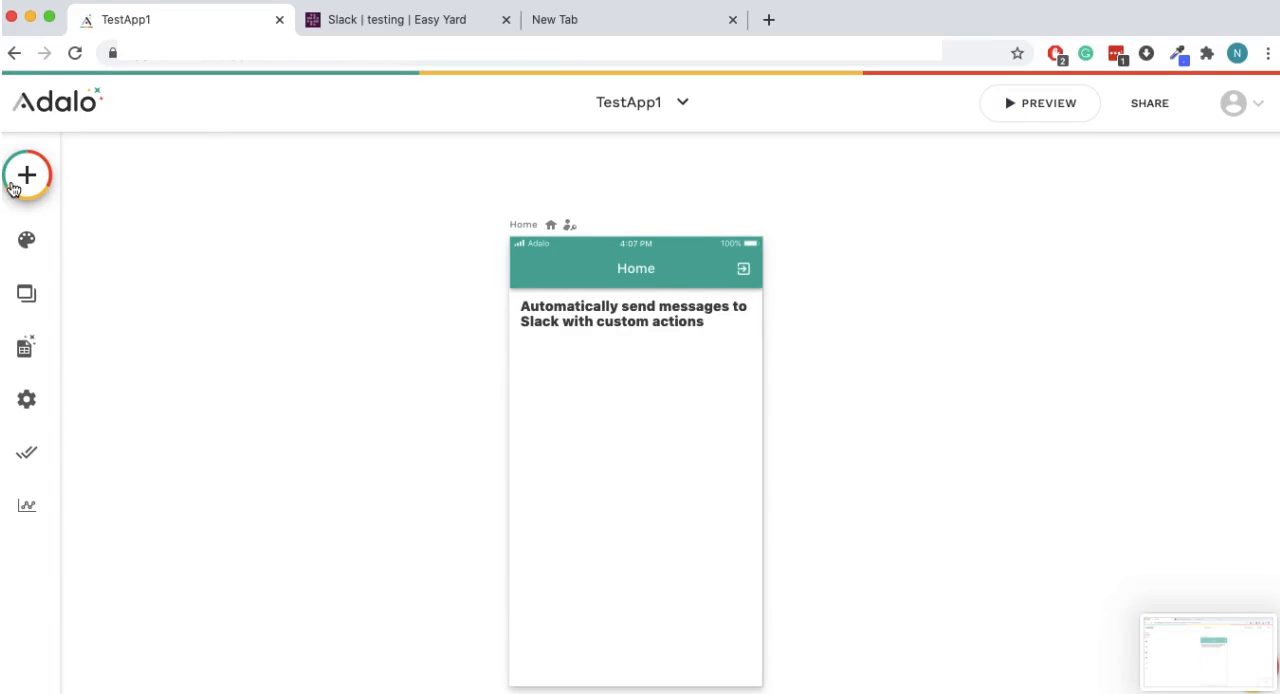
# - Drop a Form onto the Home screen and expand the cars collection in the Database panel
pyautogui.click(26, 175)
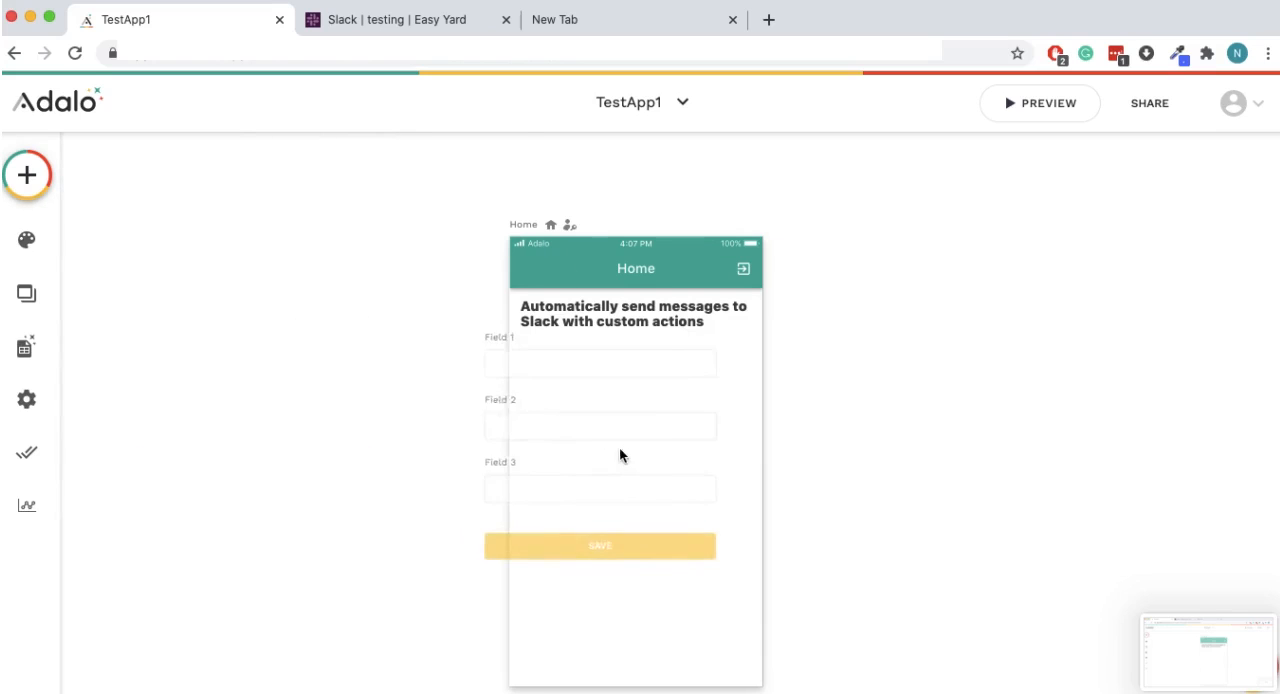
pyautogui.click(600, 450)
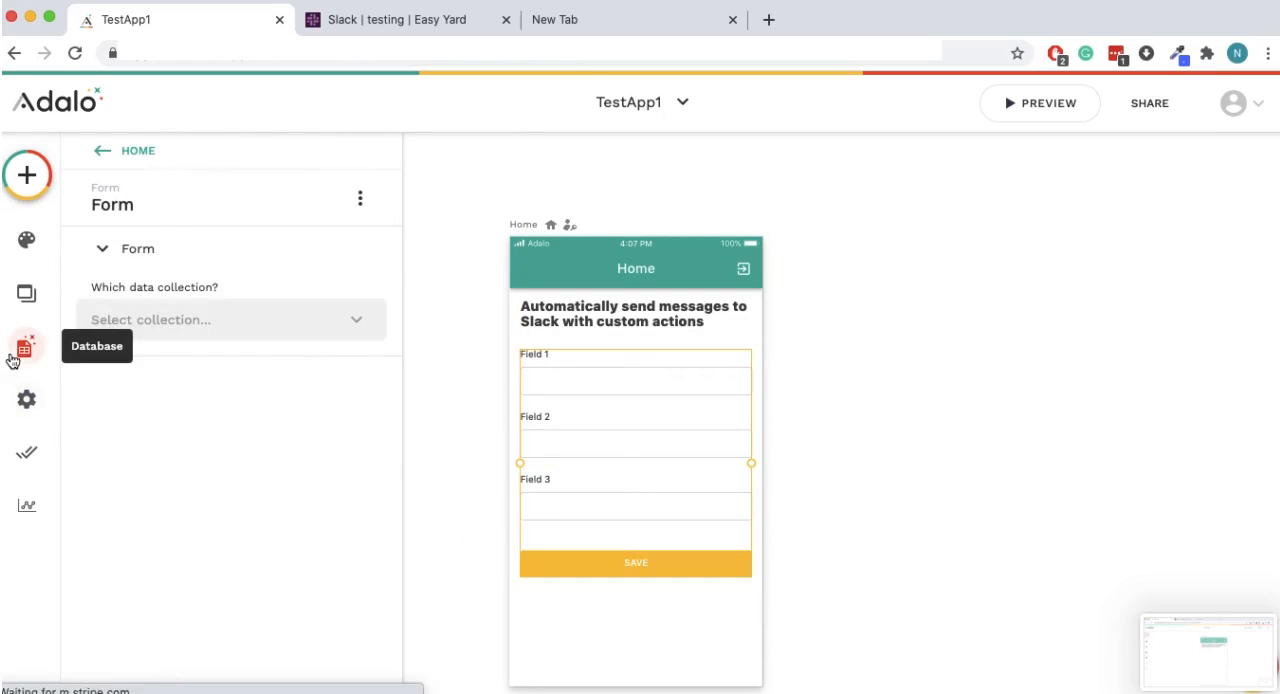
pyautogui.click(26, 346)
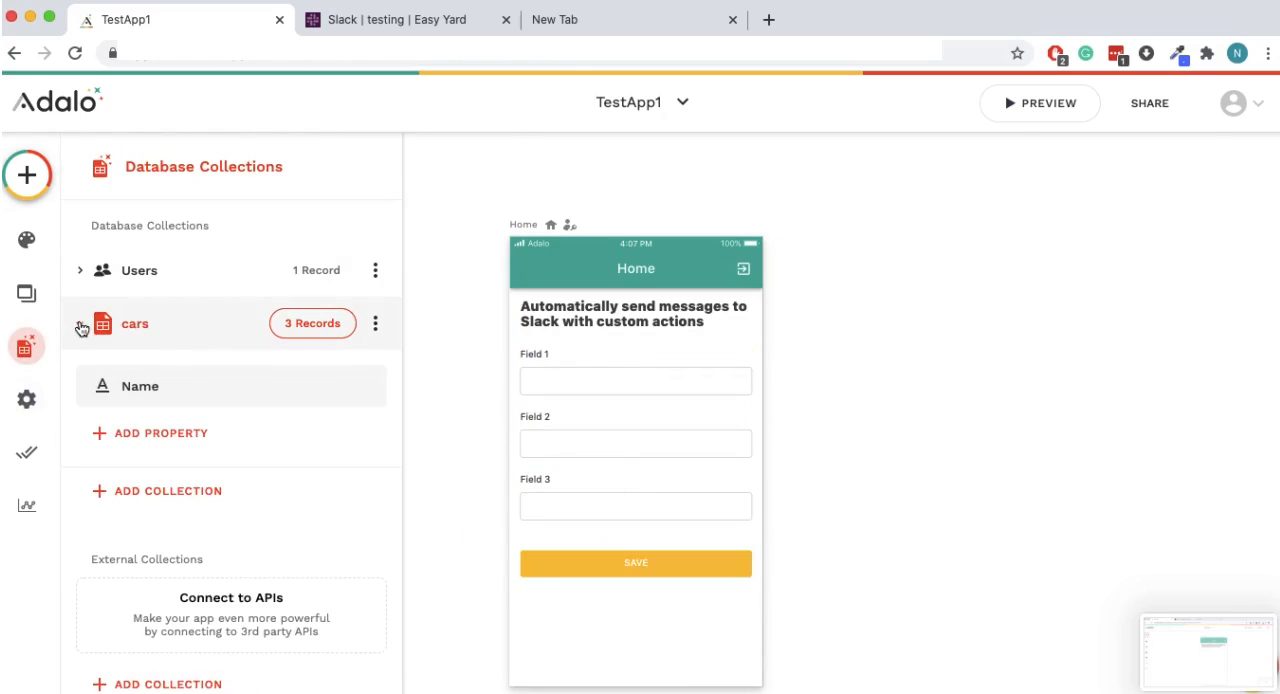
pyautogui.click(80, 328)
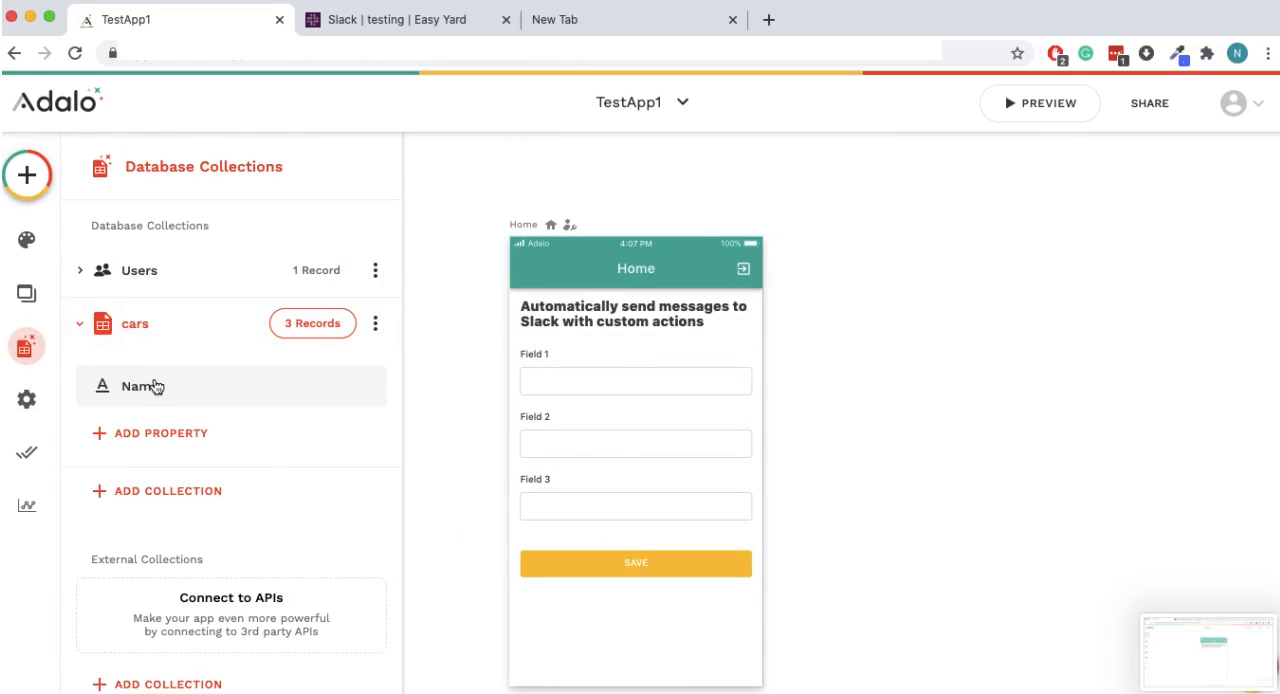
pyautogui.moveTo(432, 408)
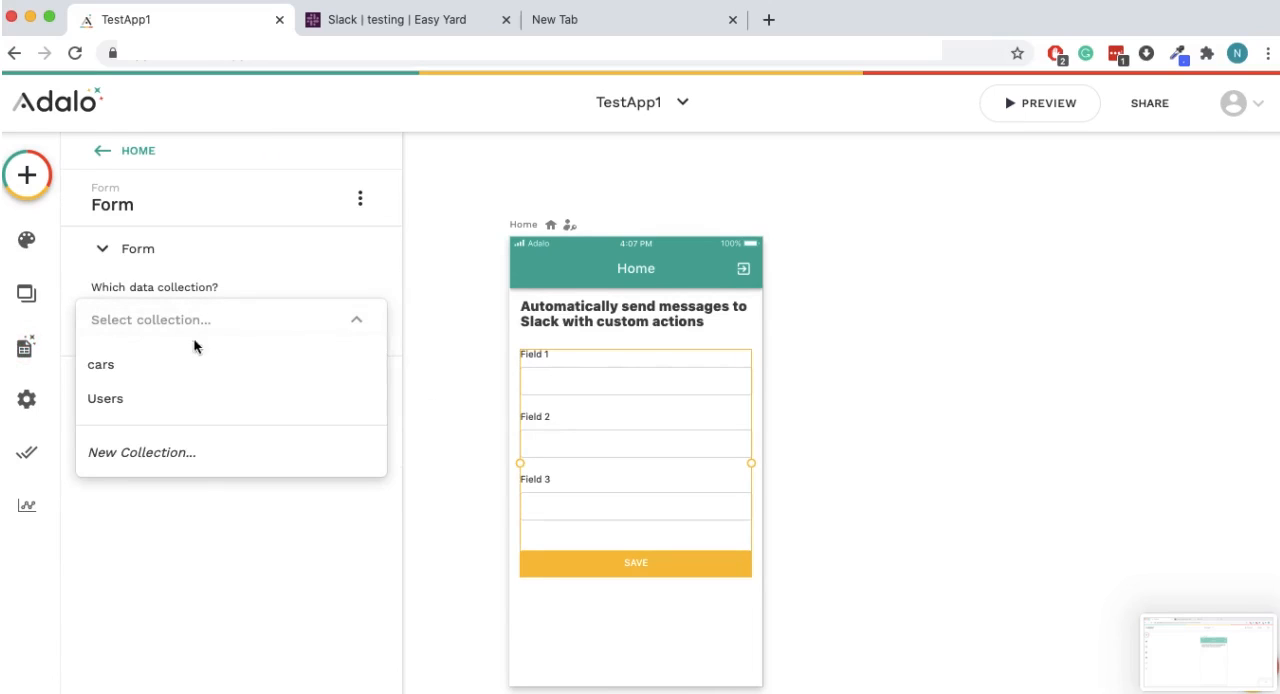
# - Link the form to the cars collection, keeping 'Create New car' as its action
pyautogui.click(100, 364)
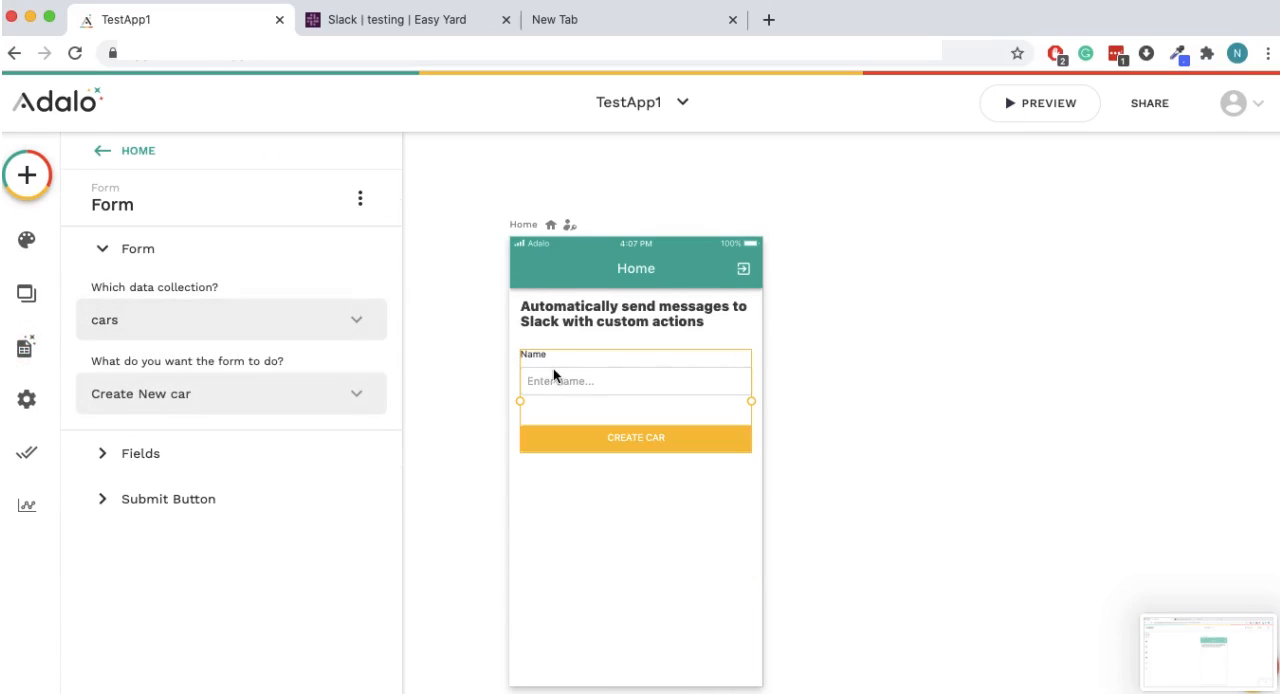
pyautogui.moveTo(491, 346)
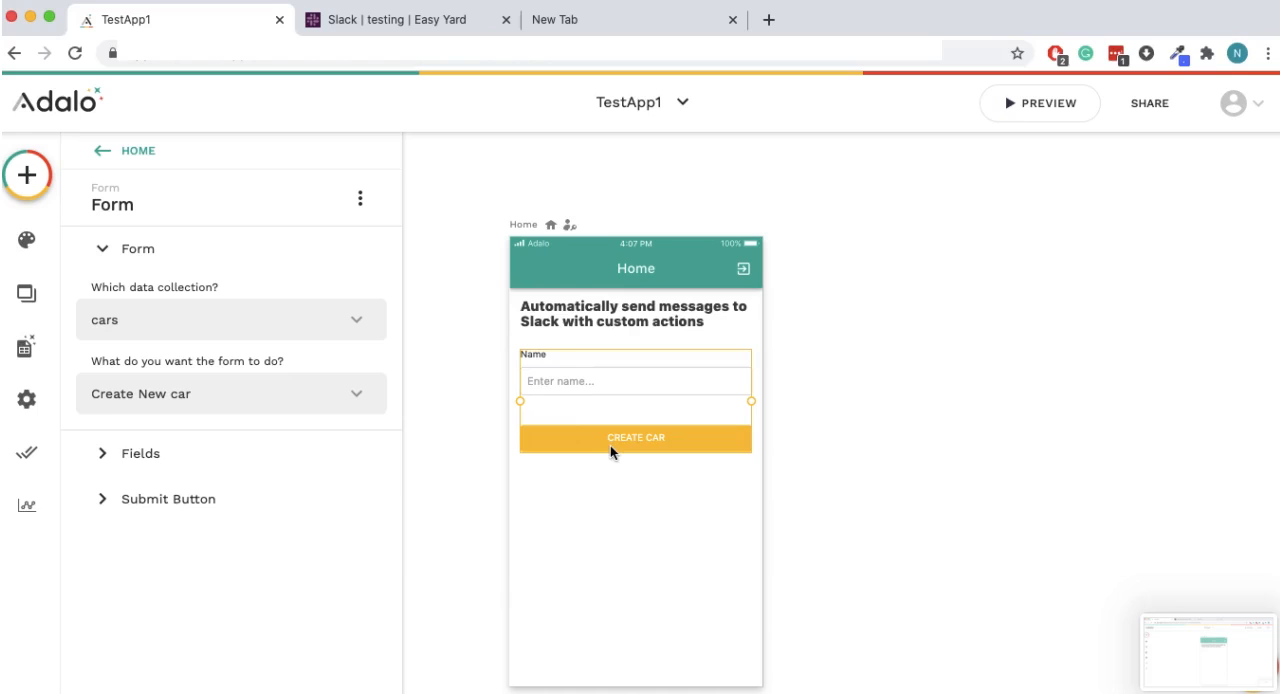
pyautogui.moveTo(420, 491)
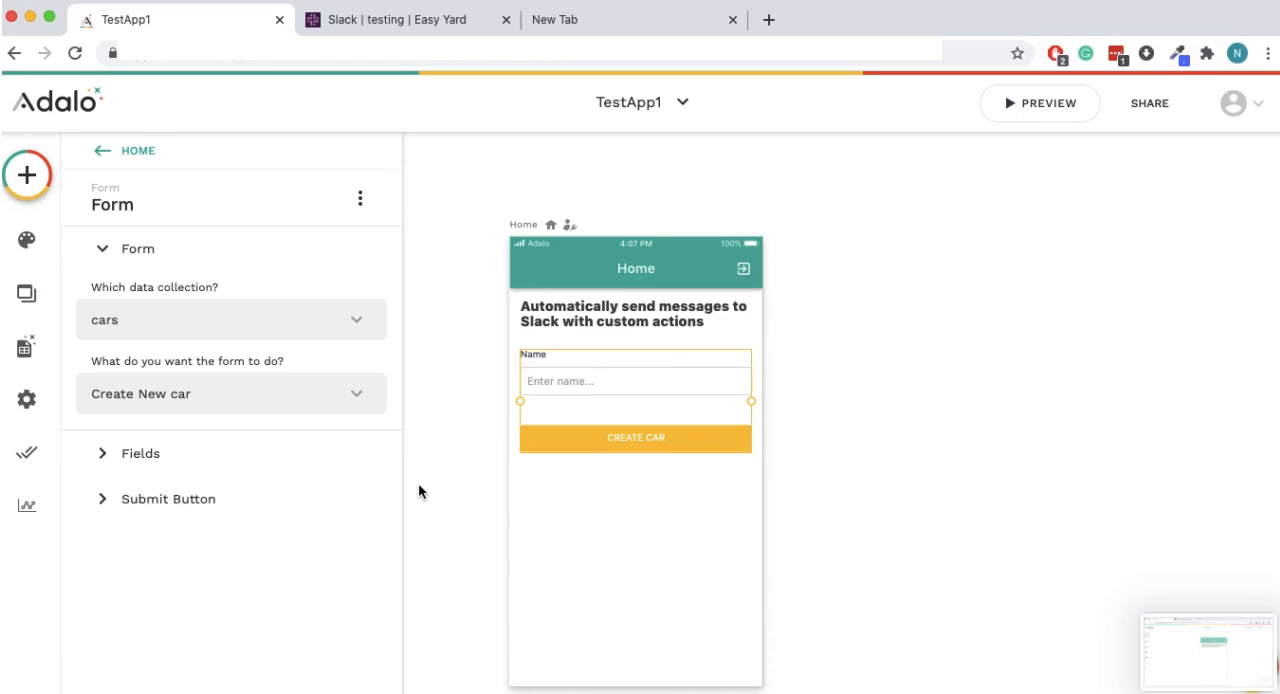
pyautogui.moveTo(311, 430)
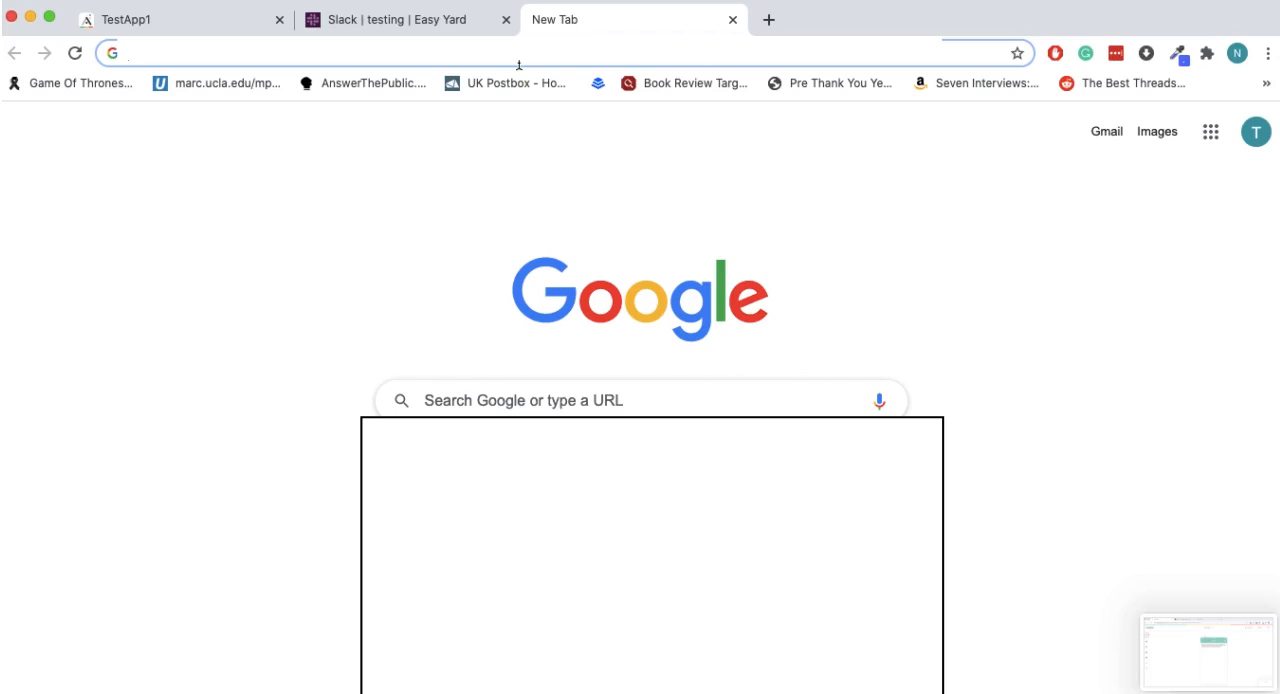
# - Search Google for 'slack api' and open the api.slack.com result
pyautogui.write('s')
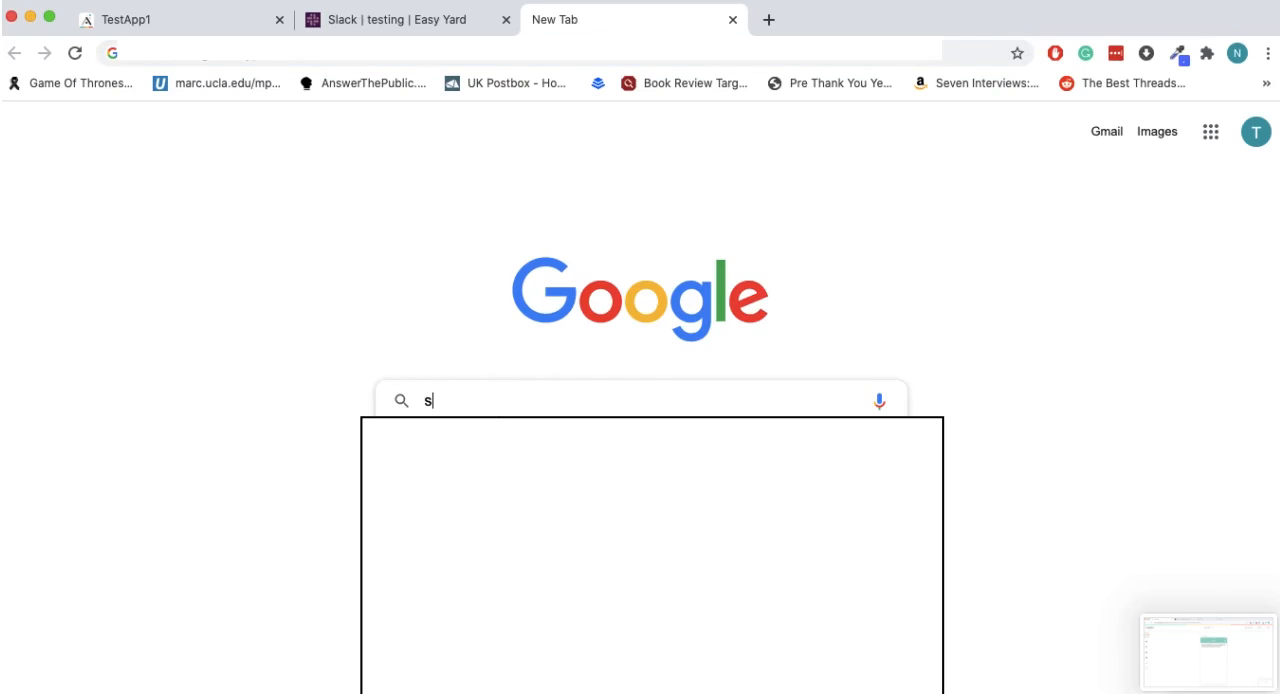
pyautogui.write('slack api')
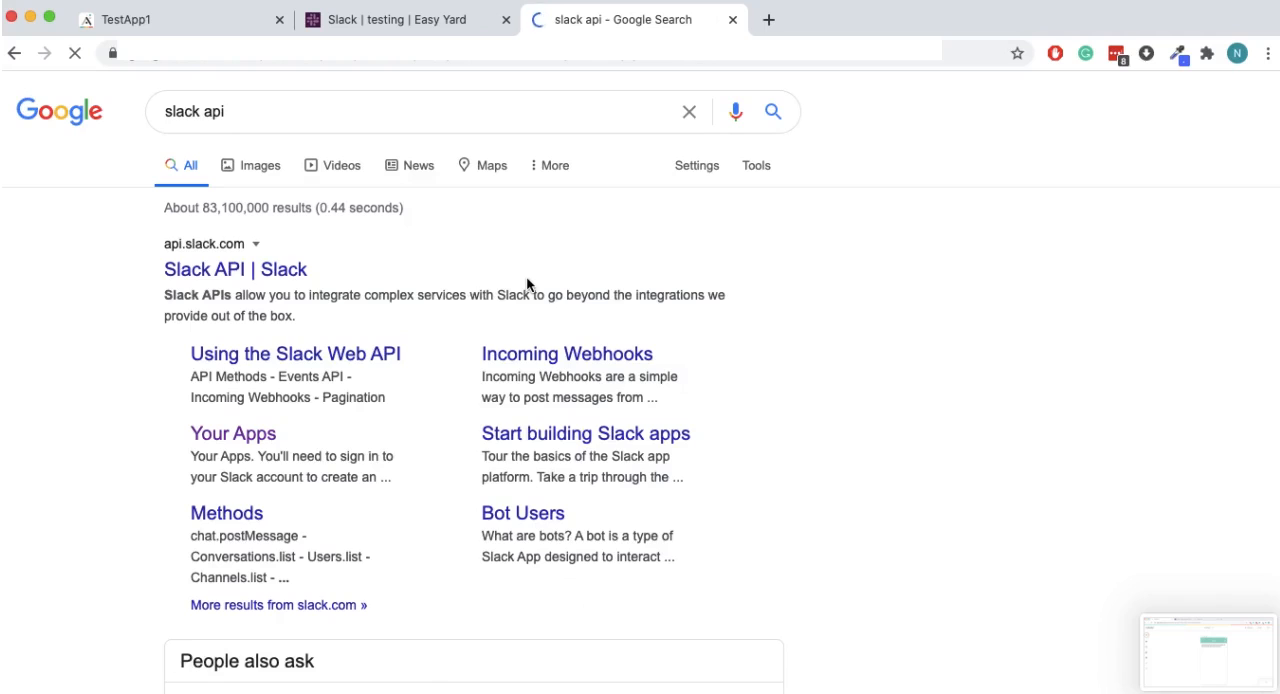
pyautogui.click(235, 269)
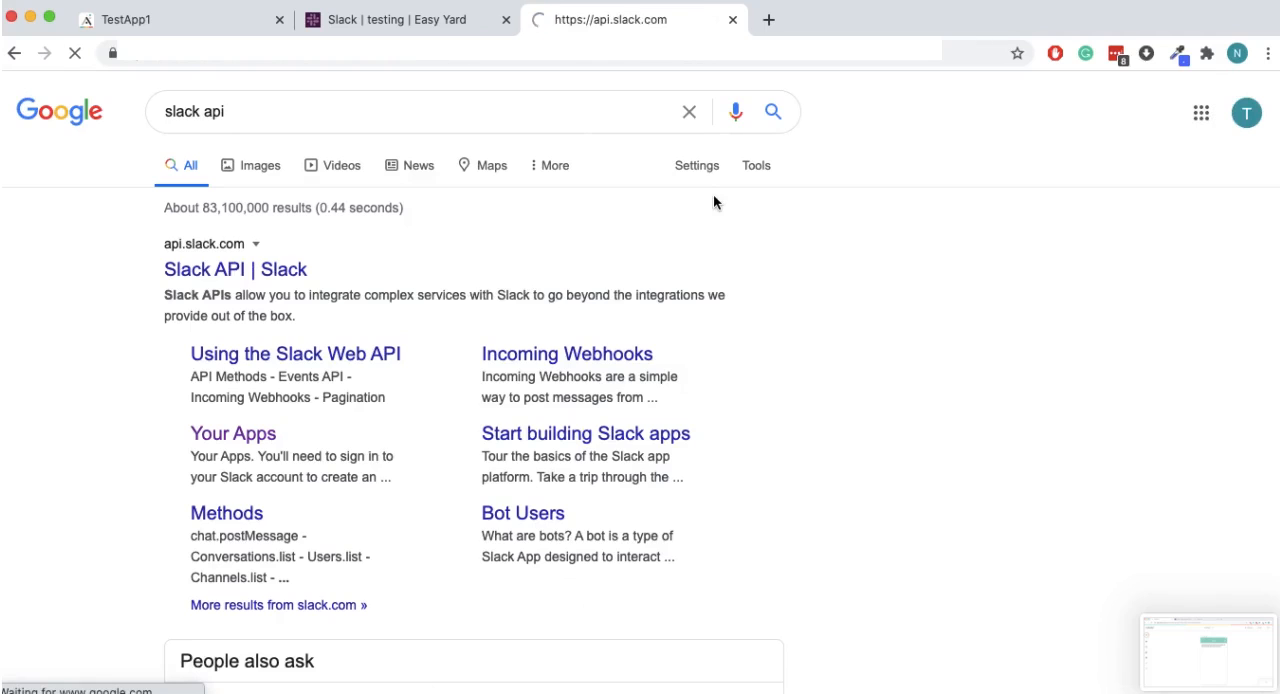
pyautogui.click(234, 269)
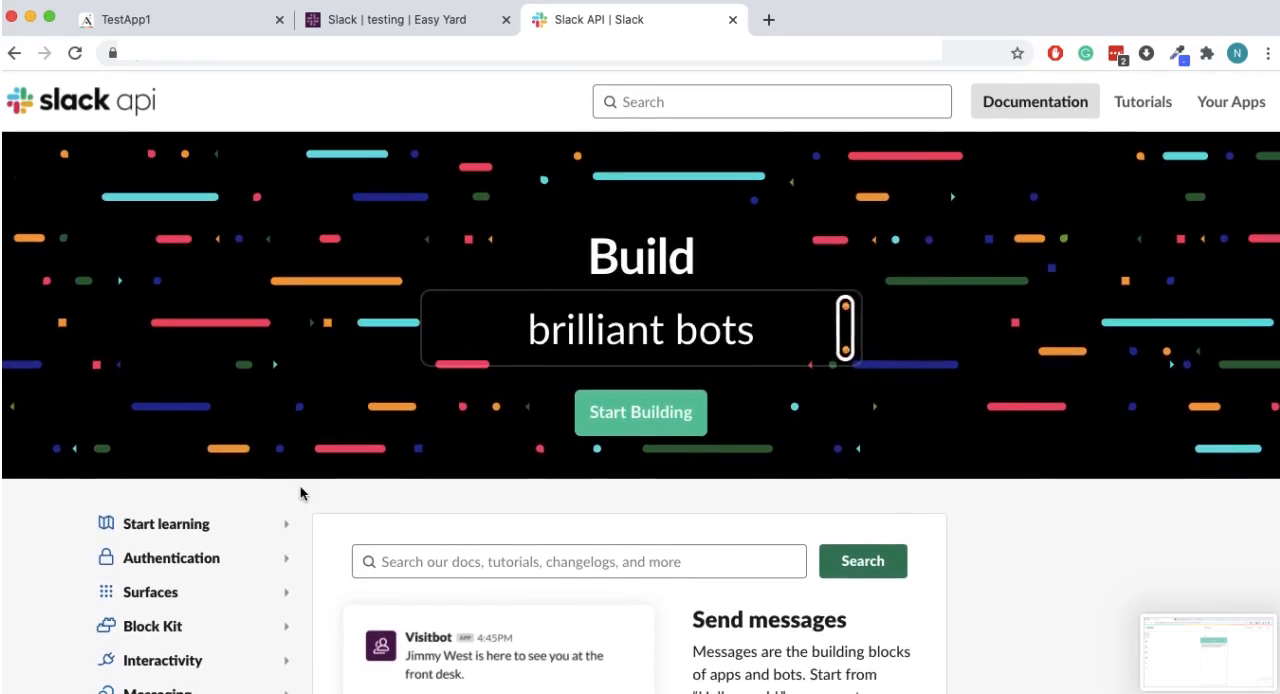
# - Scroll through the Incoming Webhooks guide and follow 'Create your Slack app' to Your Apps
pyautogui.scroll(-3)
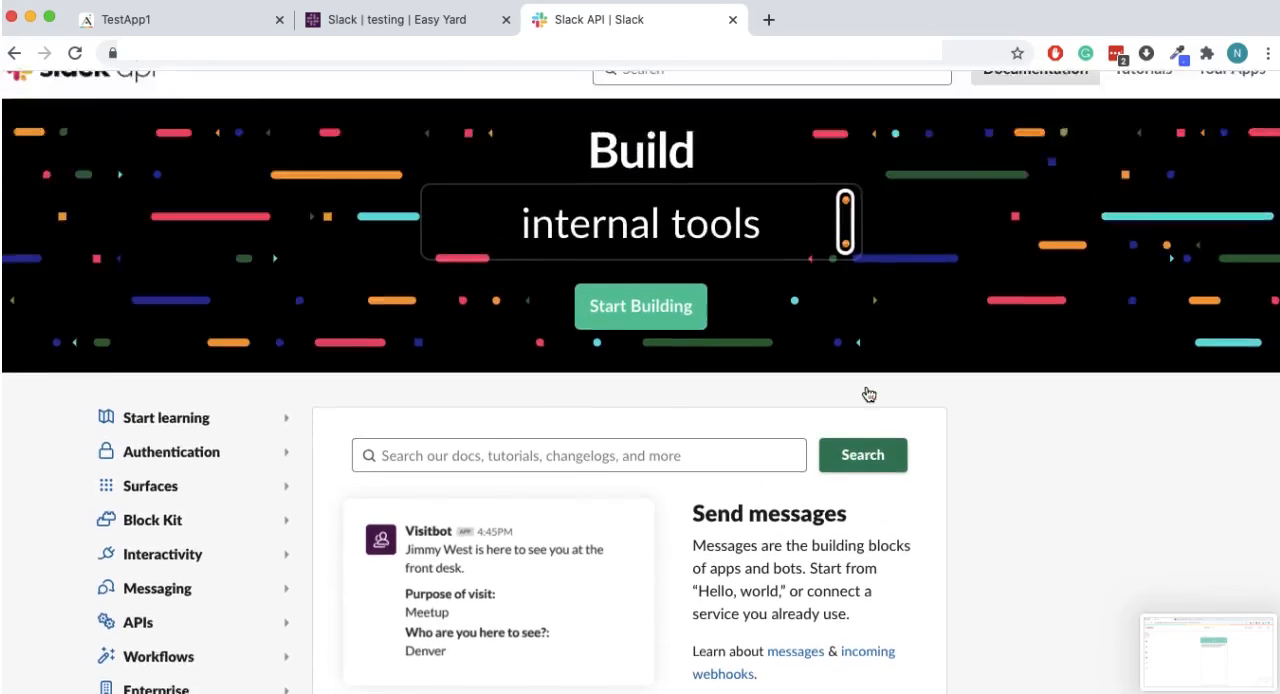
pyautogui.scroll(-3)
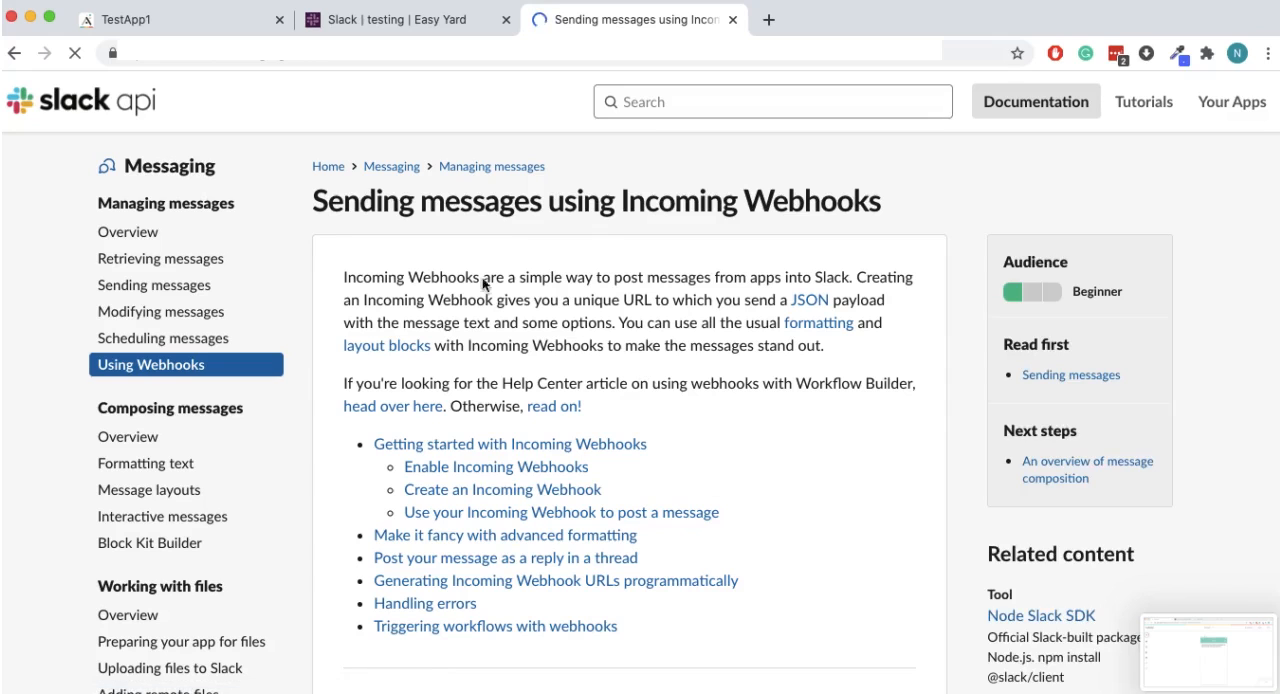
pyautogui.scroll(-3)
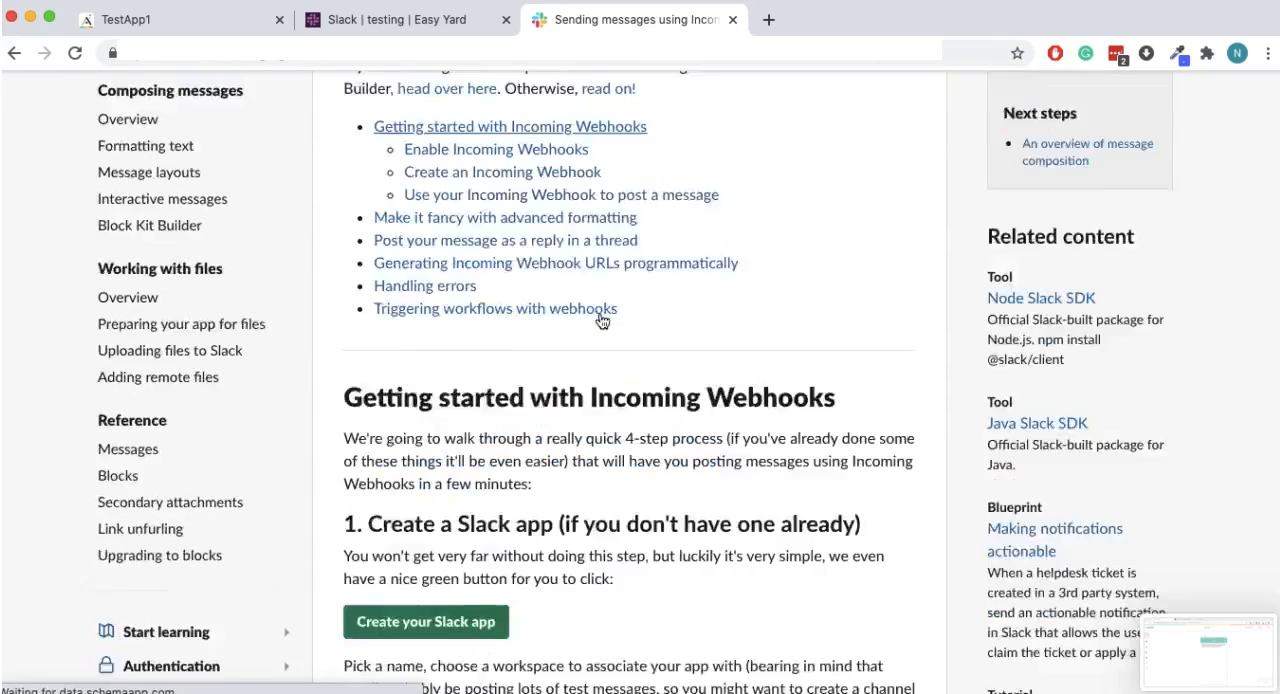
pyautogui.scroll(-3)
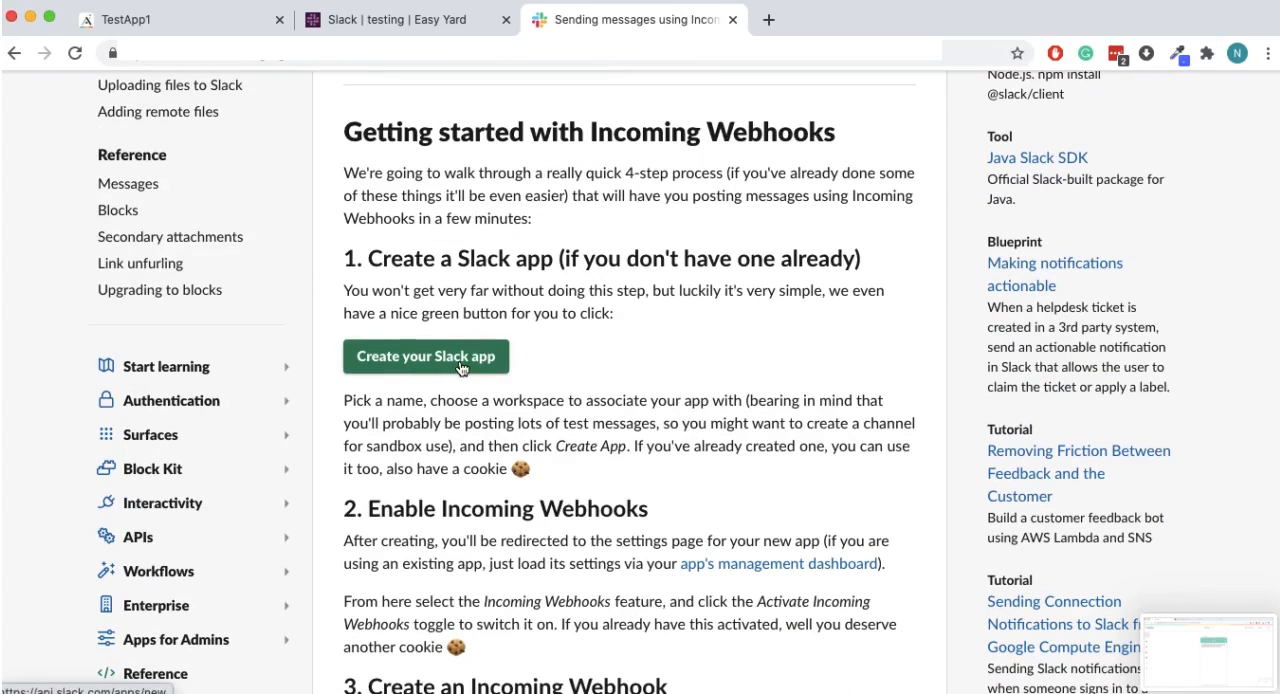
pyautogui.click(425, 356)
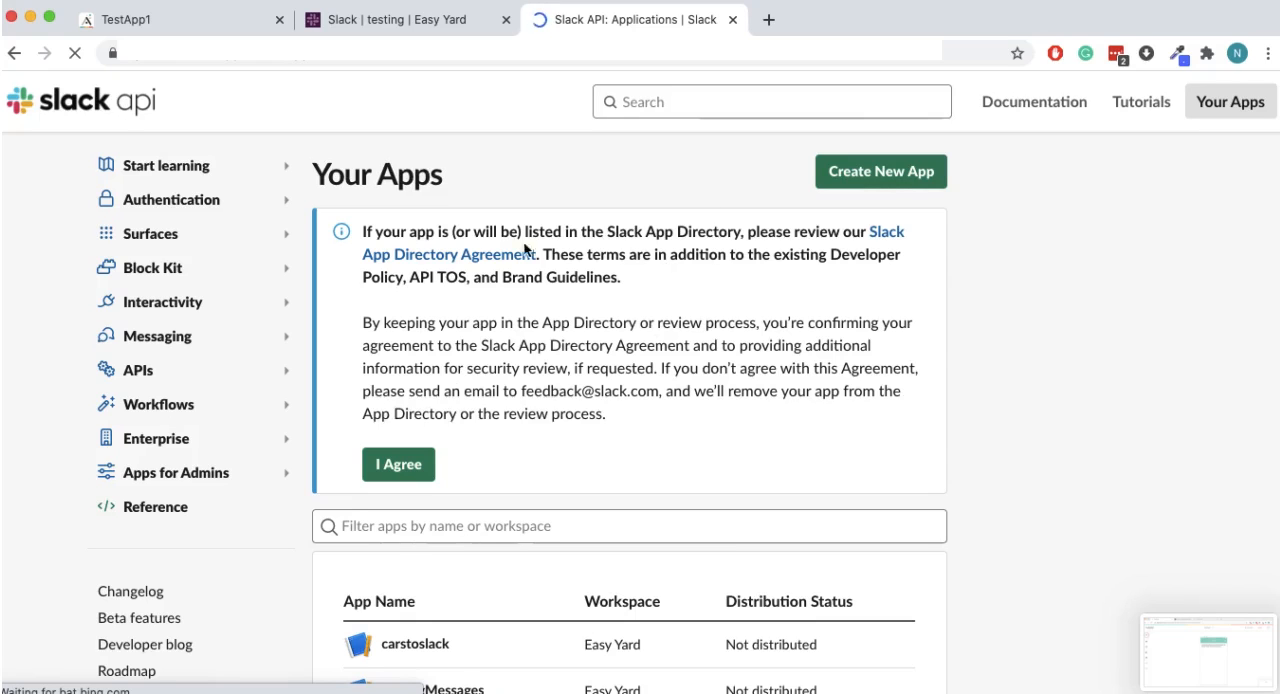
# - Create the app 'testingslackadalo' in the Easy Yard workspace and reach its Incoming Webhooks settings
pyautogui.click(880, 171)
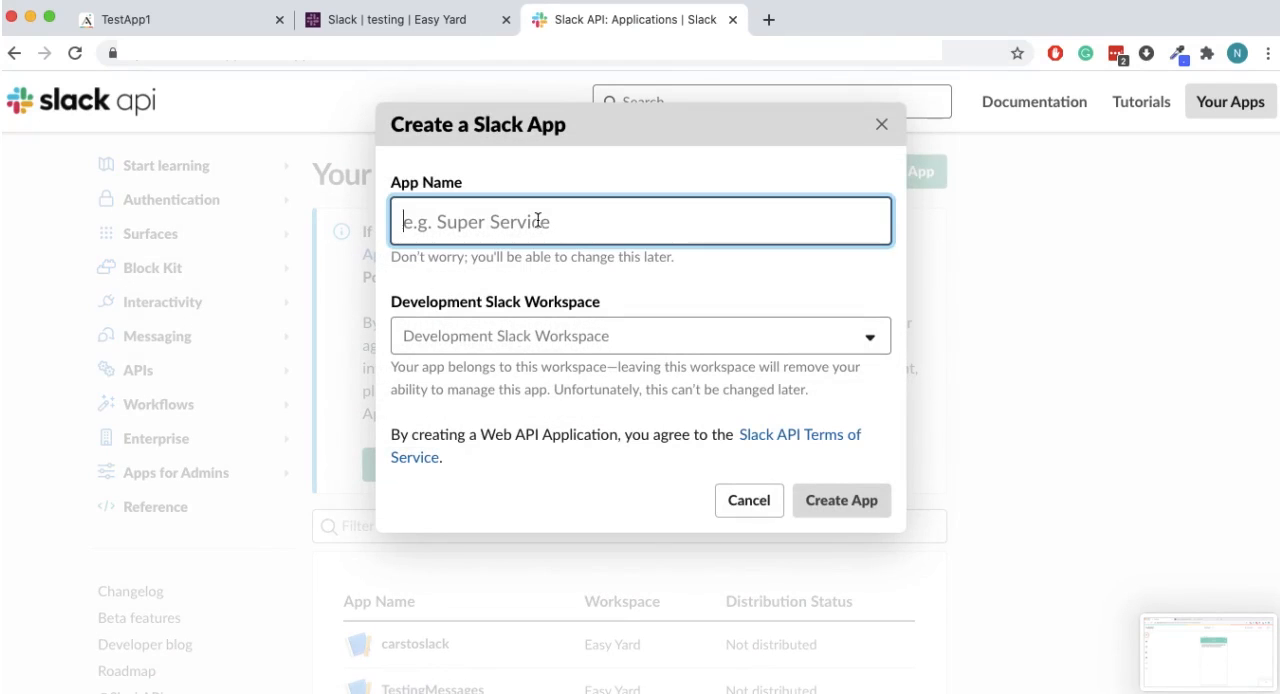
pyautogui.write('testingslack')
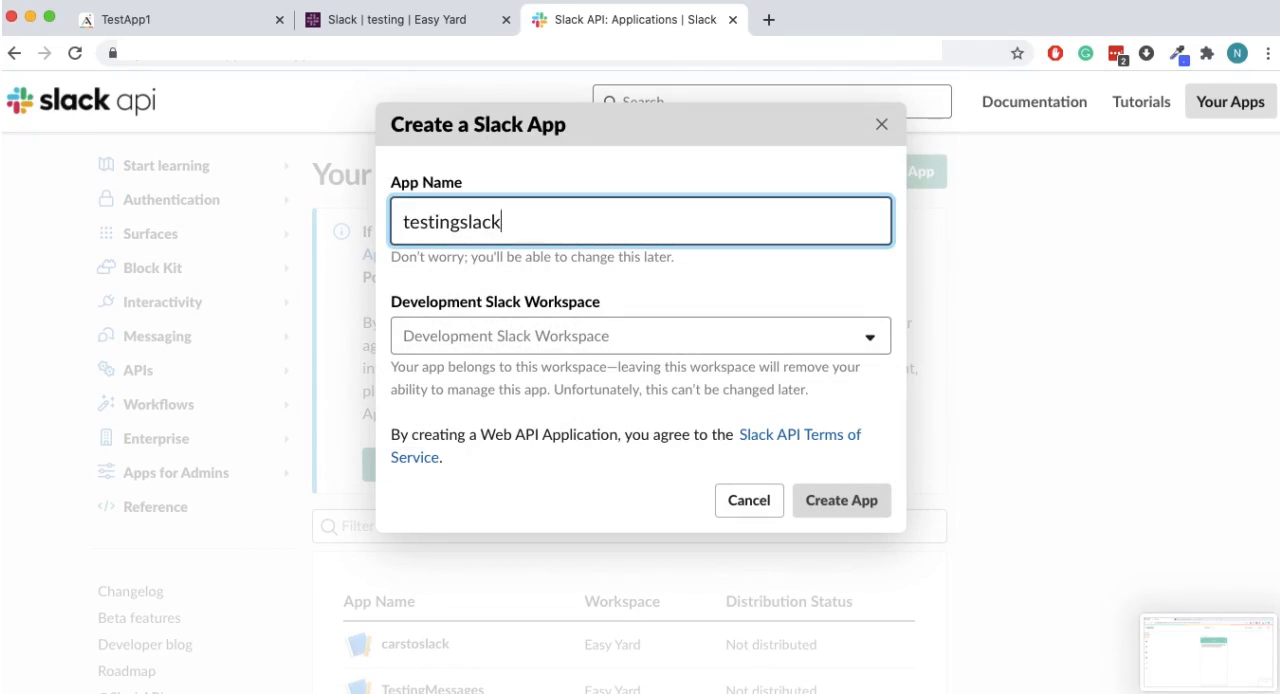
pyautogui.write('adalo')
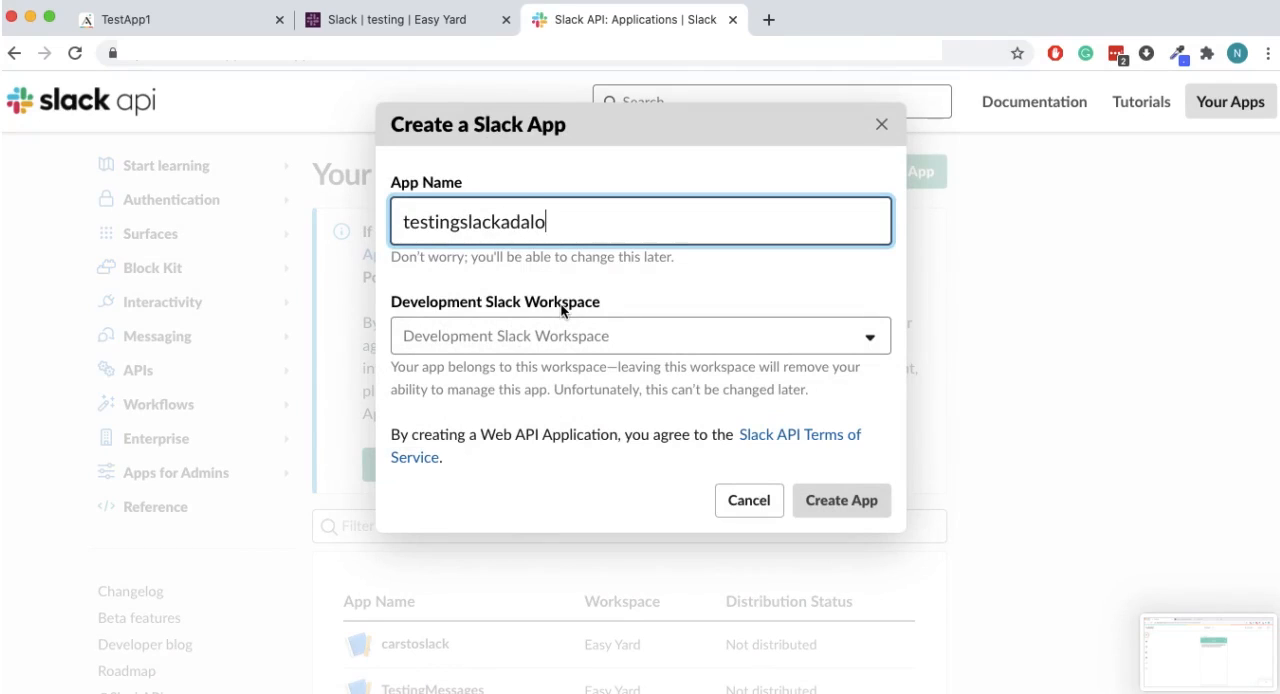
pyautogui.click(639, 335)
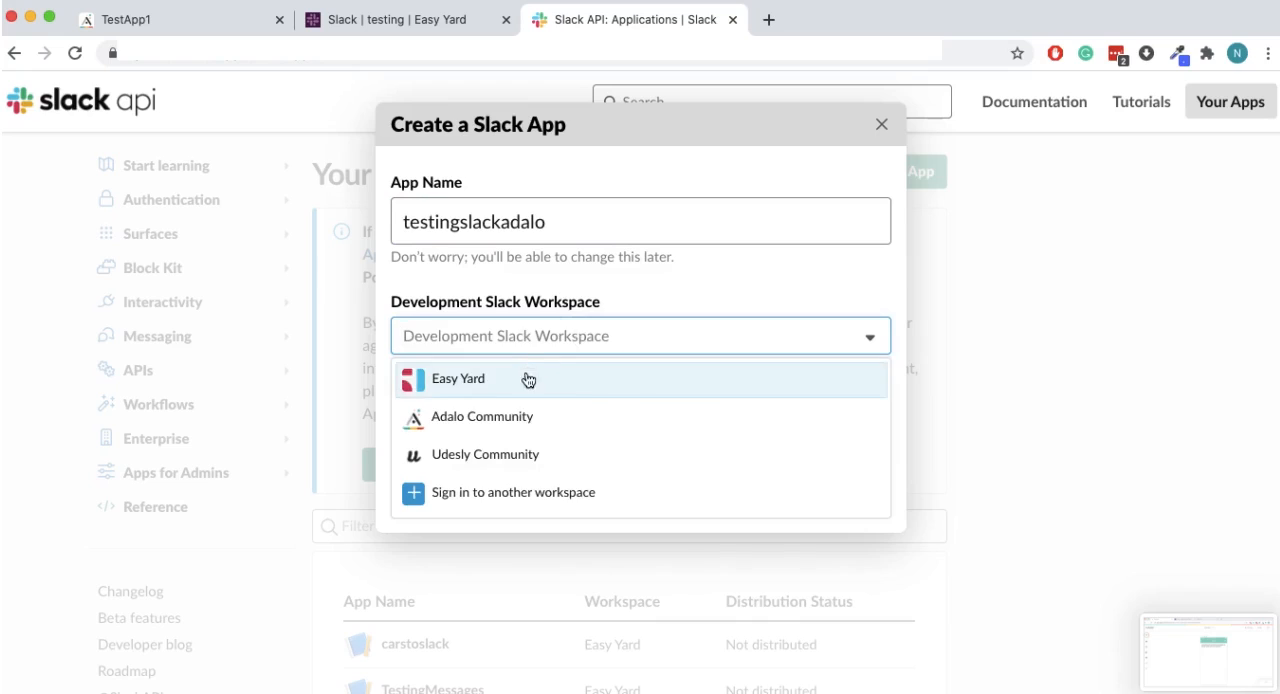
pyautogui.click(459, 378)
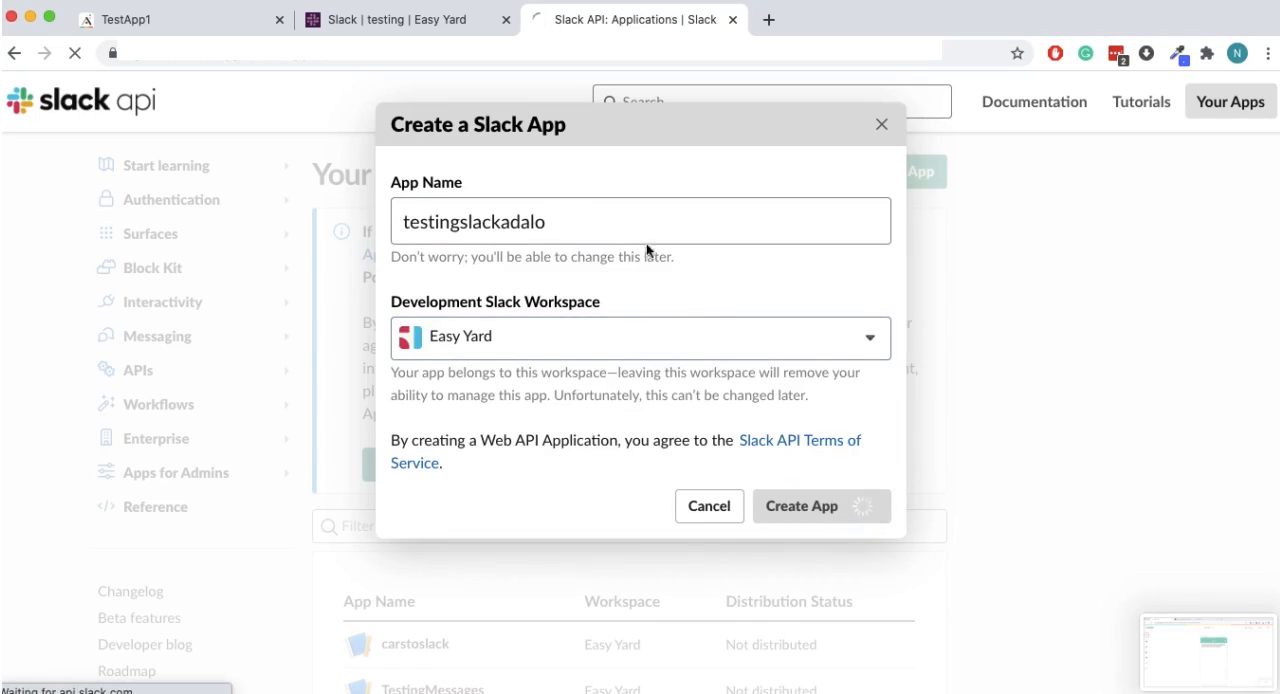
pyautogui.click(801, 506)
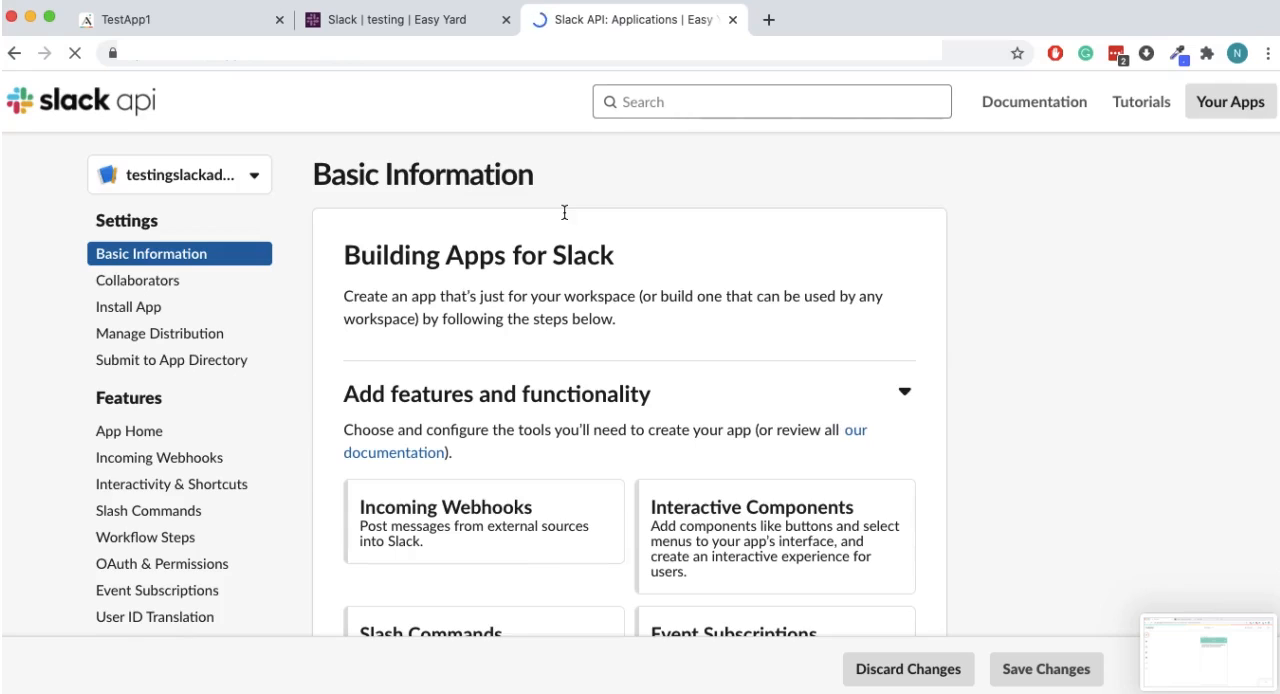
pyautogui.scroll(-3)
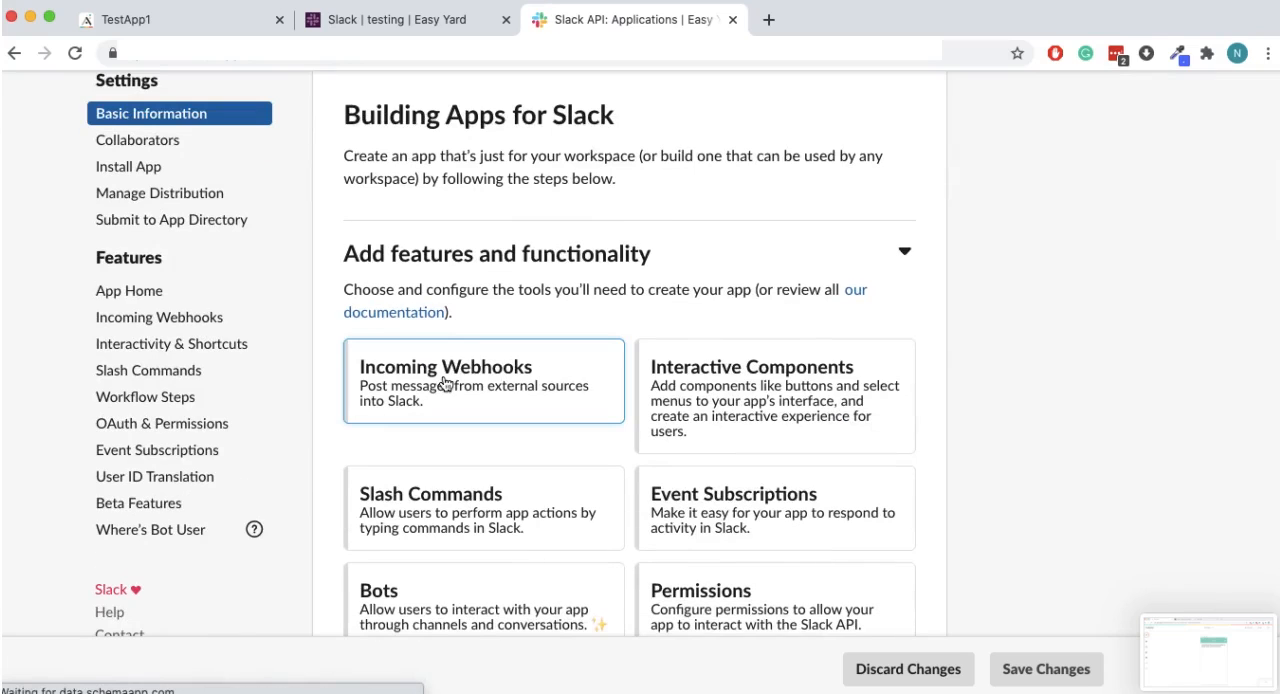
pyautogui.click(483, 380)
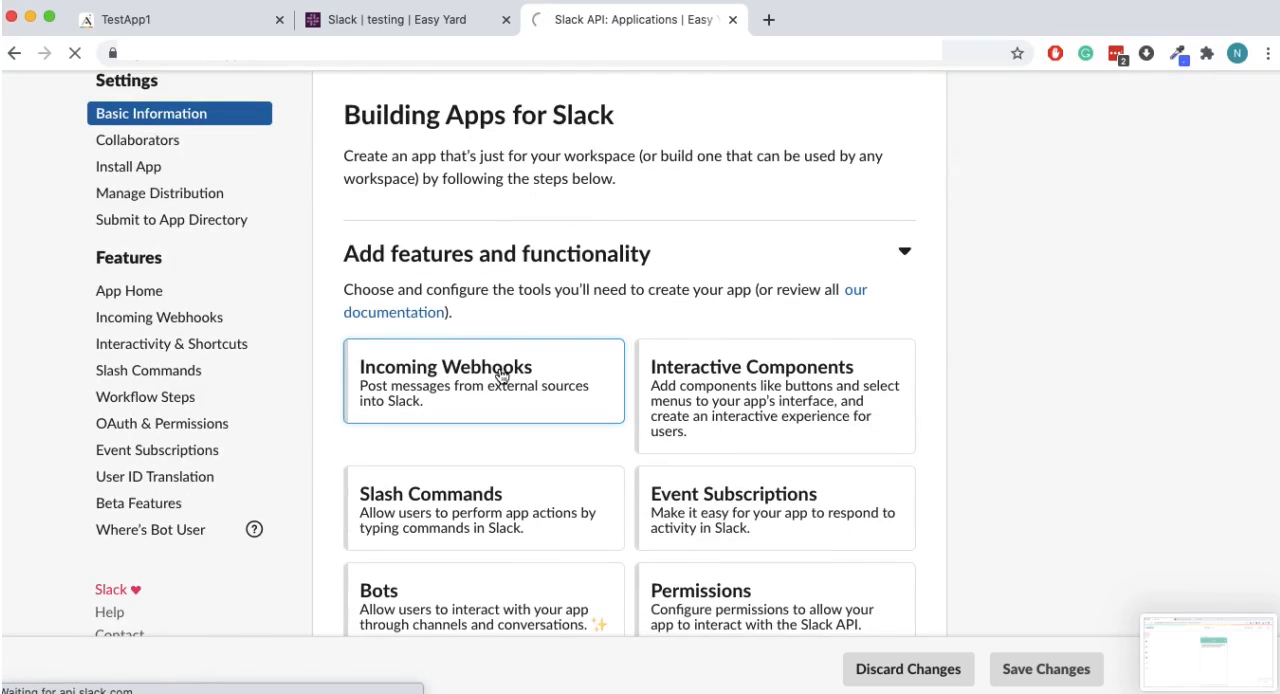
# - Activate incoming webhooks for testingslackadalo and request a new webhook for the workspace
pyautogui.click(483, 380)
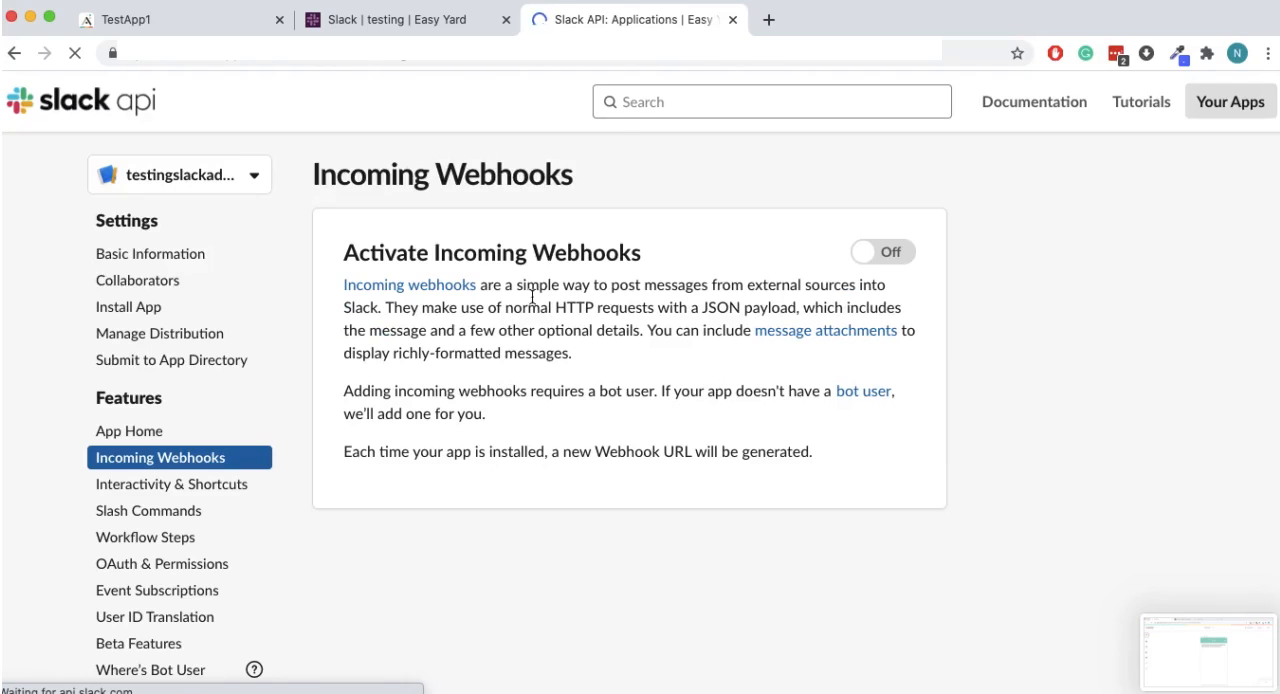
pyautogui.scroll(-3)
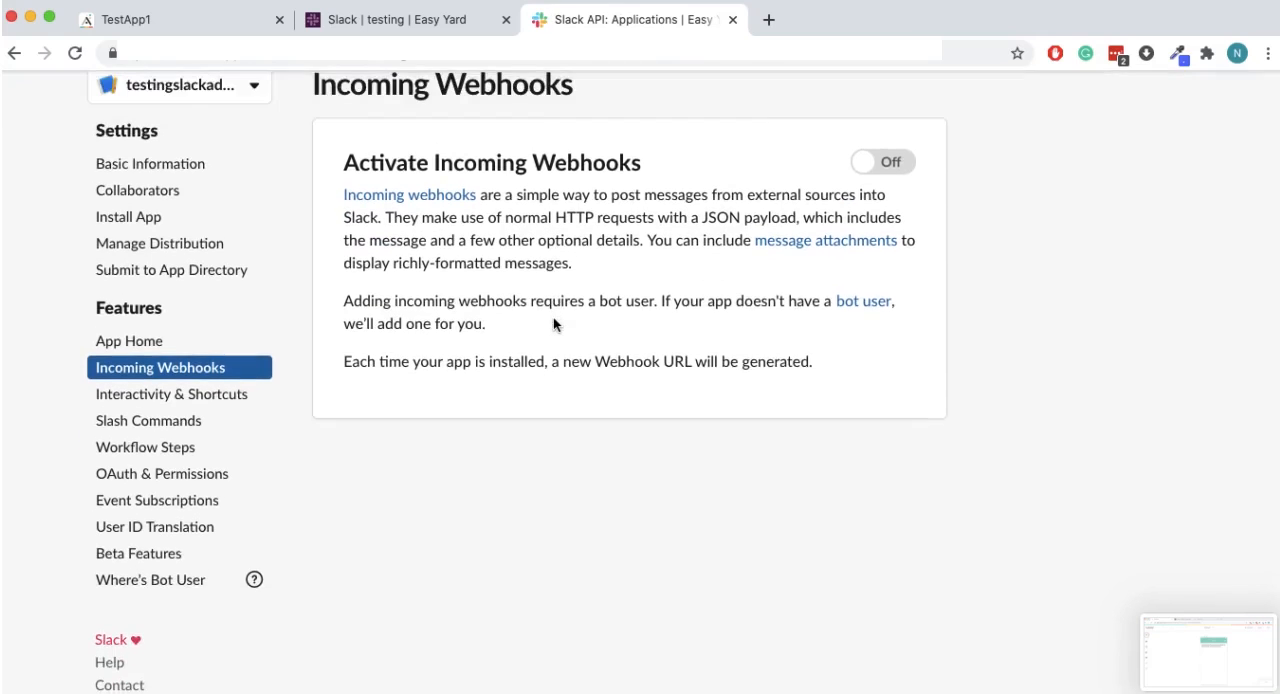
pyautogui.click(881, 161)
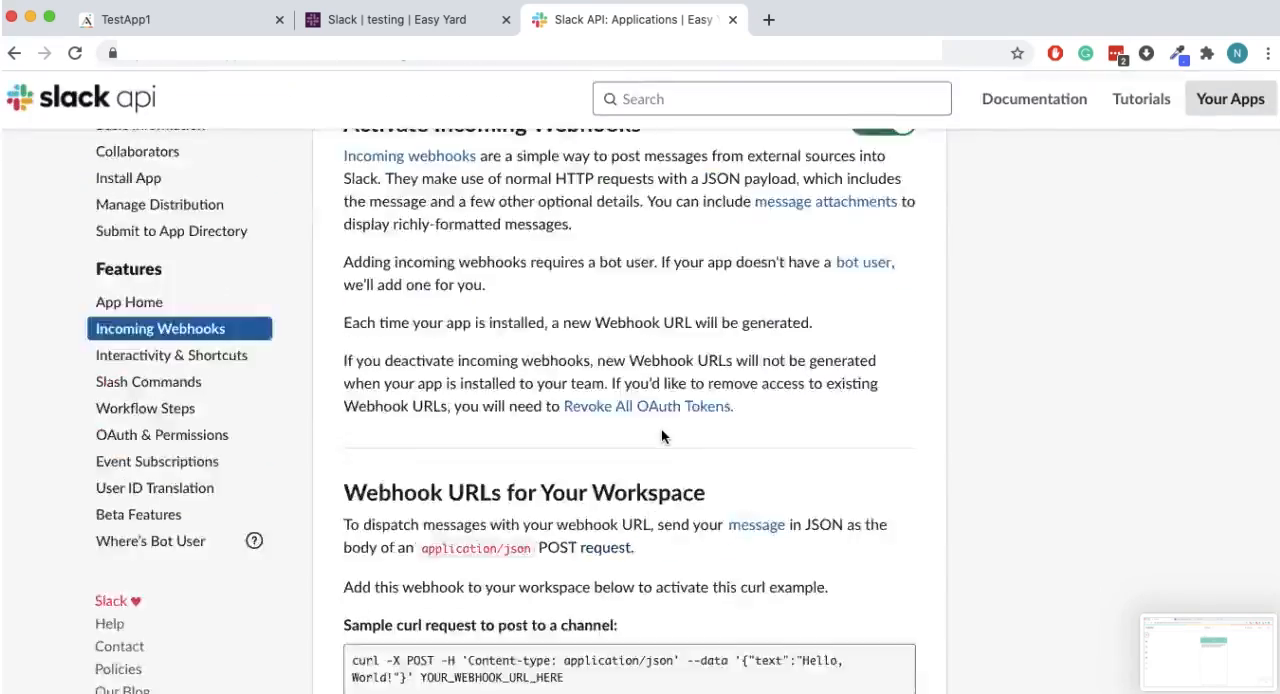
pyautogui.scroll(-3)
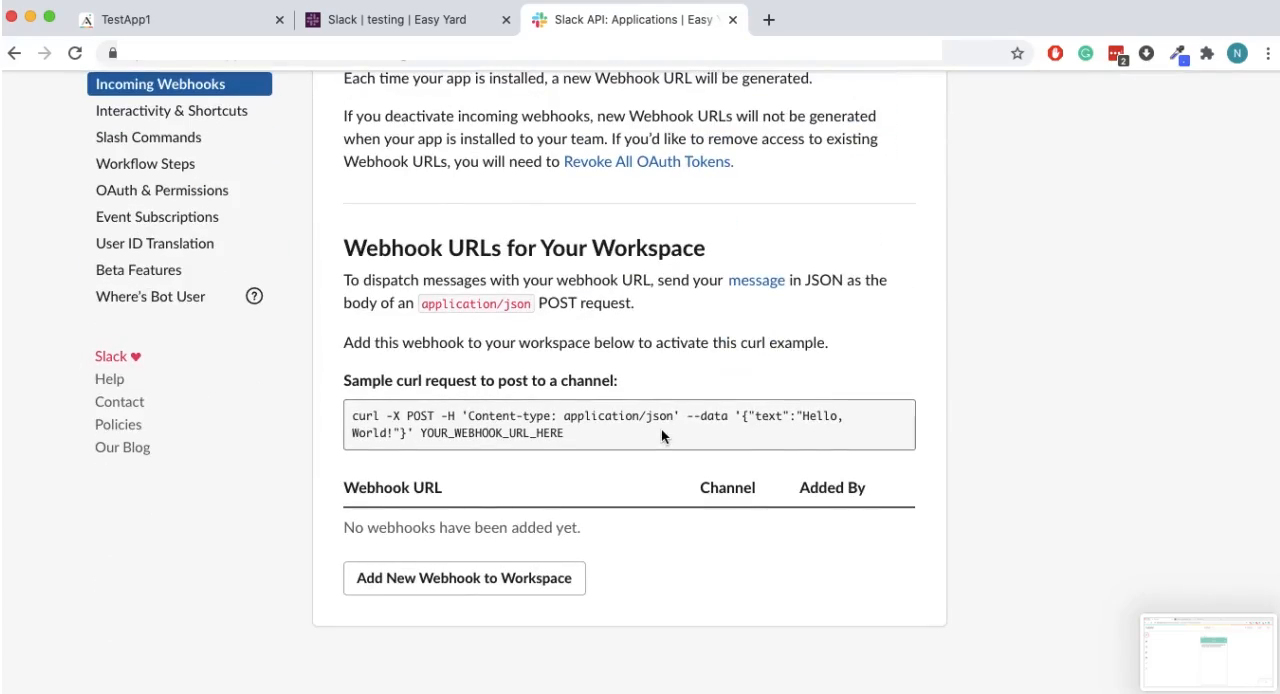
pyautogui.scroll(-3)
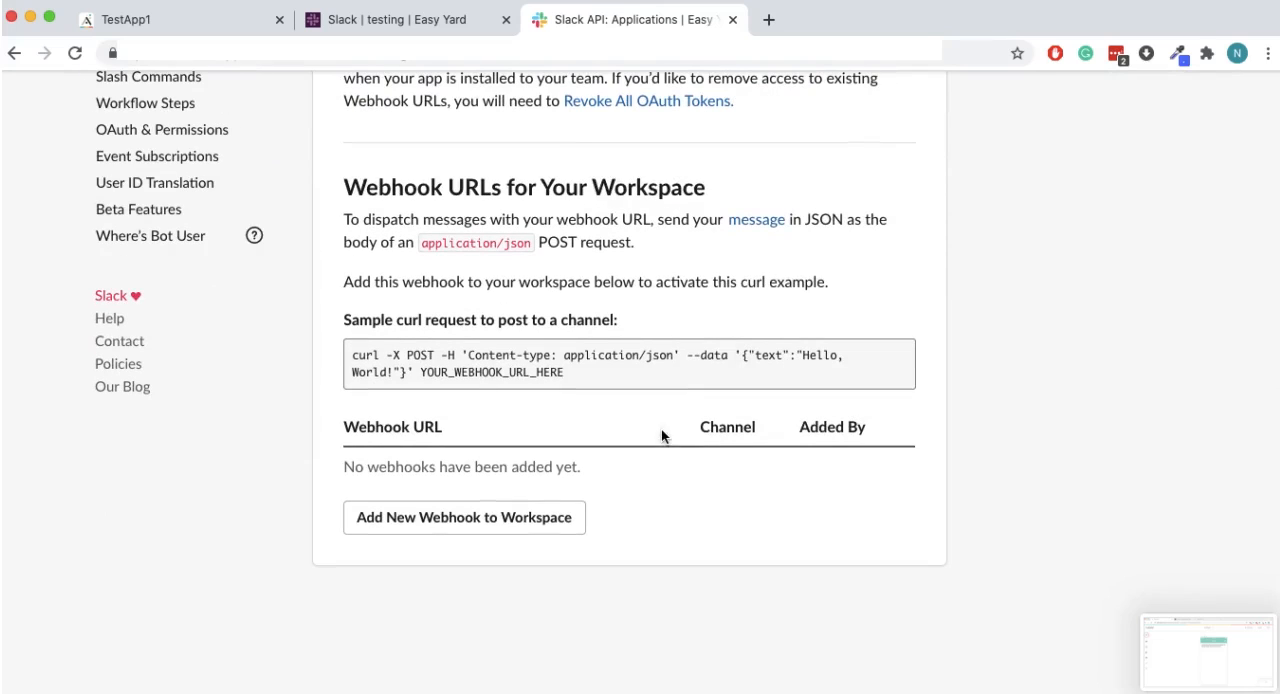
pyautogui.click(463, 517)
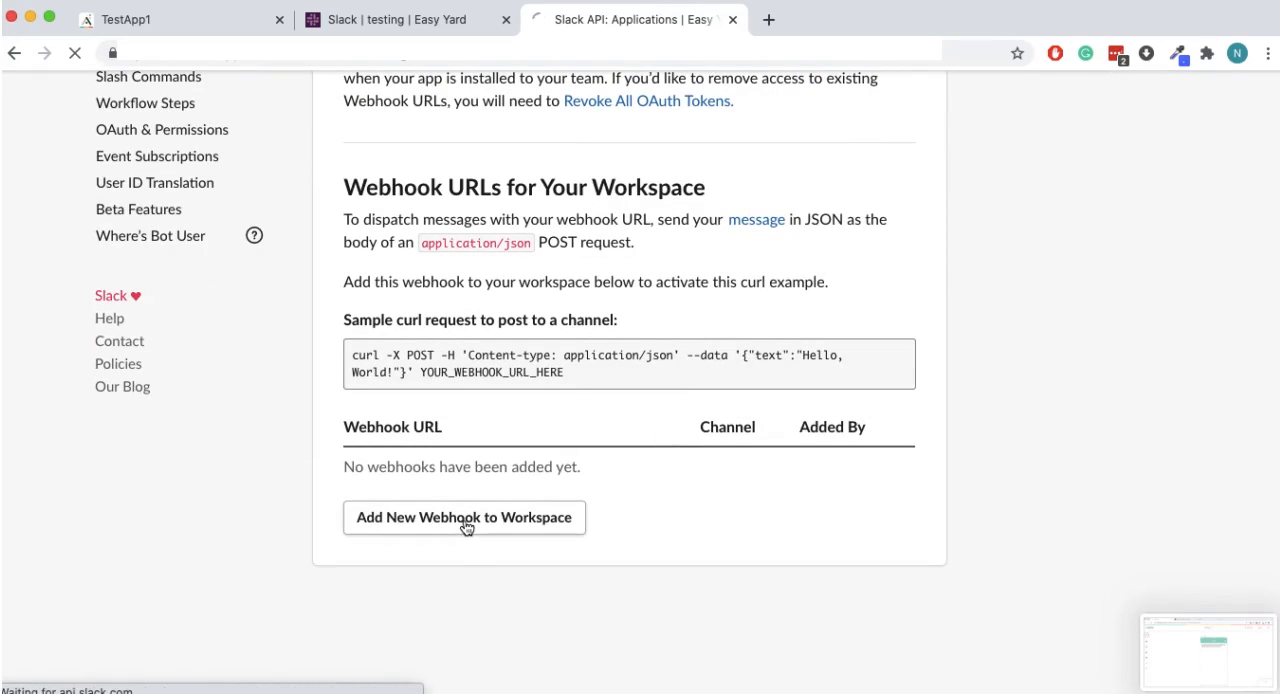
pyautogui.click(463, 517)
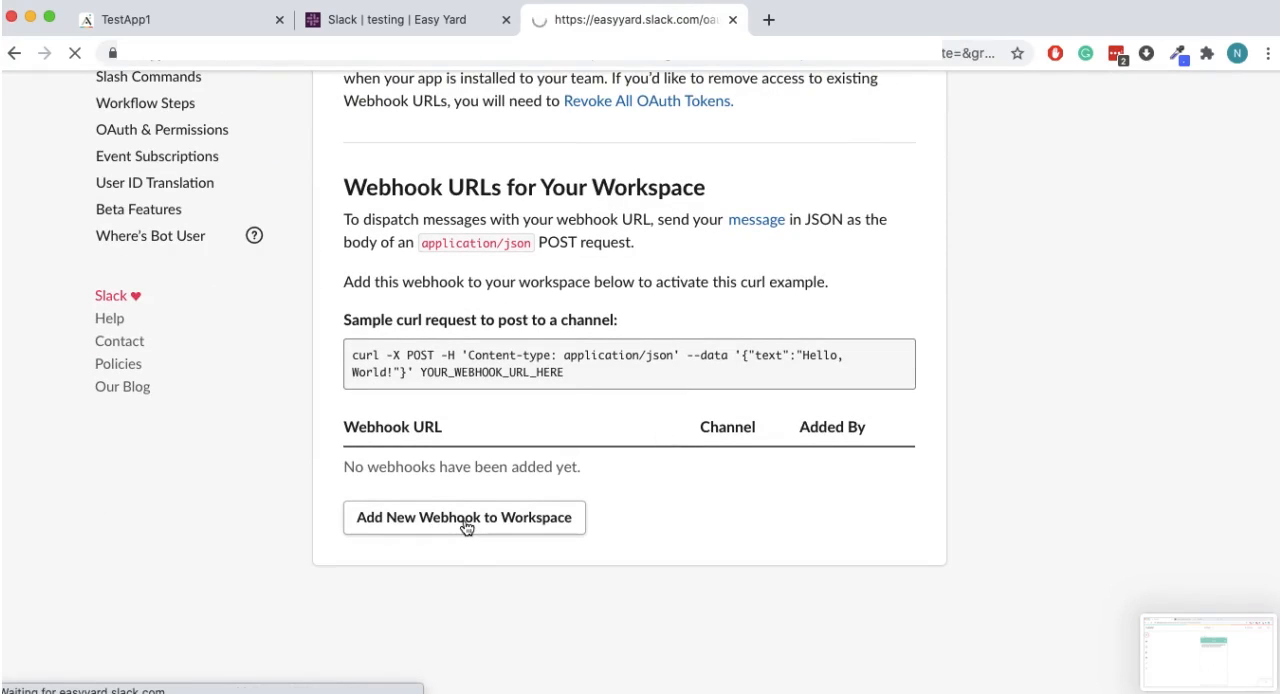
# - Pick #testing as the posting channel and allow the app to post there
pyautogui.click(463, 517)
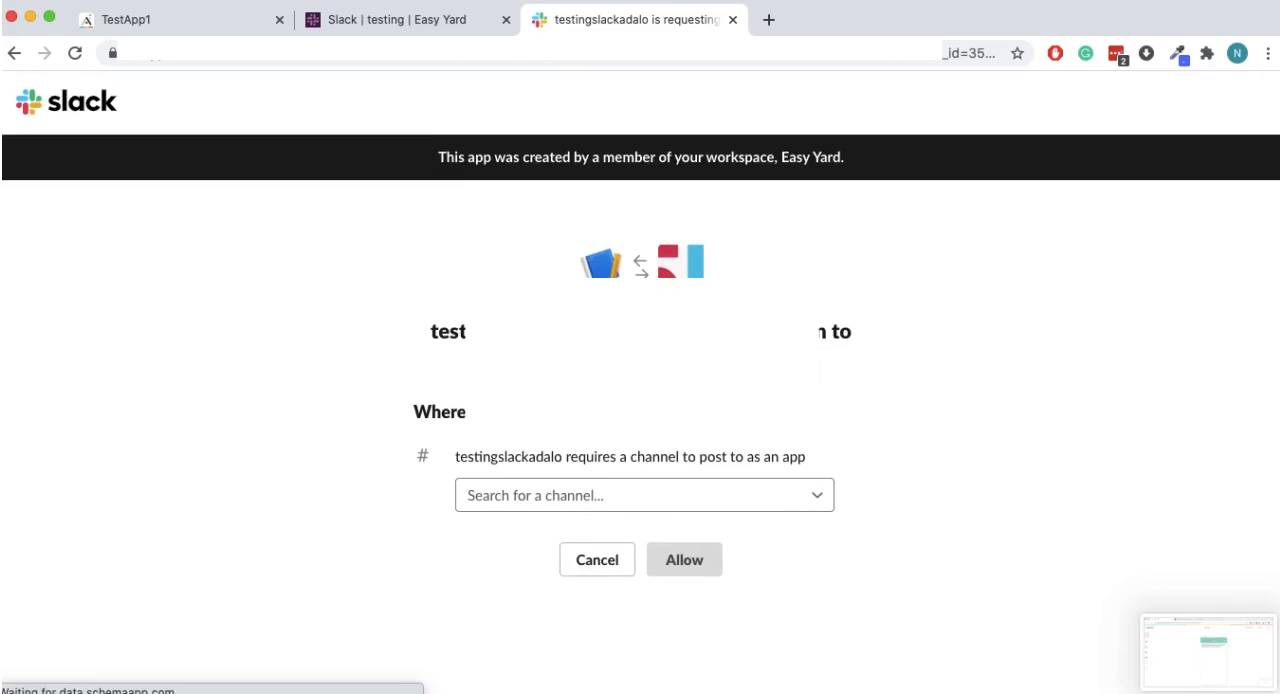
pyautogui.click(643, 495)
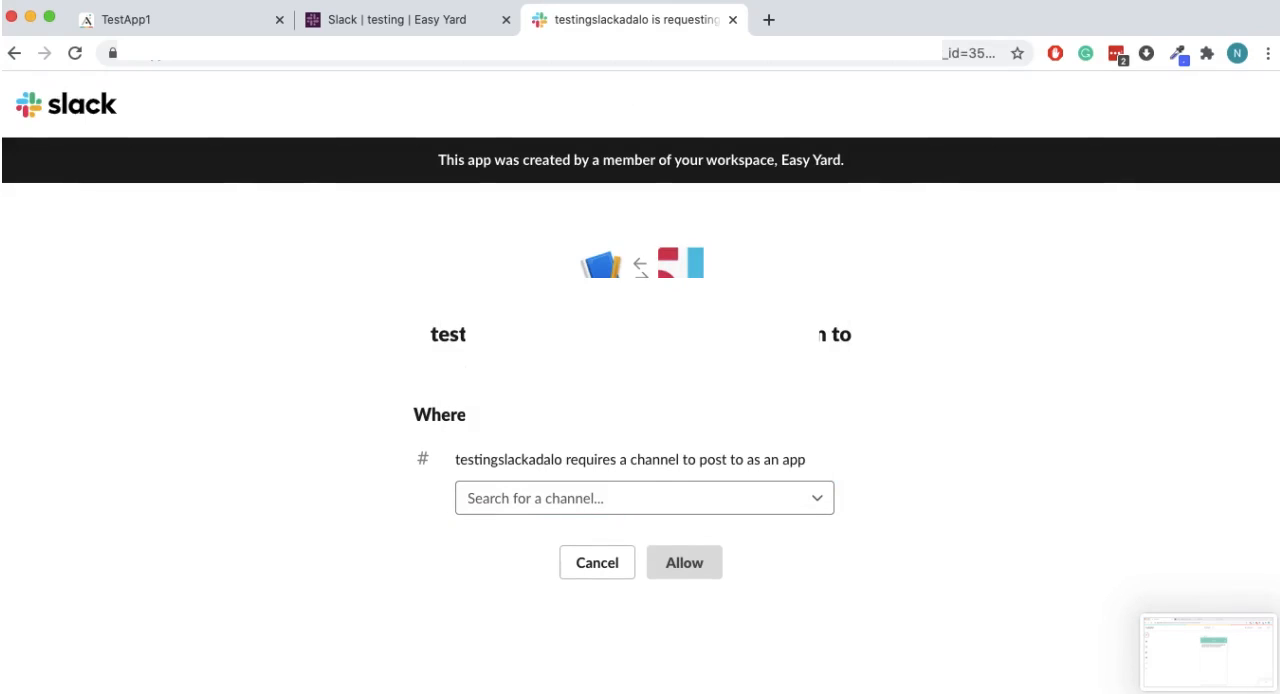
pyautogui.click(644, 498)
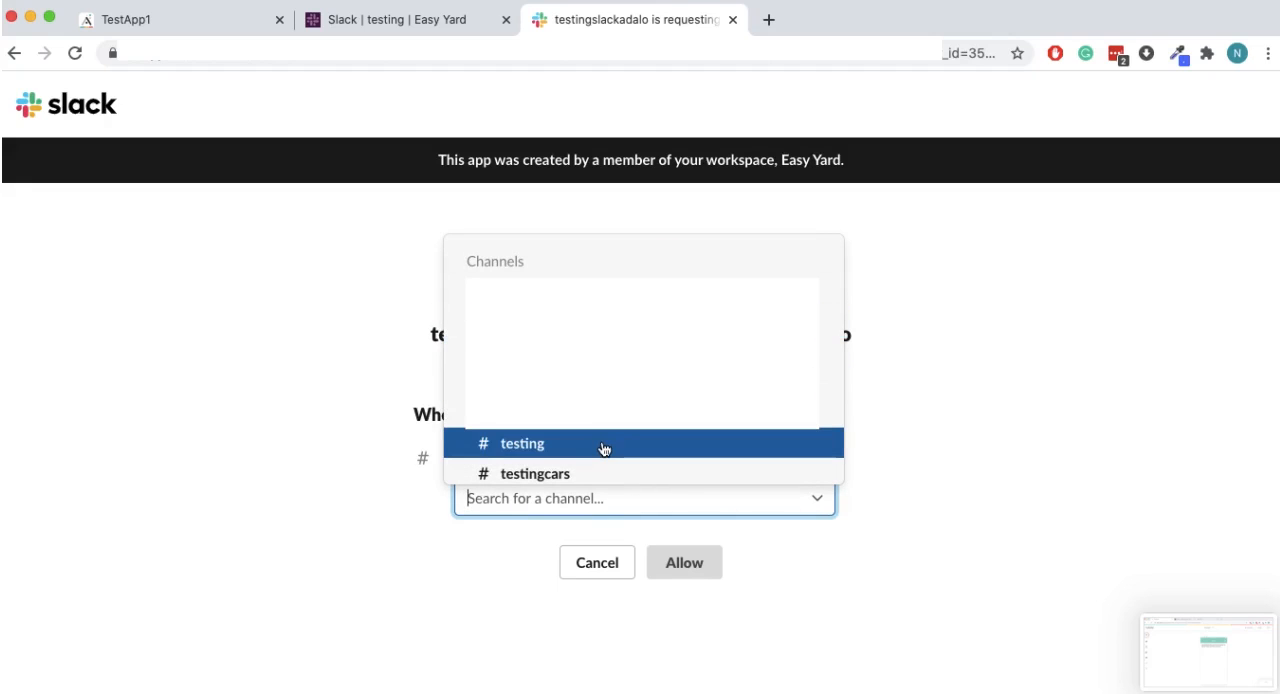
pyautogui.click(522, 443)
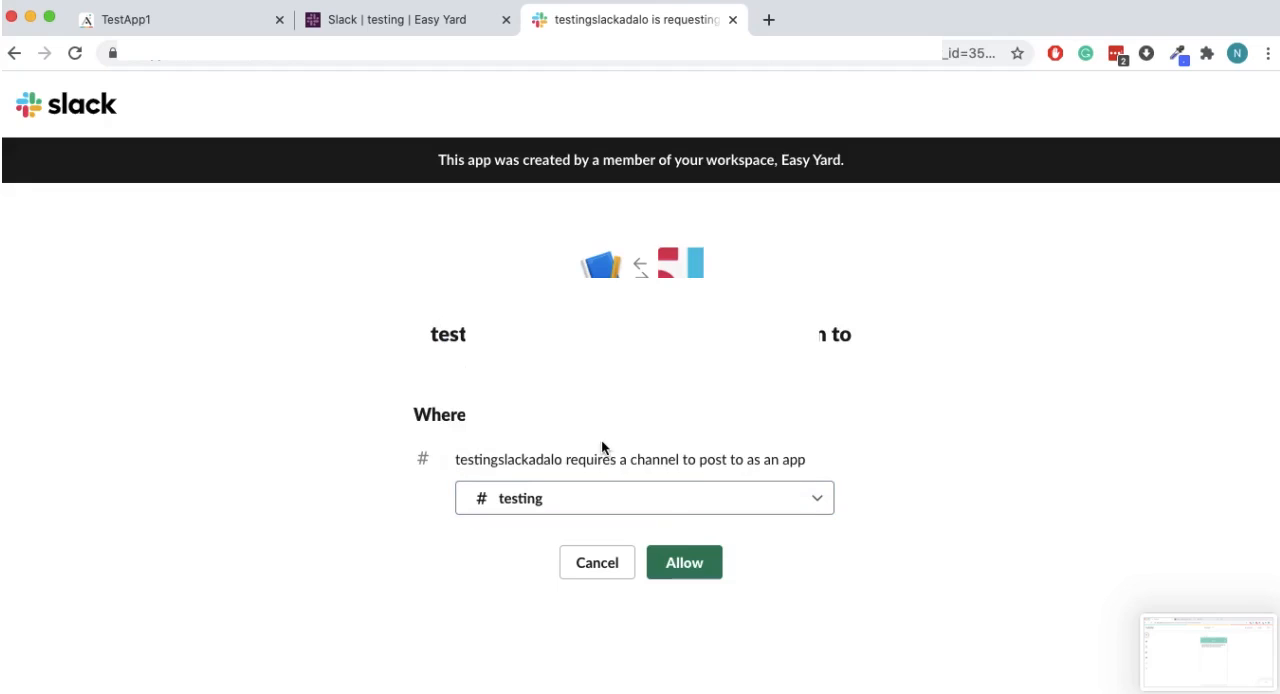
pyautogui.click(684, 562)
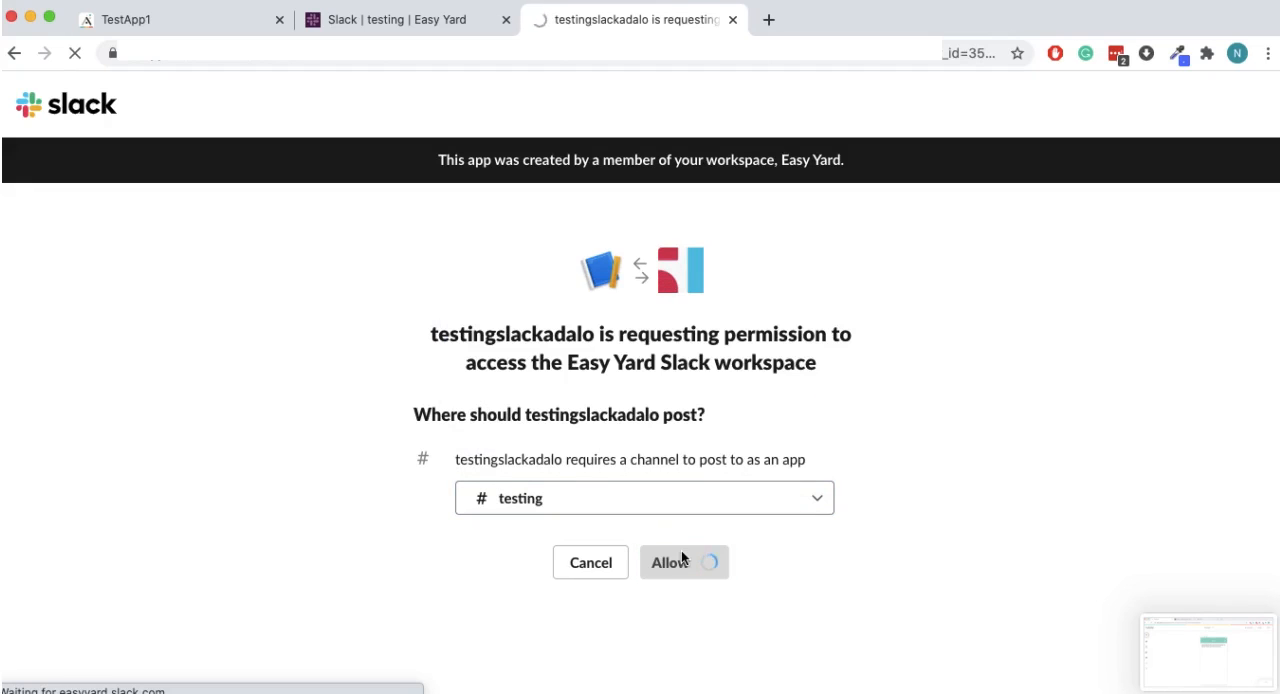
pyautogui.click(684, 561)
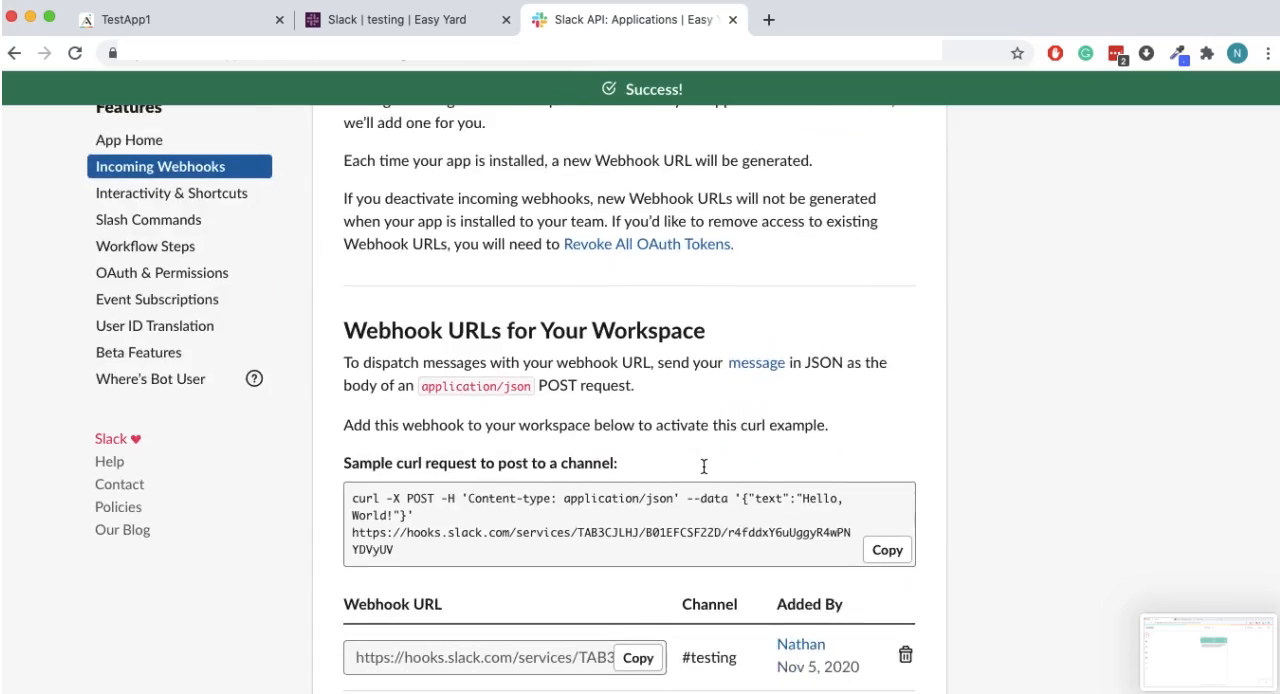
# - Highlight the hooks.slack.com webhook URL in the sample curl request
pyautogui.scroll(-3)
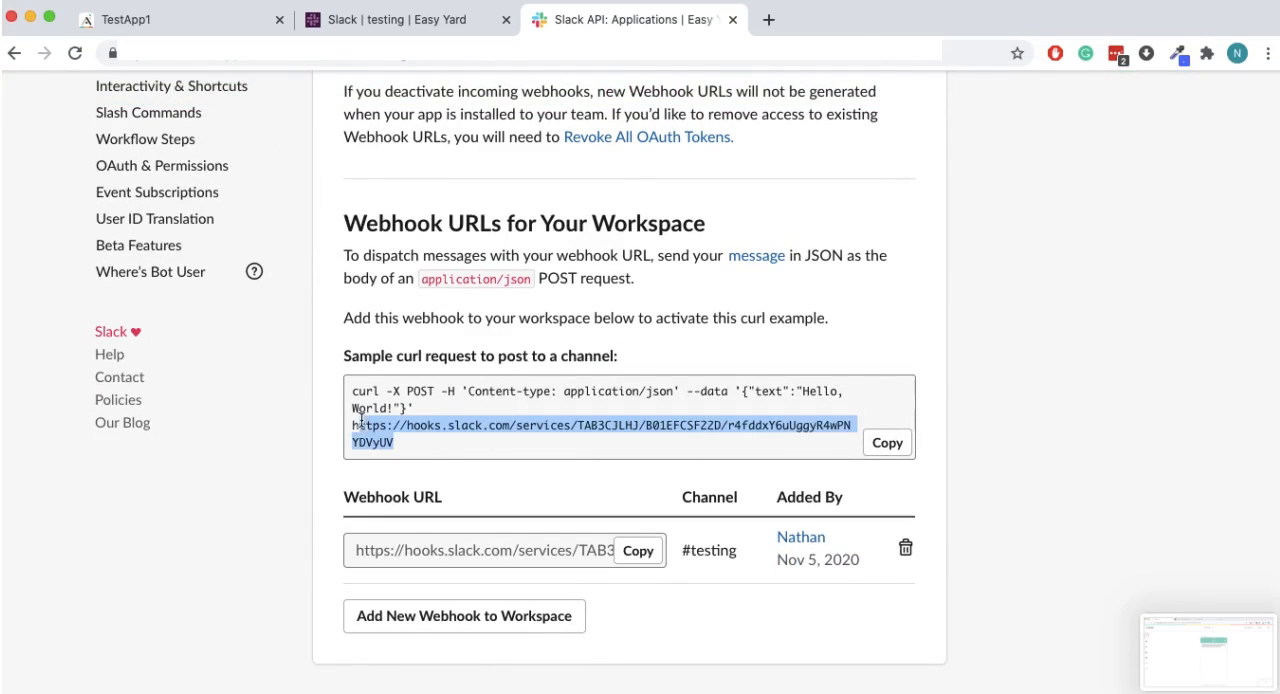
pyautogui.click(427, 447)
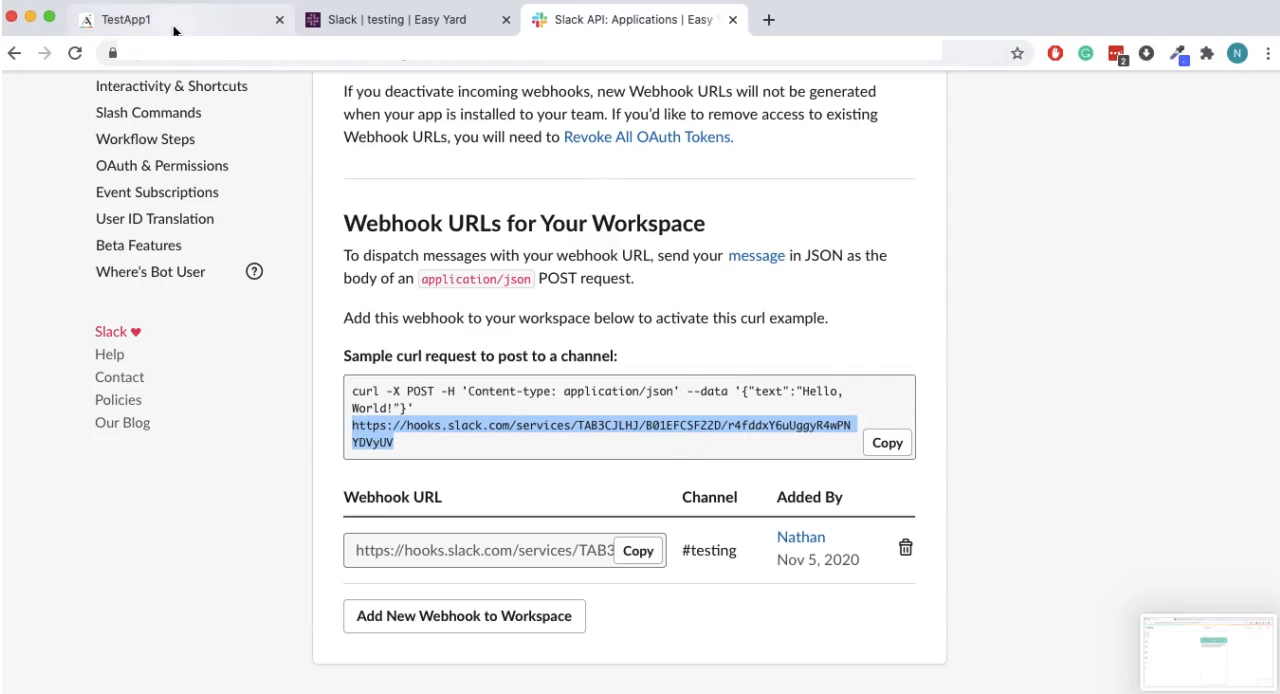
# - Return to the TestApp1 builder and expand the form's Submit Button settings
pyautogui.click(140, 19)
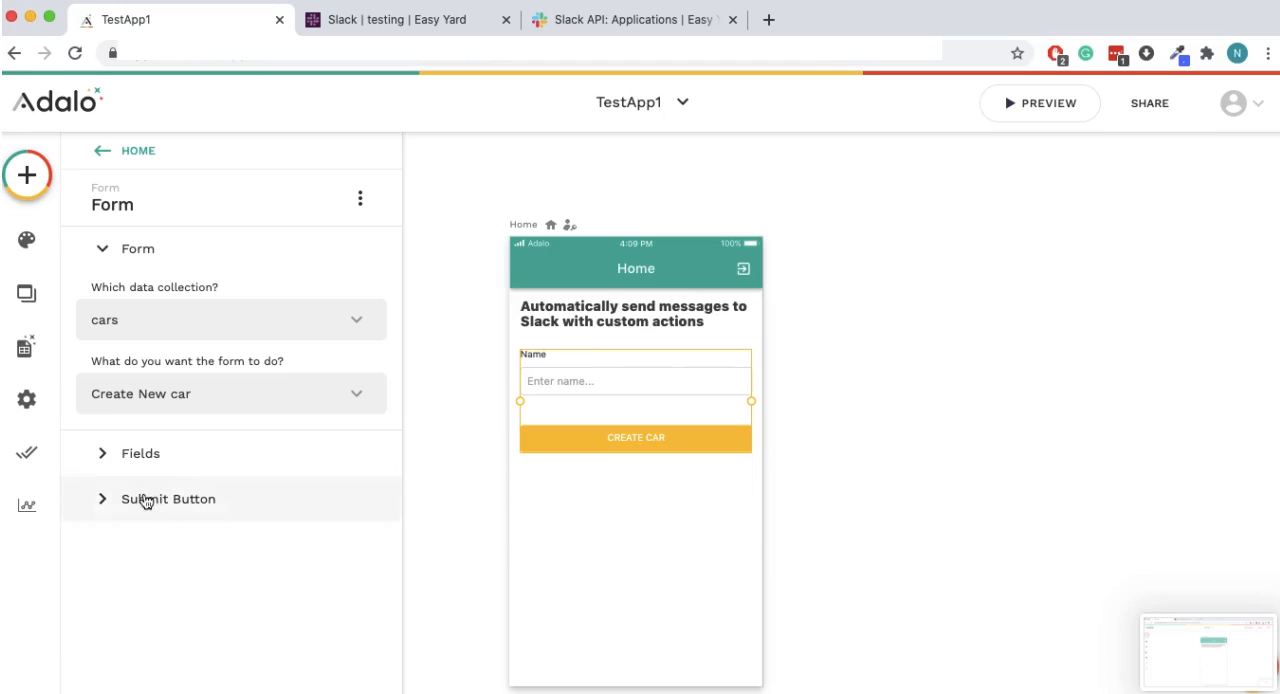
pyautogui.click(168, 499)
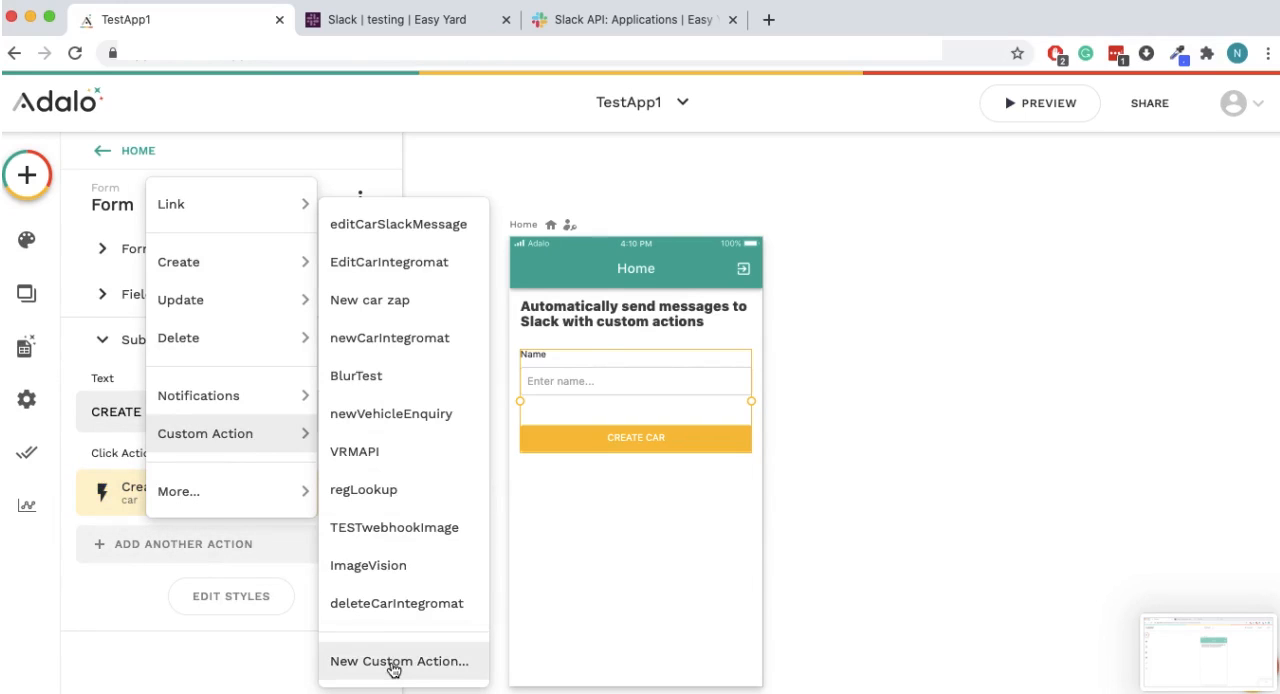
# - Create the Create-type custom action 'SlackAdalo' using the hooks.slack.com webhook as base URL
pyautogui.click(399, 661)
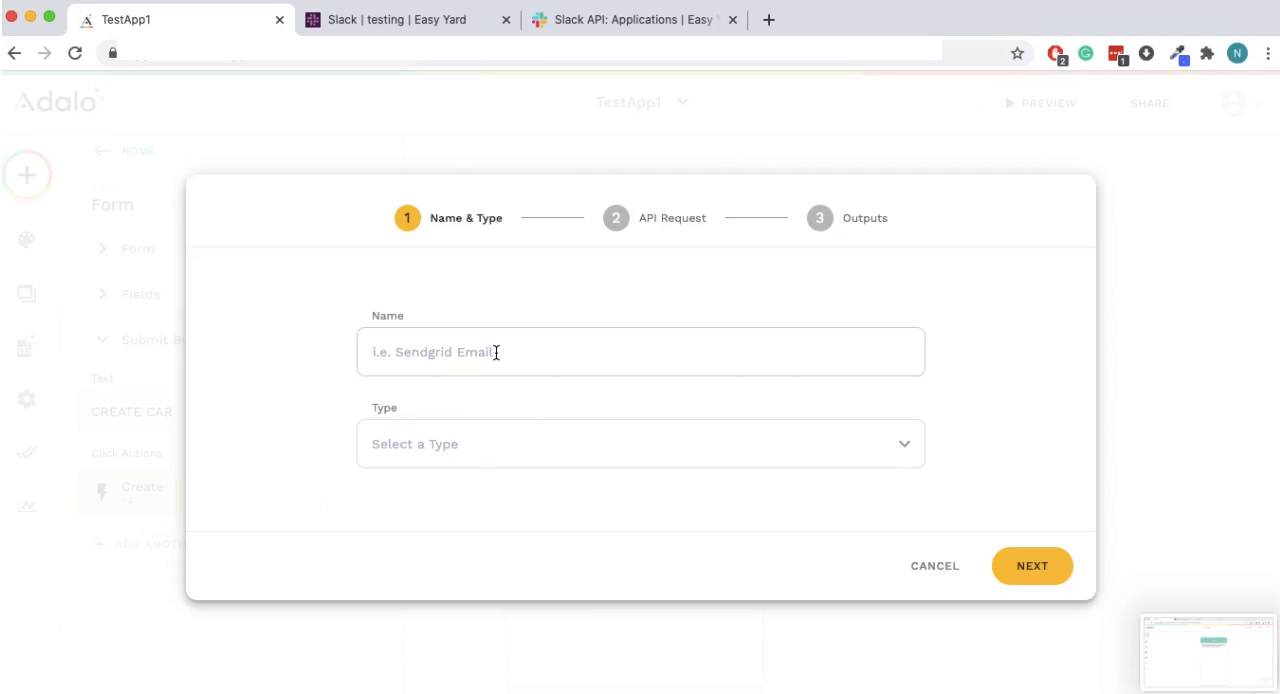
pyautogui.write('Slack')
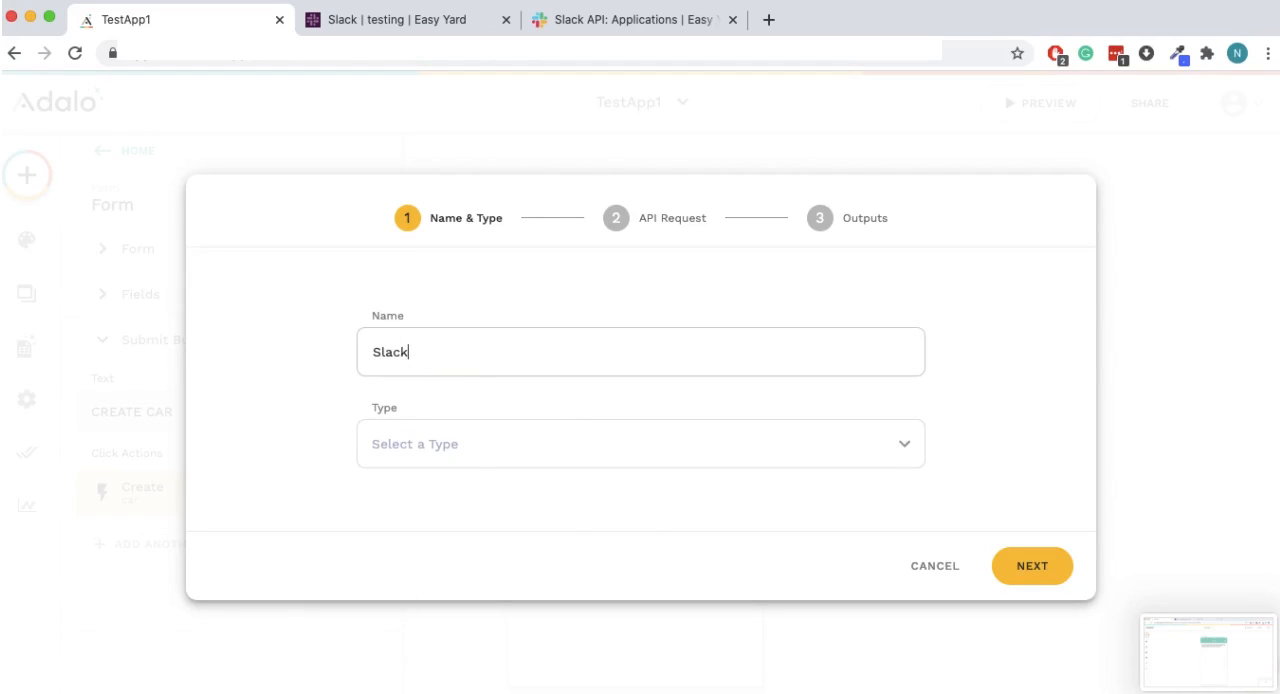
pyautogui.write('Adalo')
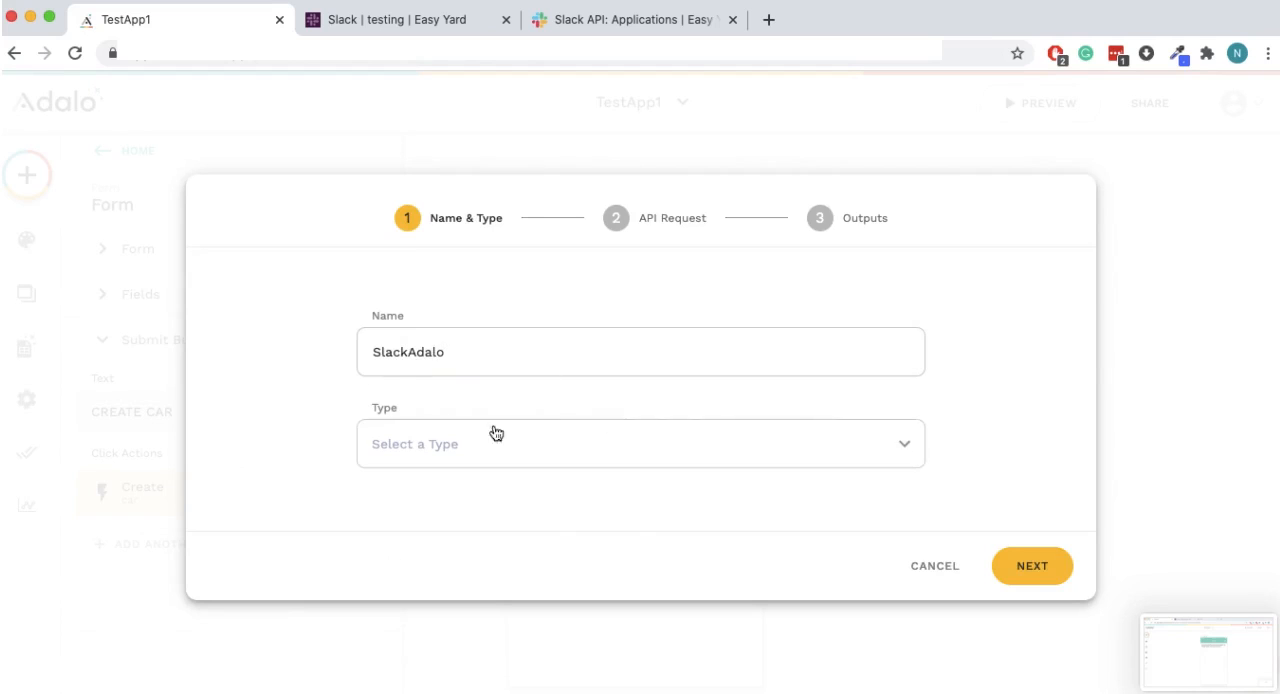
pyautogui.click(640, 444)
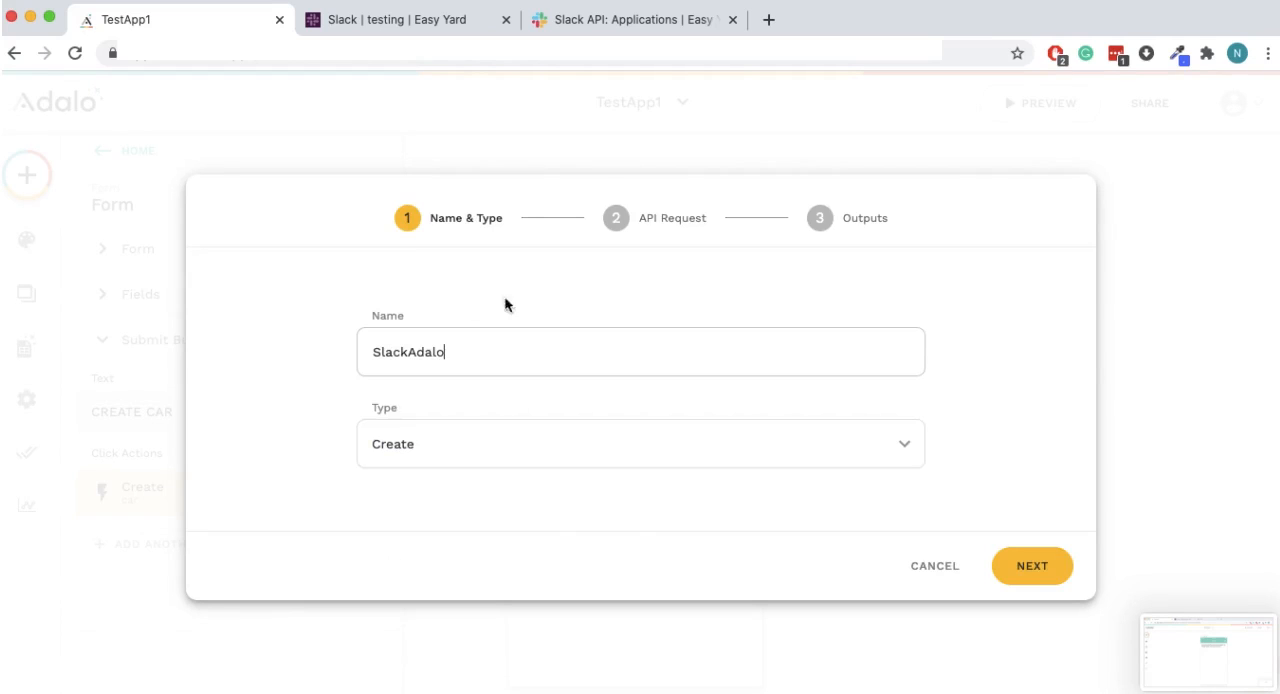
pyautogui.click(1031, 566)
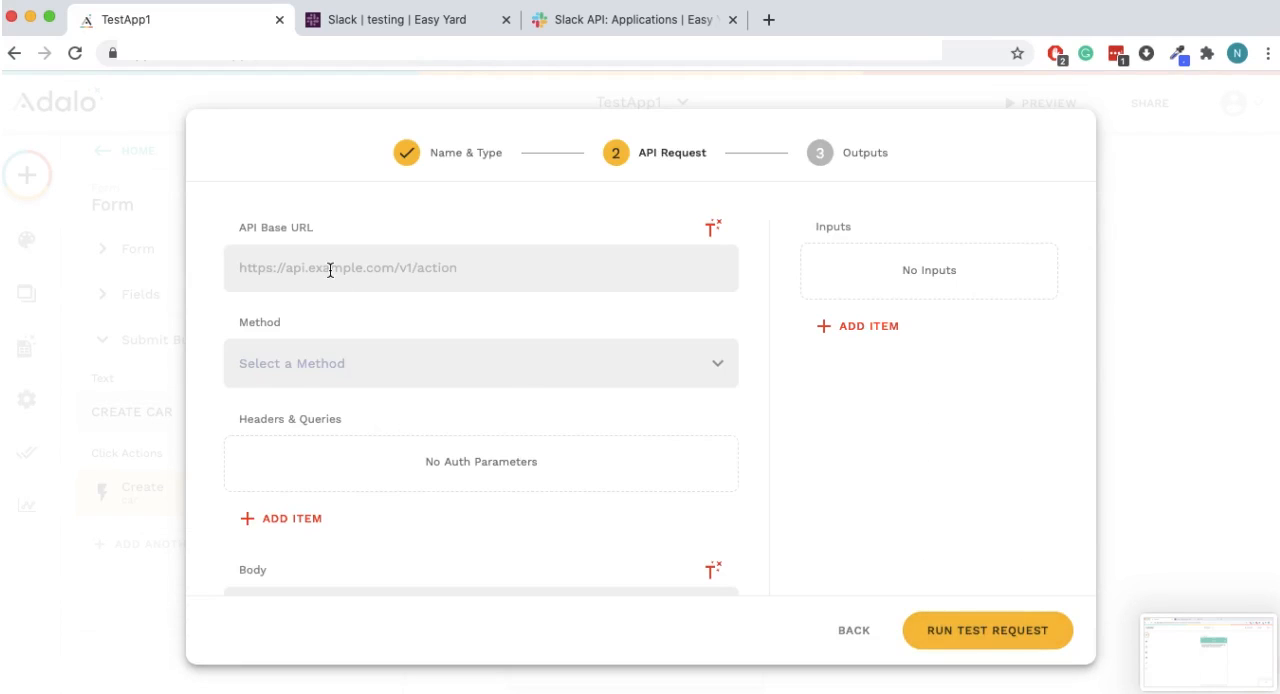
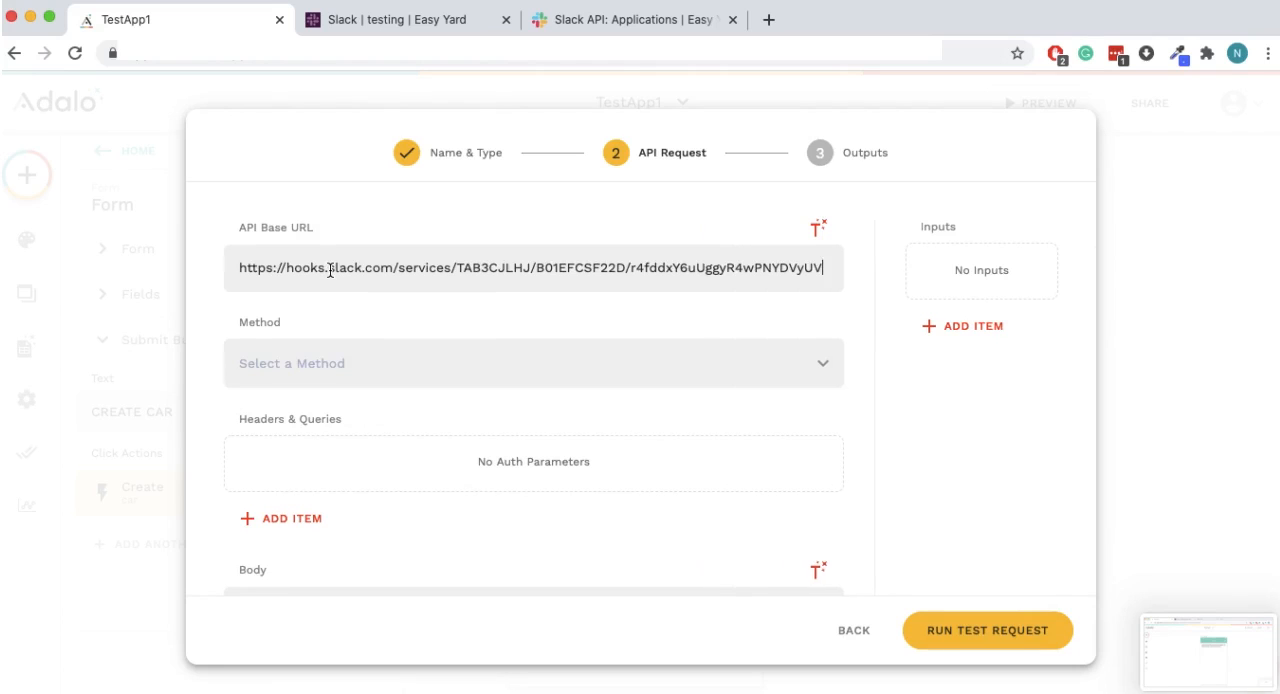
pyautogui.moveTo(338, 367)
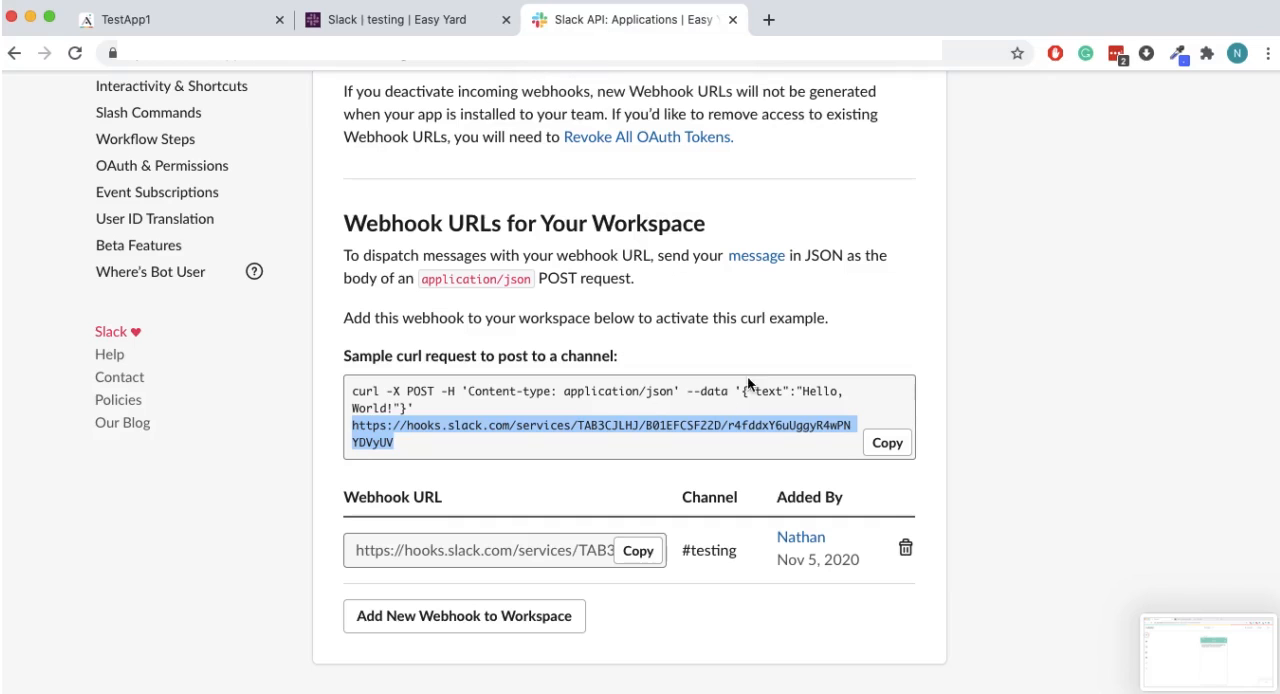
# - Select the sample {"text":"Hello, World!"} JSON body in Slack's curl example
pyautogui.click(415, 410)
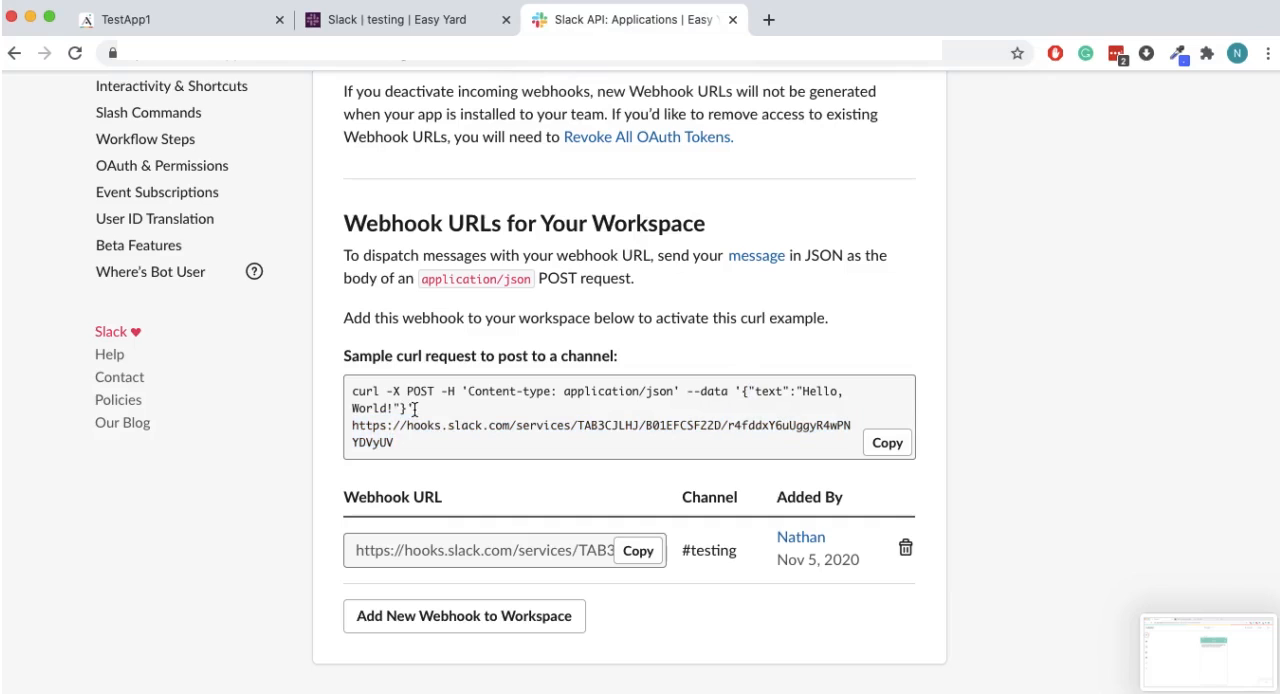
pyautogui.moveTo(741, 391); pyautogui.dragTo(407, 408)
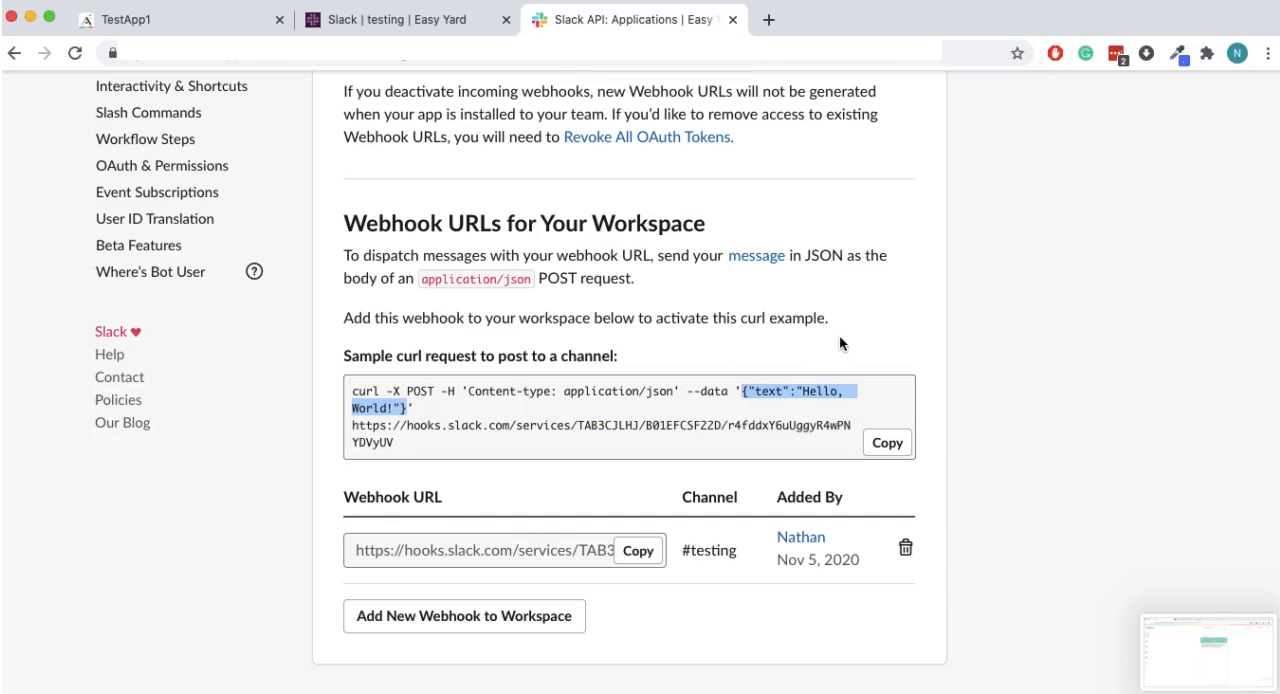
pyautogui.moveTo(742, 391)
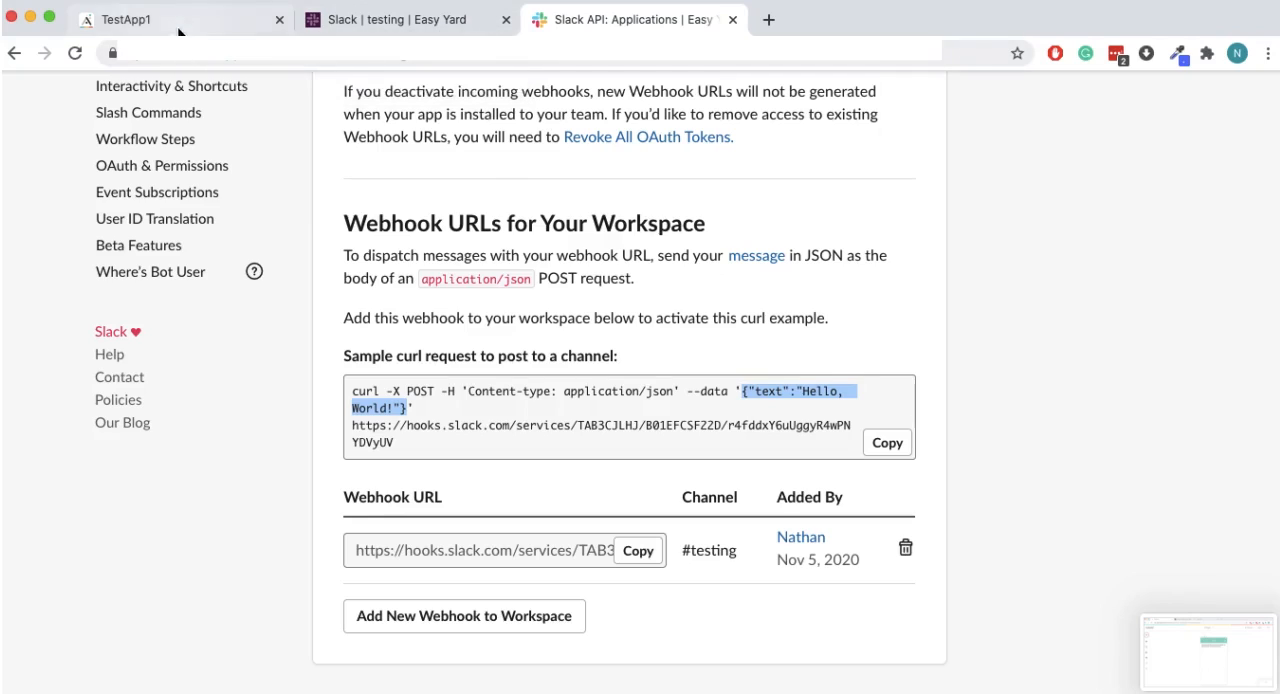
# - Test the POST request with the Hello, World! body, then return to edit it
pyautogui.click(150, 19)
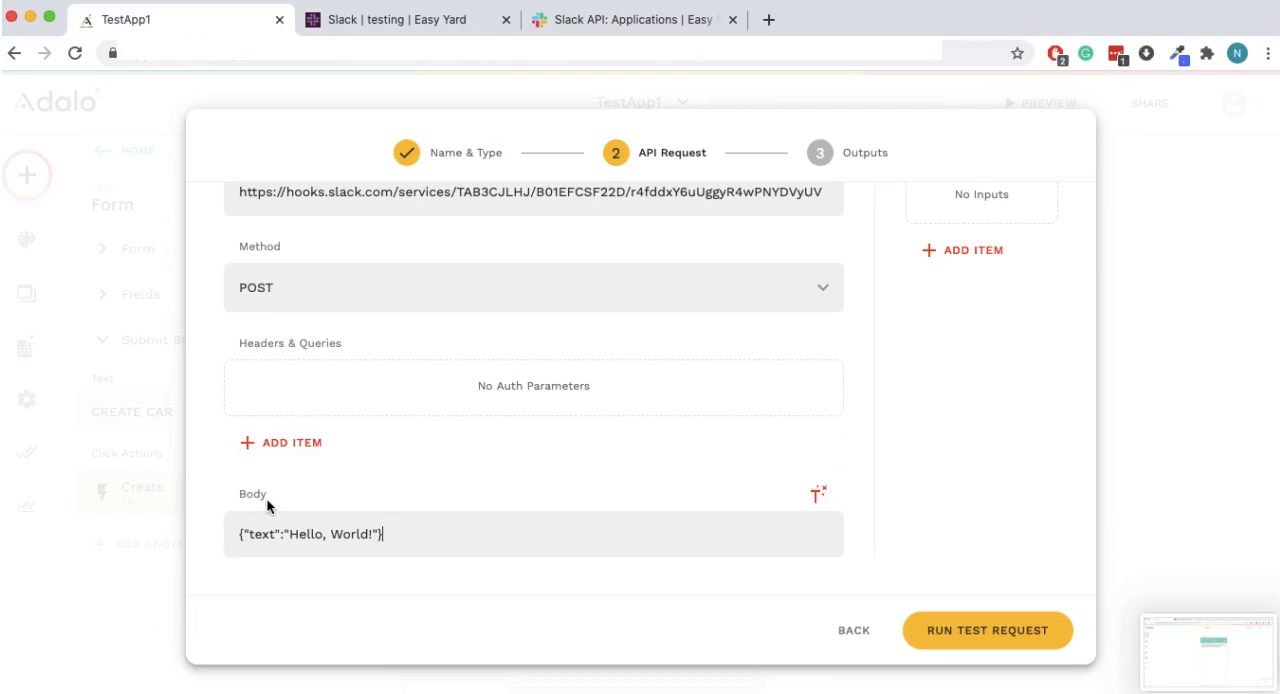
pyautogui.moveTo(305, 560)
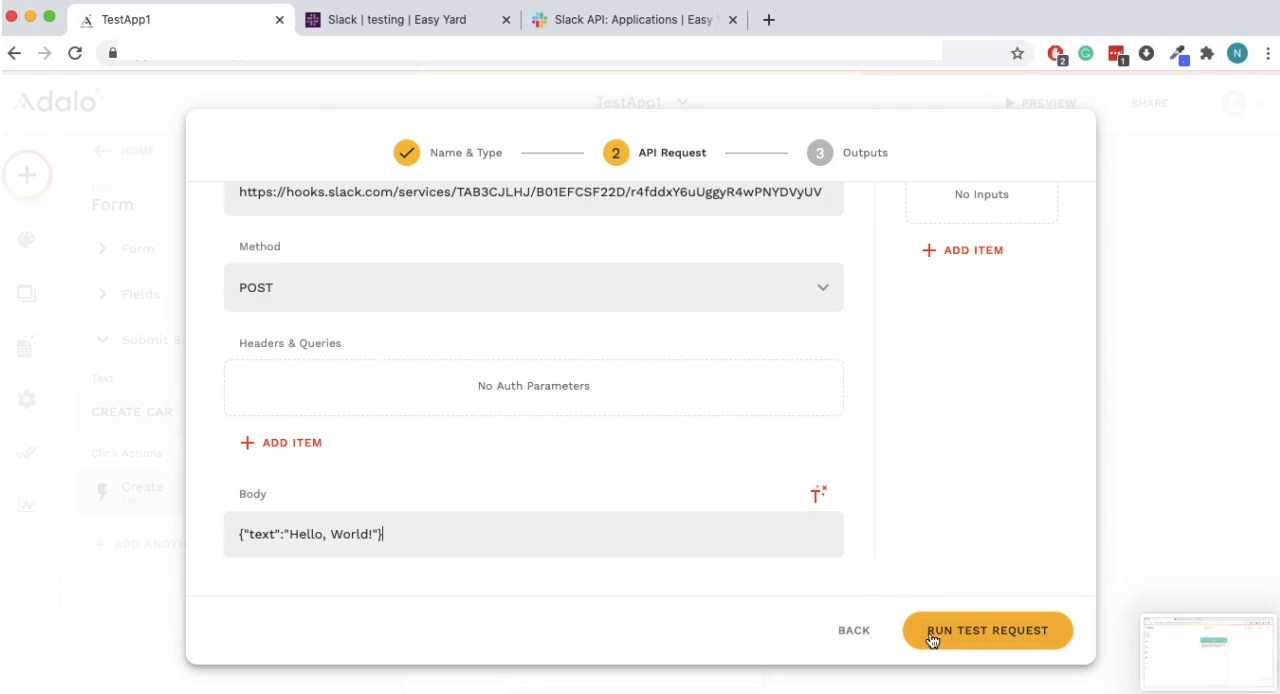
pyautogui.click(986, 630)
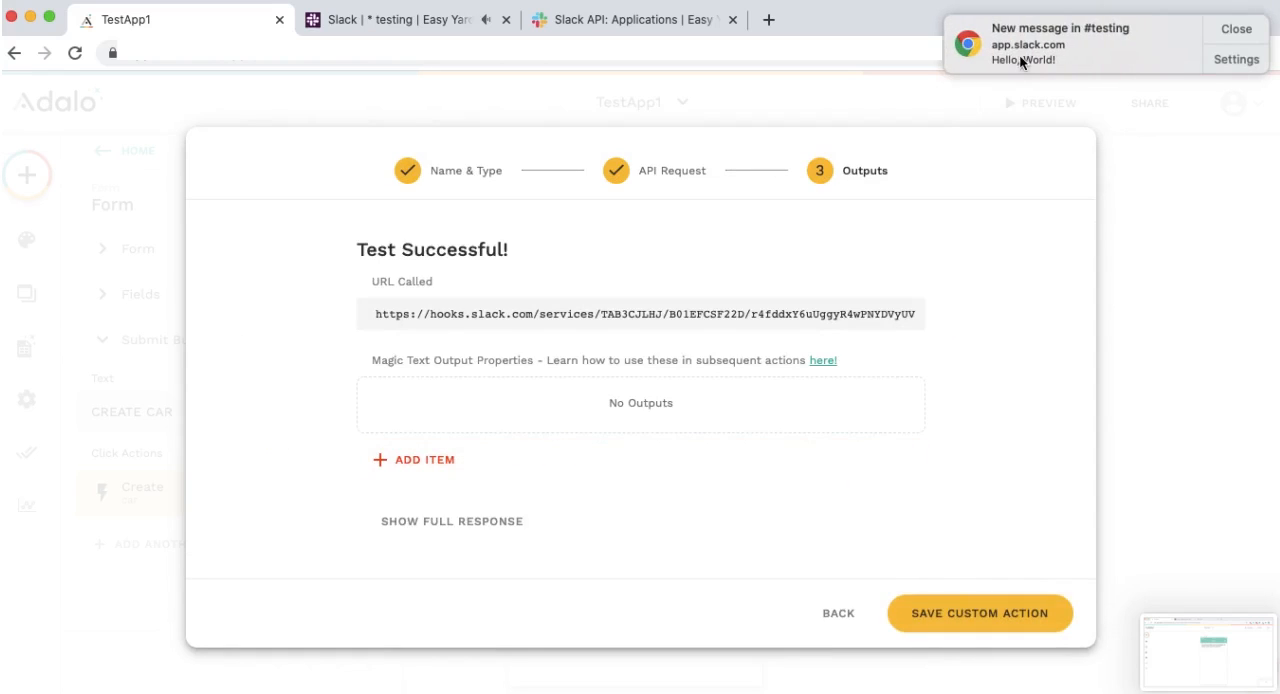
pyautogui.moveTo(1090, 55)
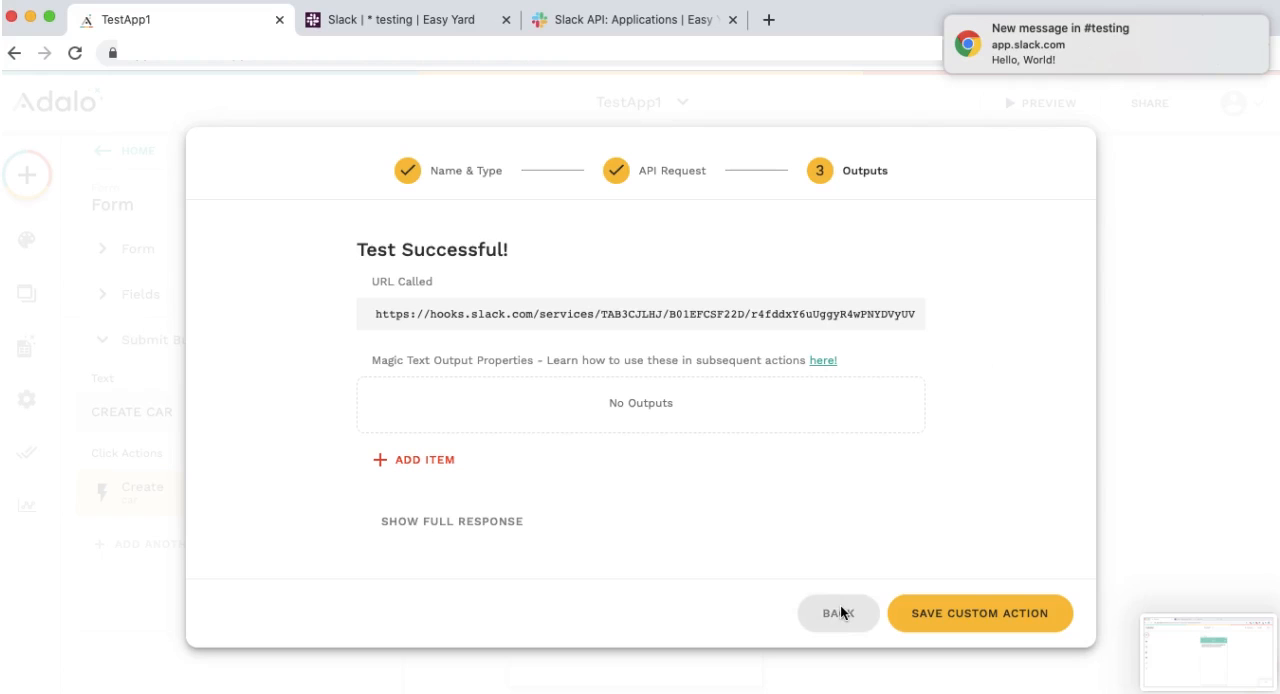
pyautogui.click(838, 613)
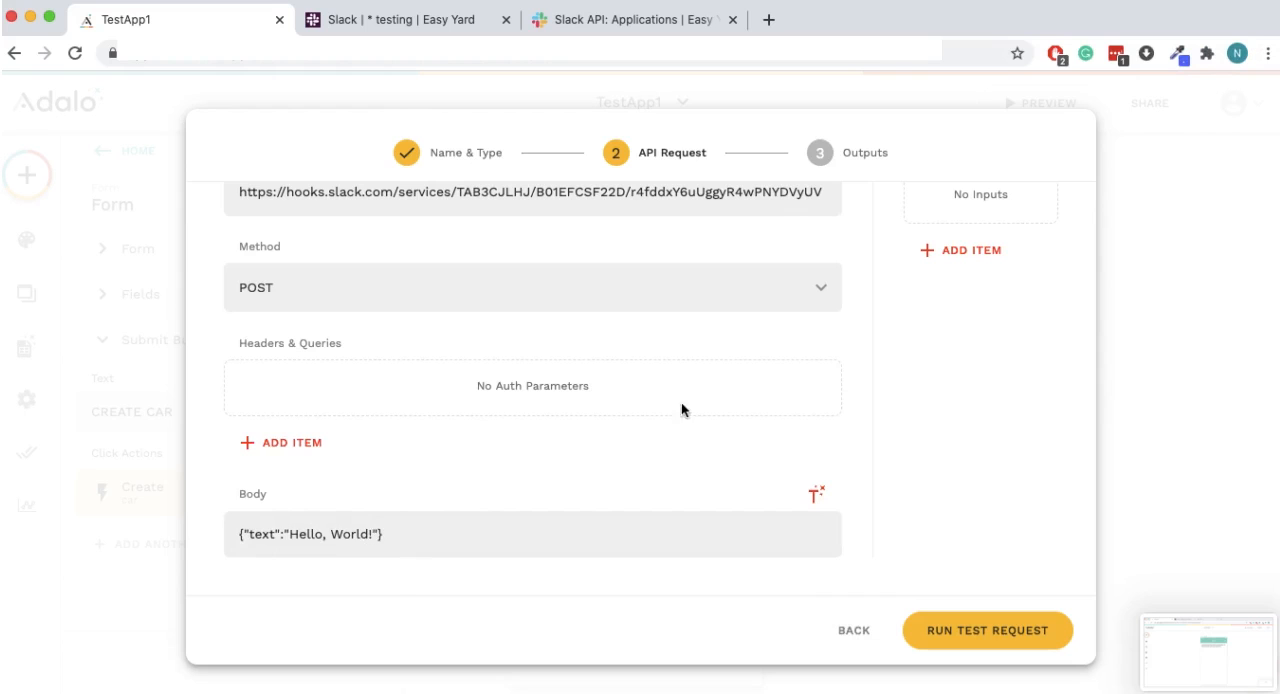
# - Add a CarName text input to the SlackAdalo custom action
pyautogui.click(980, 324)
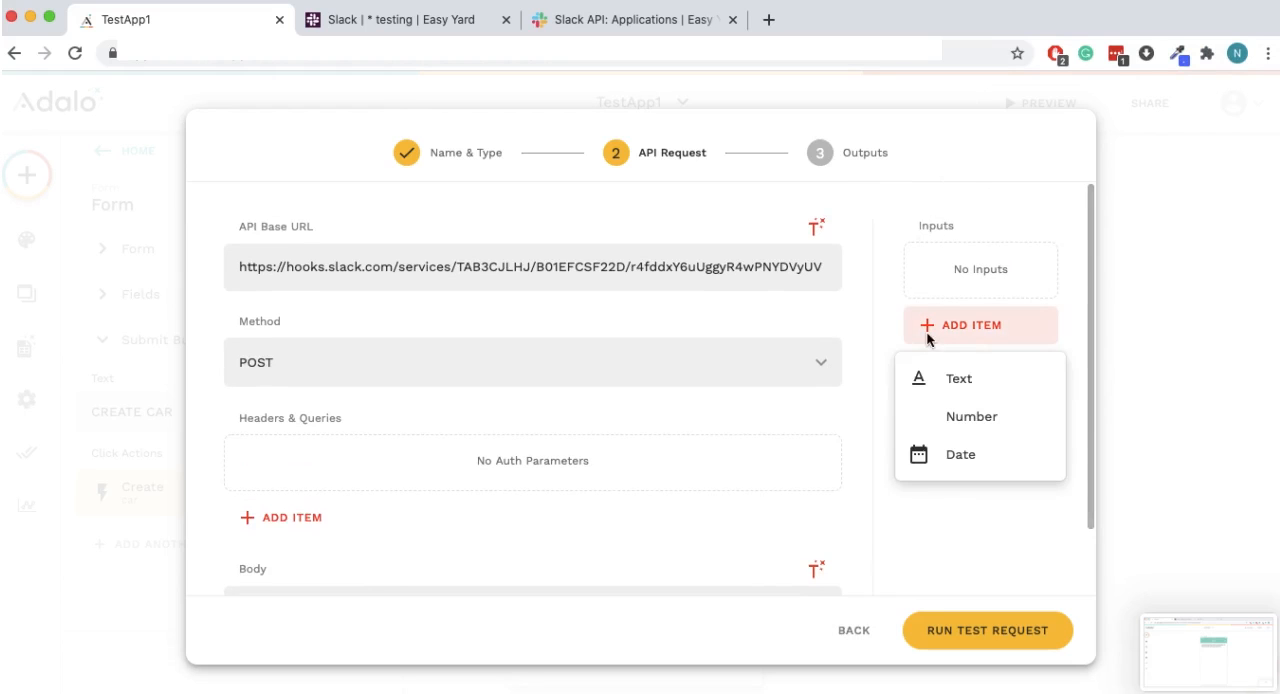
pyautogui.click(958, 378)
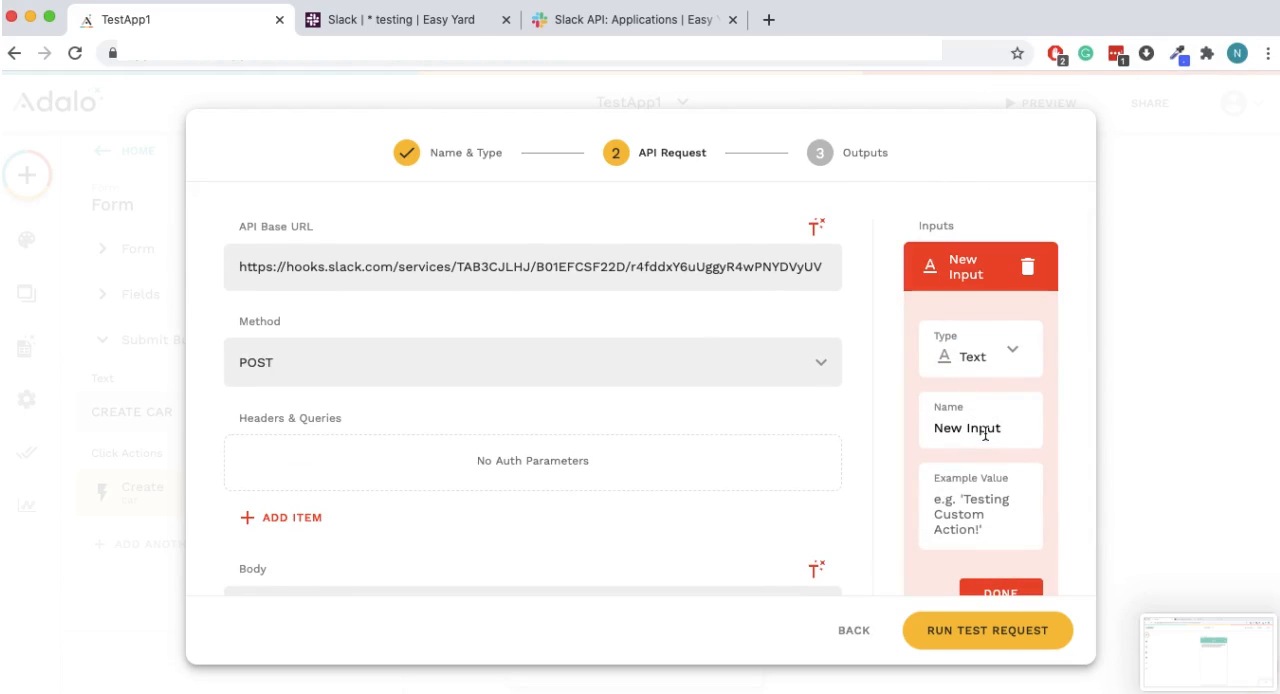
pyautogui.write('Car')
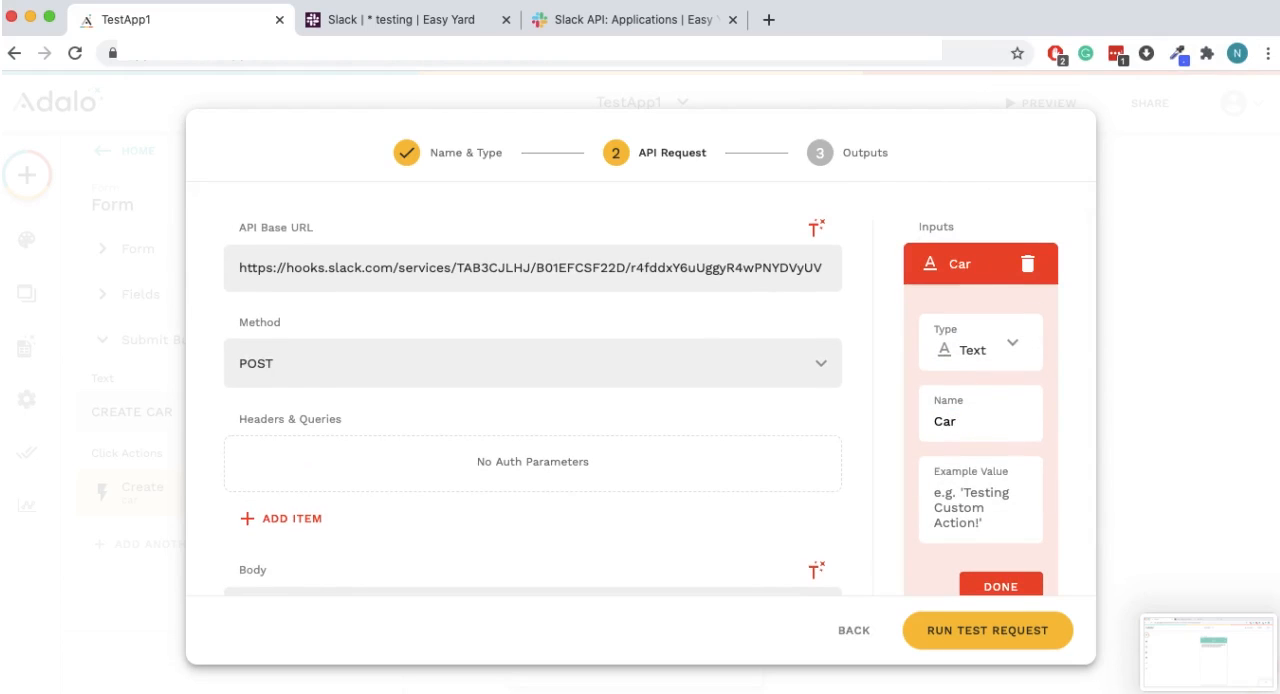
pyautogui.click(1000, 586)
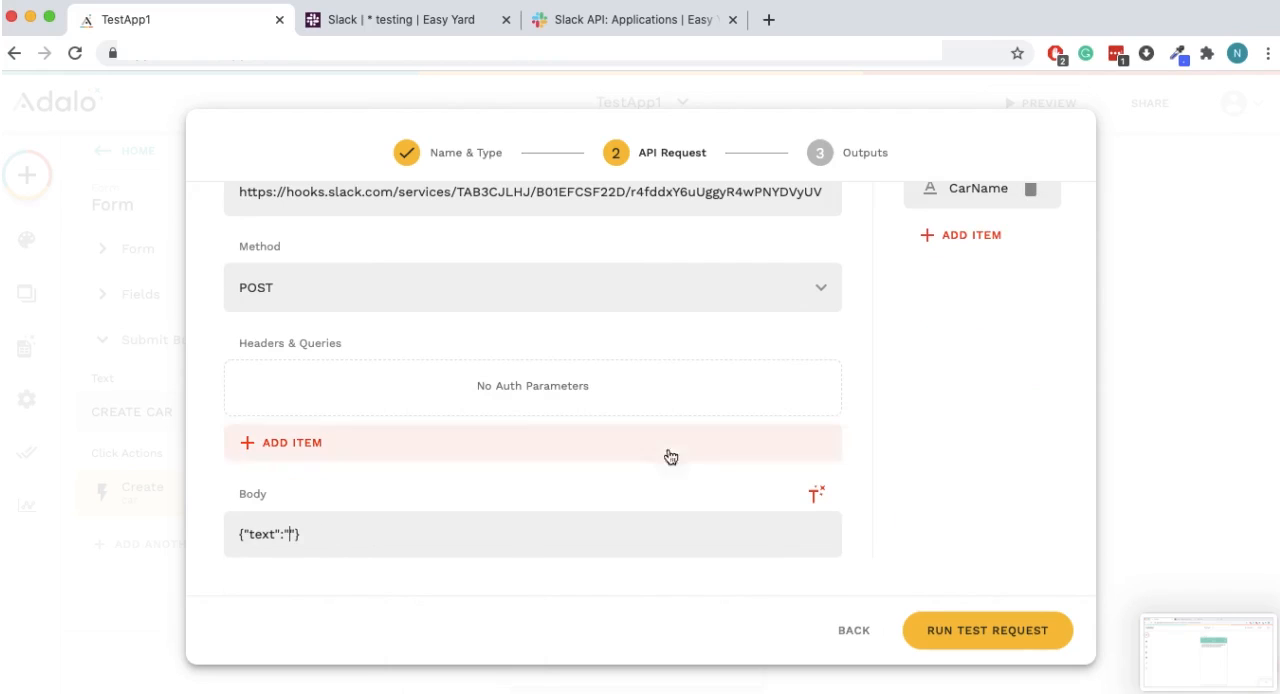
pyautogui.click(816, 494)
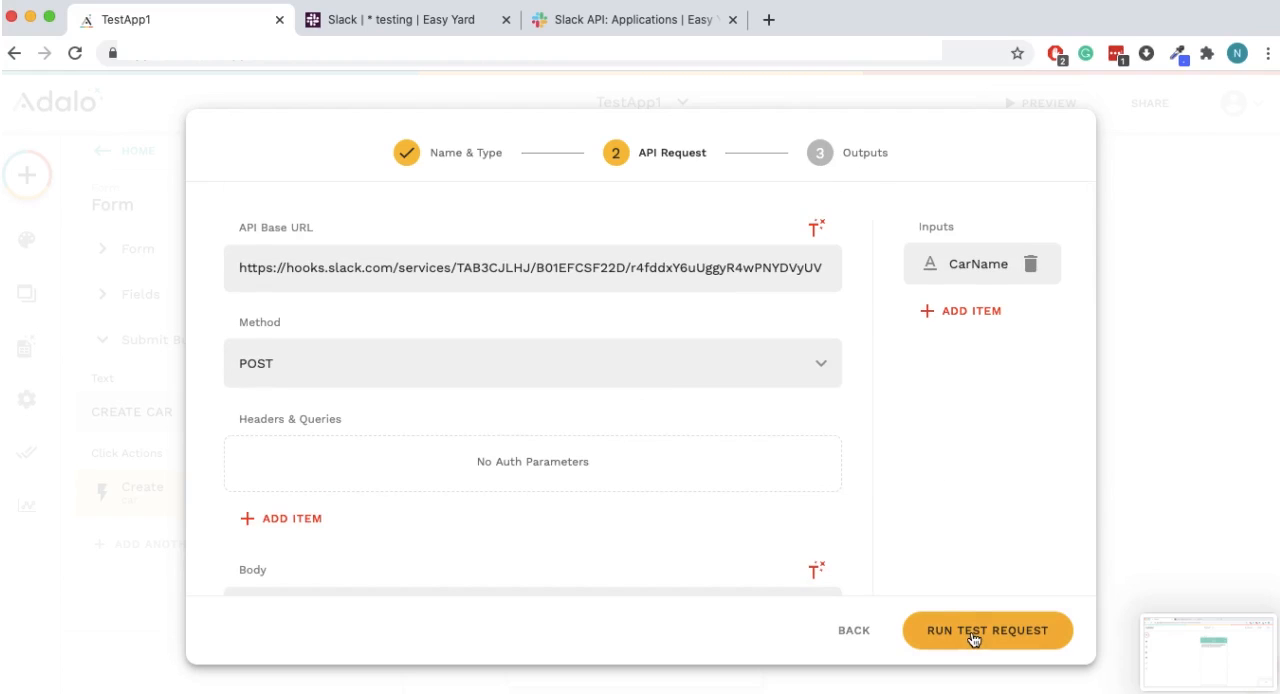
# - Give CarName the example value Ford Focus and run a test request to Slack
pyautogui.click(982, 263)
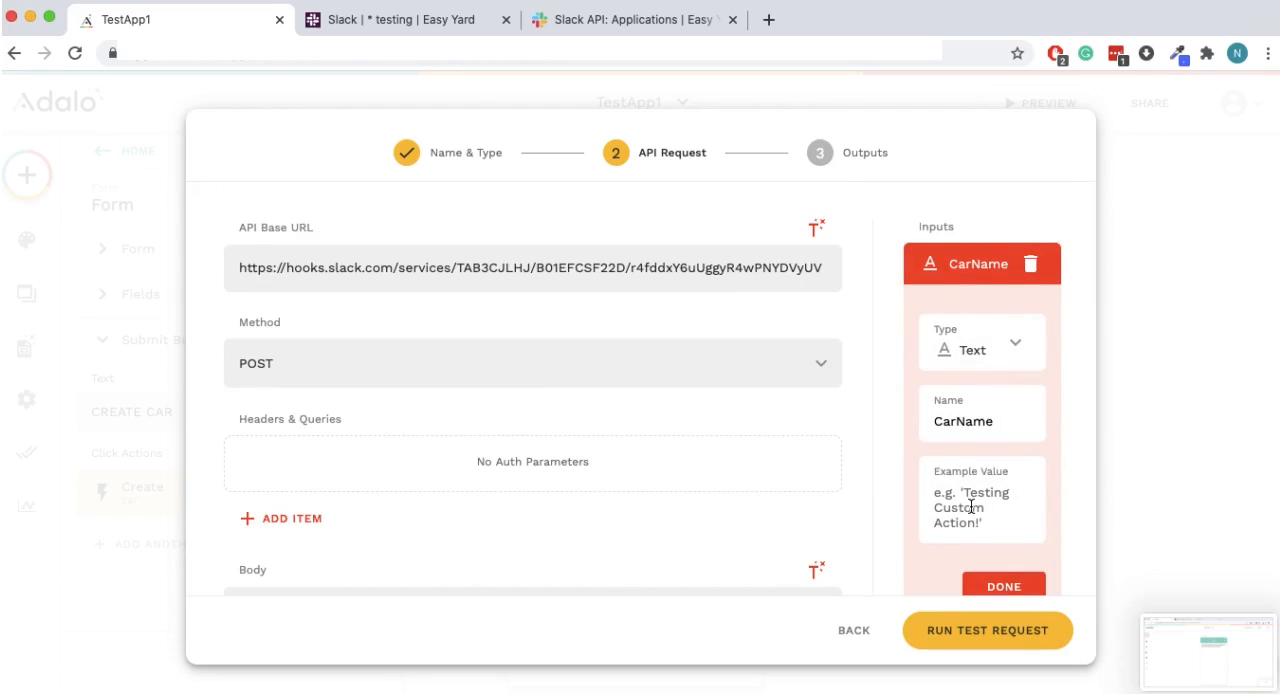
pyautogui.write('Ford Focus')
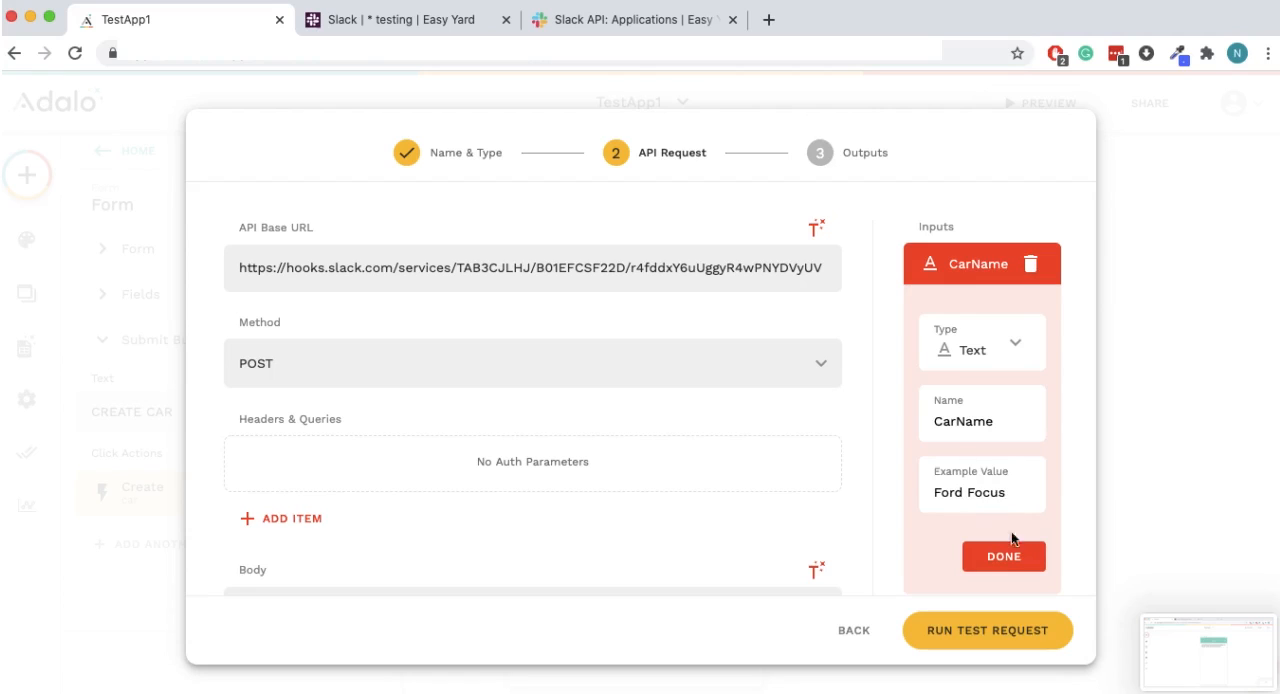
pyautogui.moveTo(983, 480)
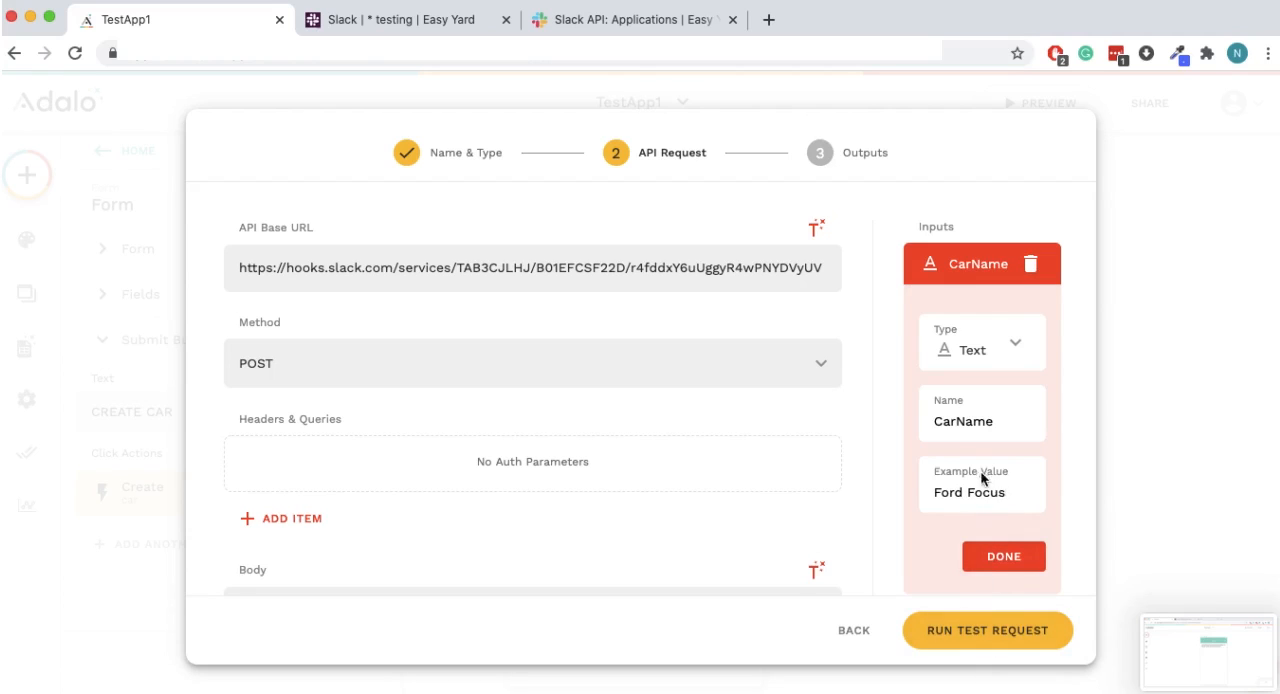
pyautogui.click(1003, 556)
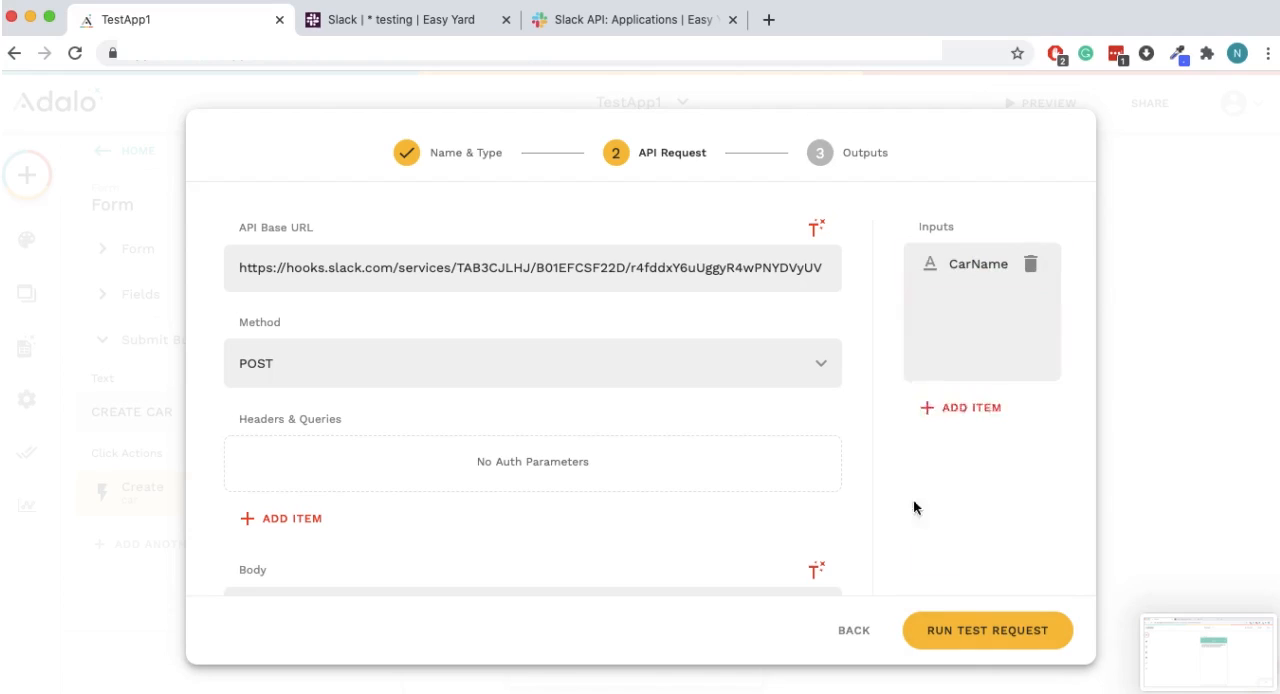
pyautogui.scroll(-3)
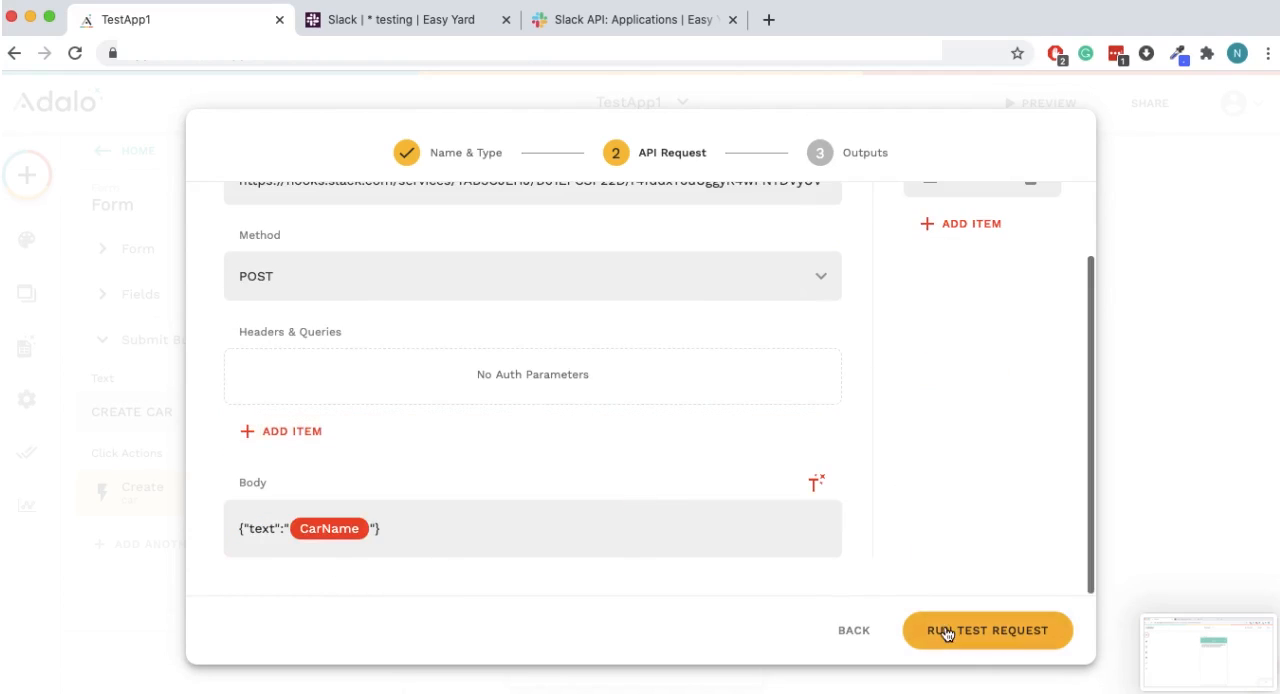
pyautogui.click(987, 630)
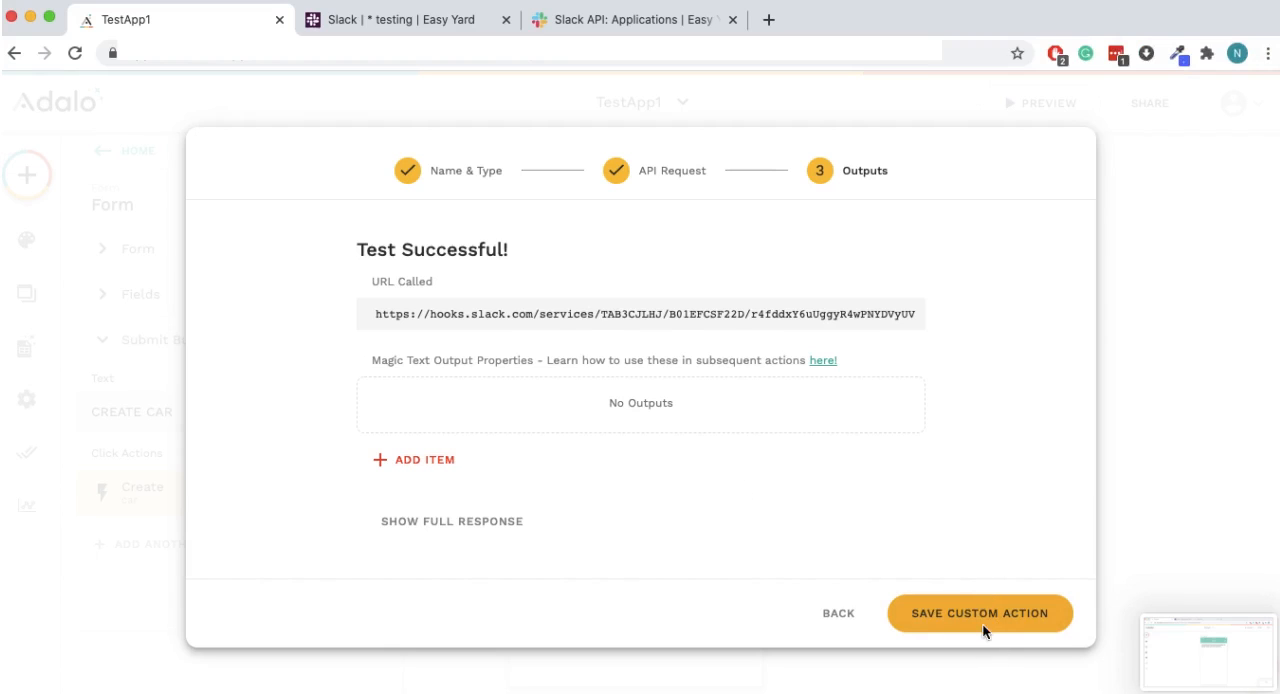
# - Save the SlackAdalo action, then submit BMW 3 Series via the preview's Create Car button
pyautogui.click(979, 613)
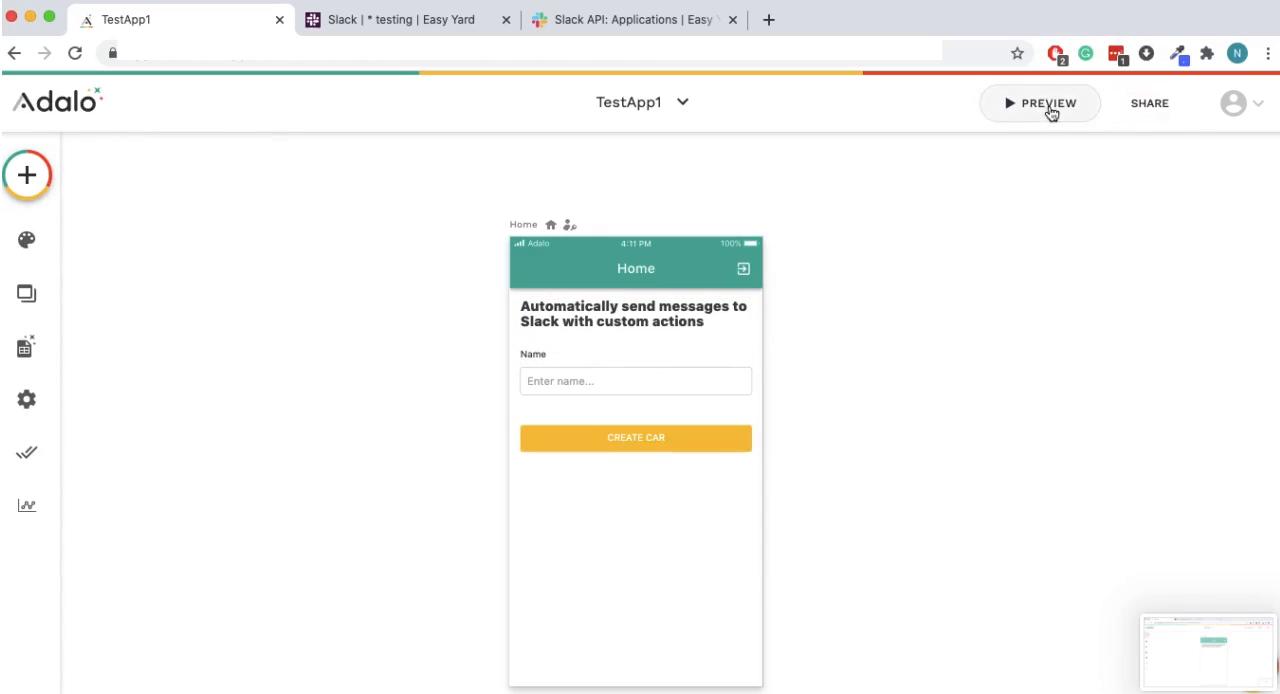
pyautogui.click(1040, 103)
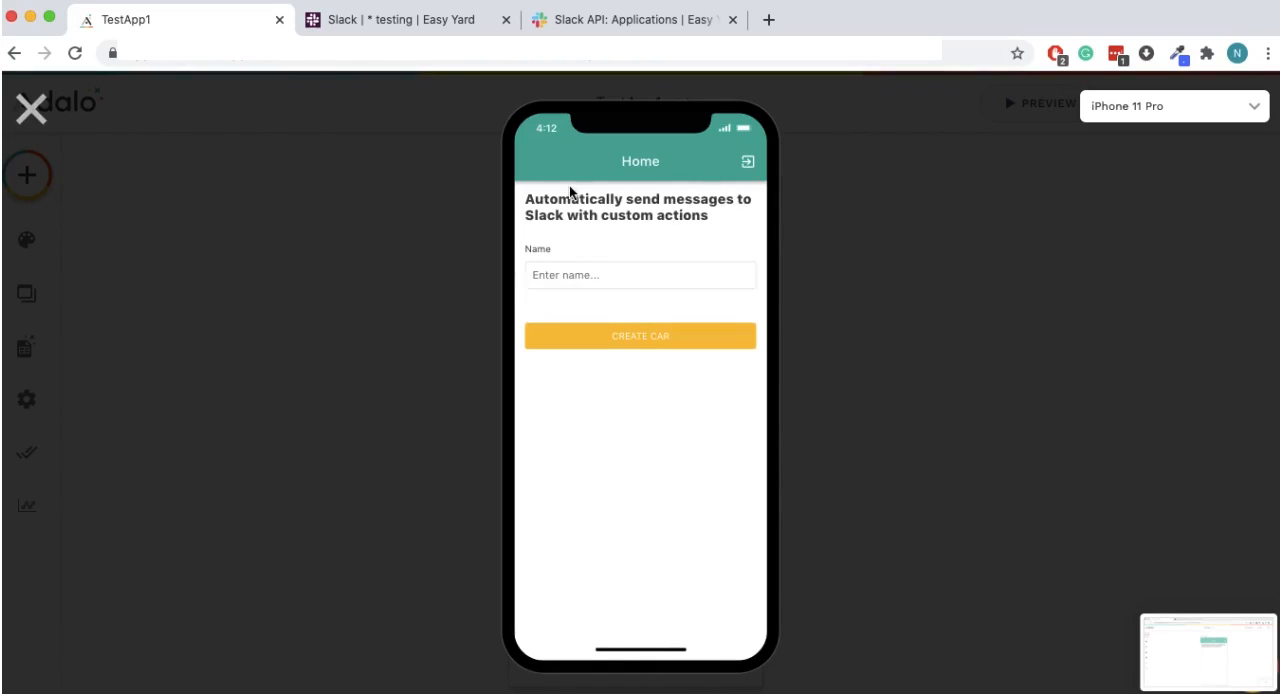
pyautogui.write('BMW')
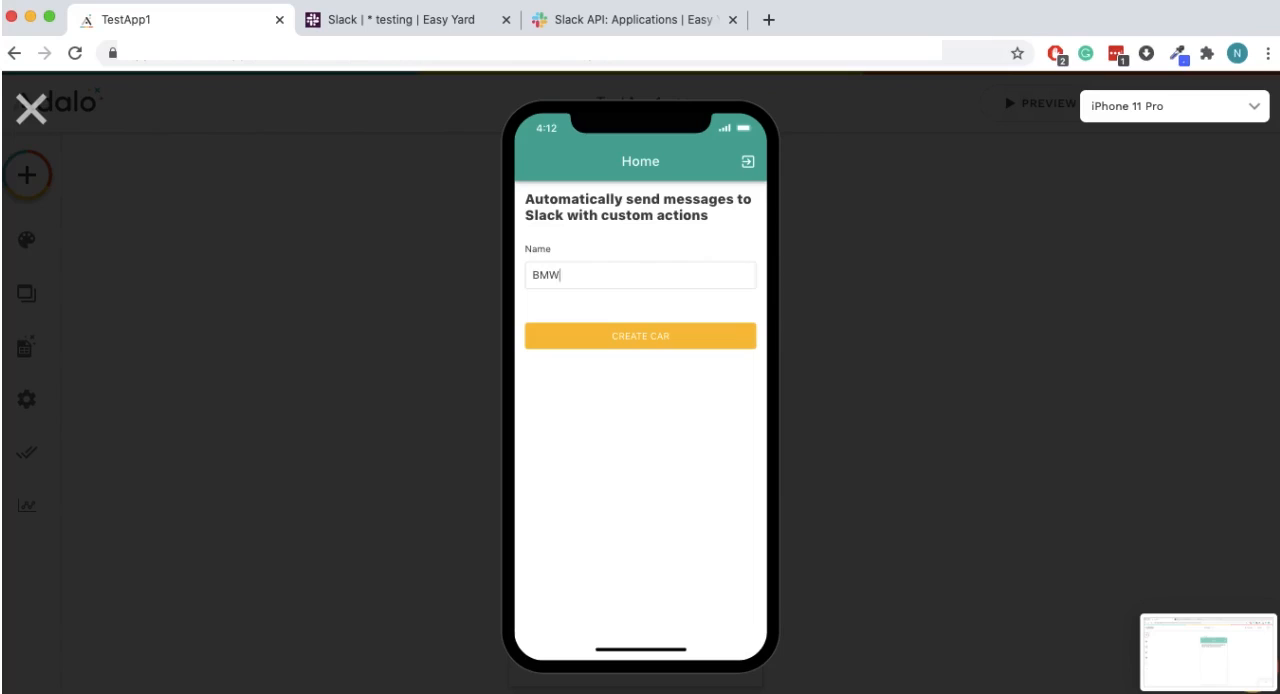
pyautogui.write('3 Series')
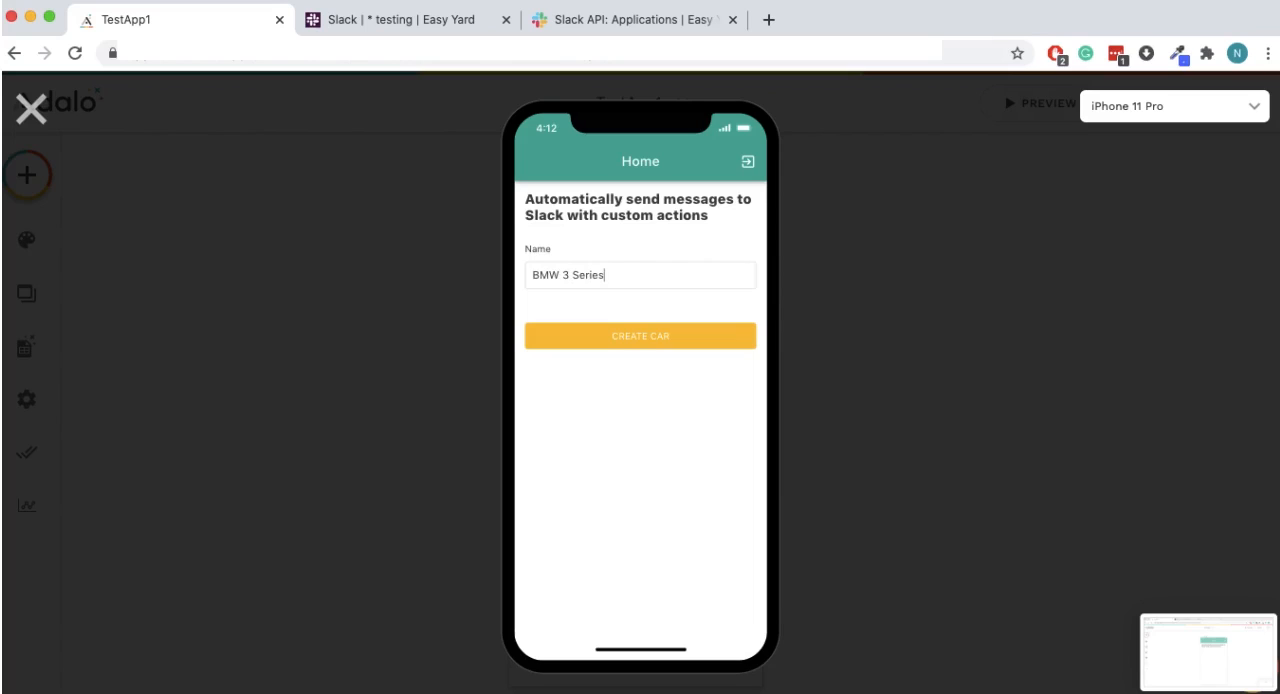
pyautogui.click(640, 335)
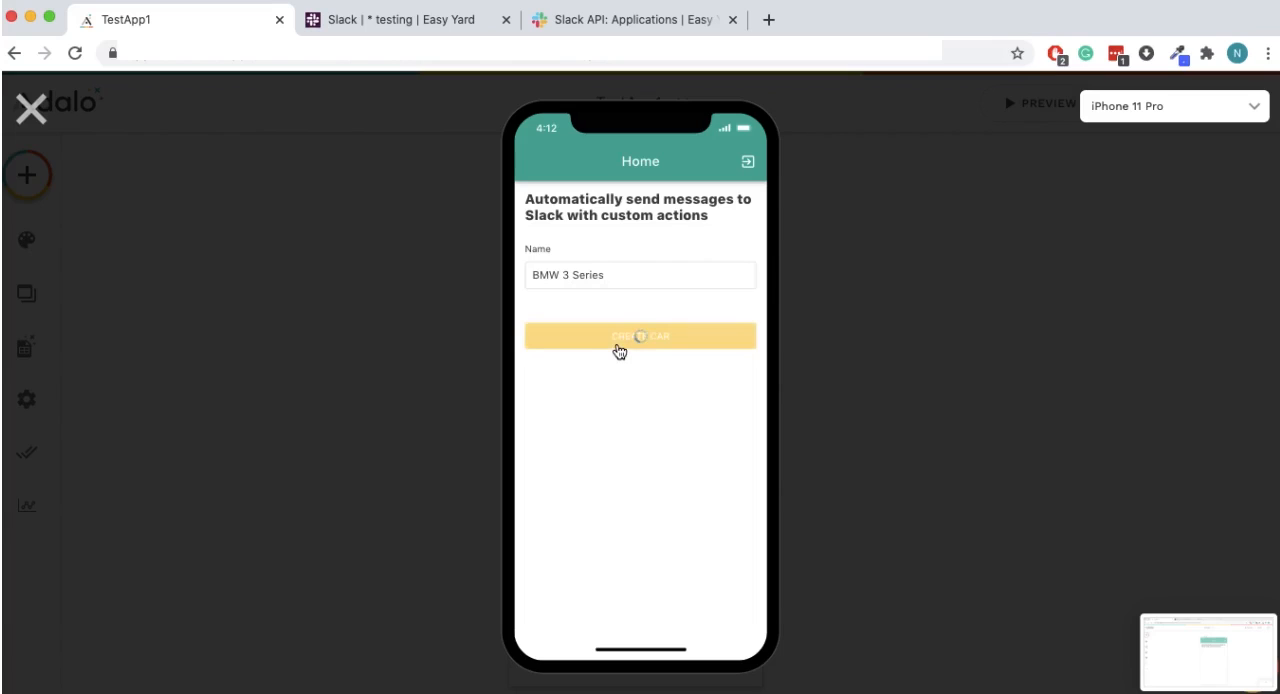
pyautogui.click(639, 336)
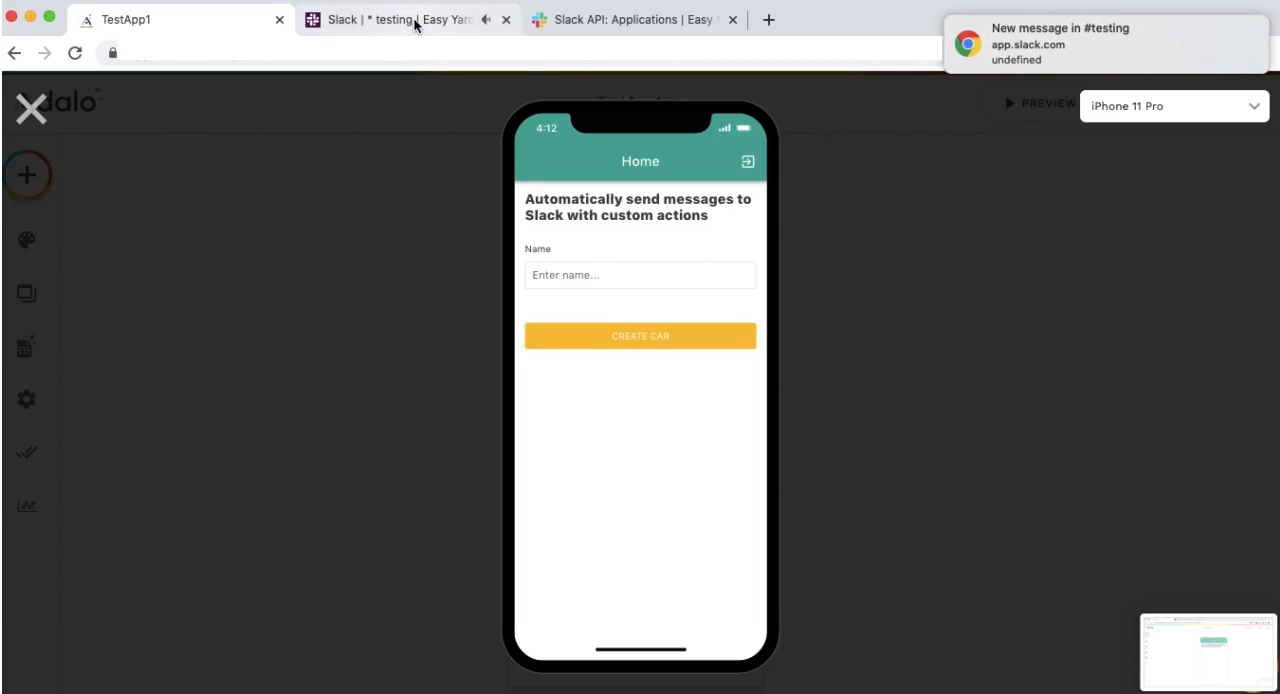
# - View #testing in Slack: posts read Hello, World!, Ford Focus, then undefined
pyautogui.click(400, 19)
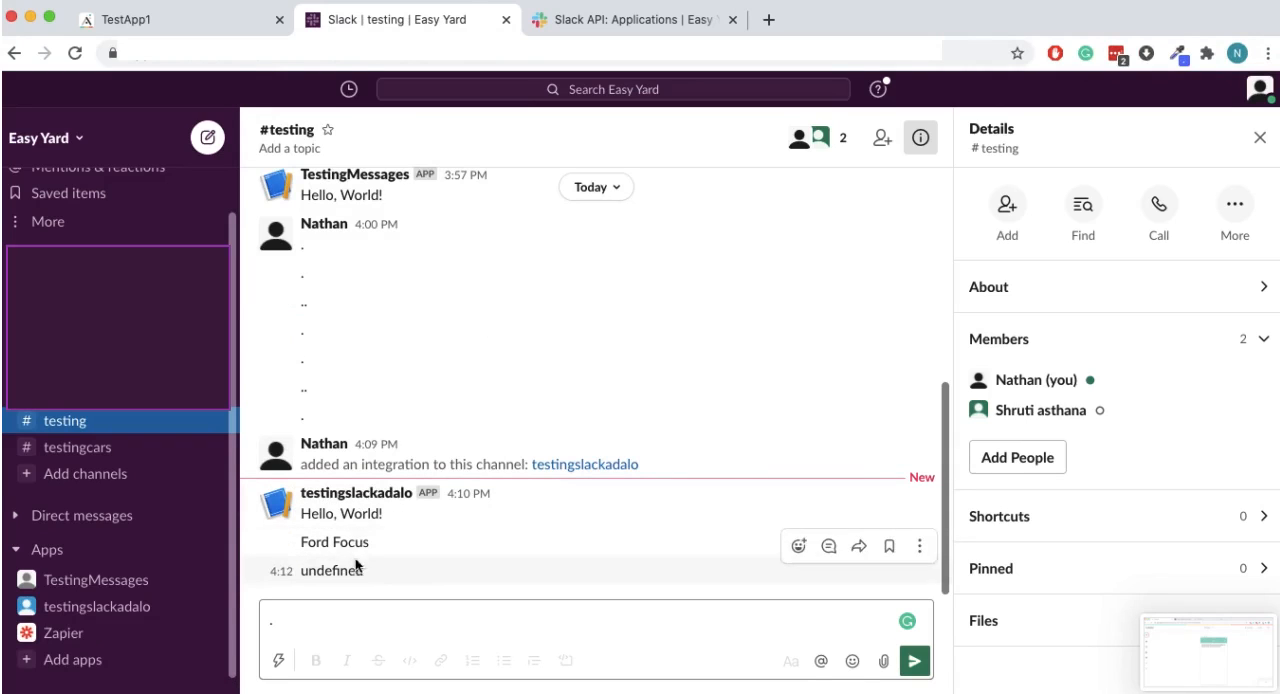
pyautogui.moveTo(349, 563)
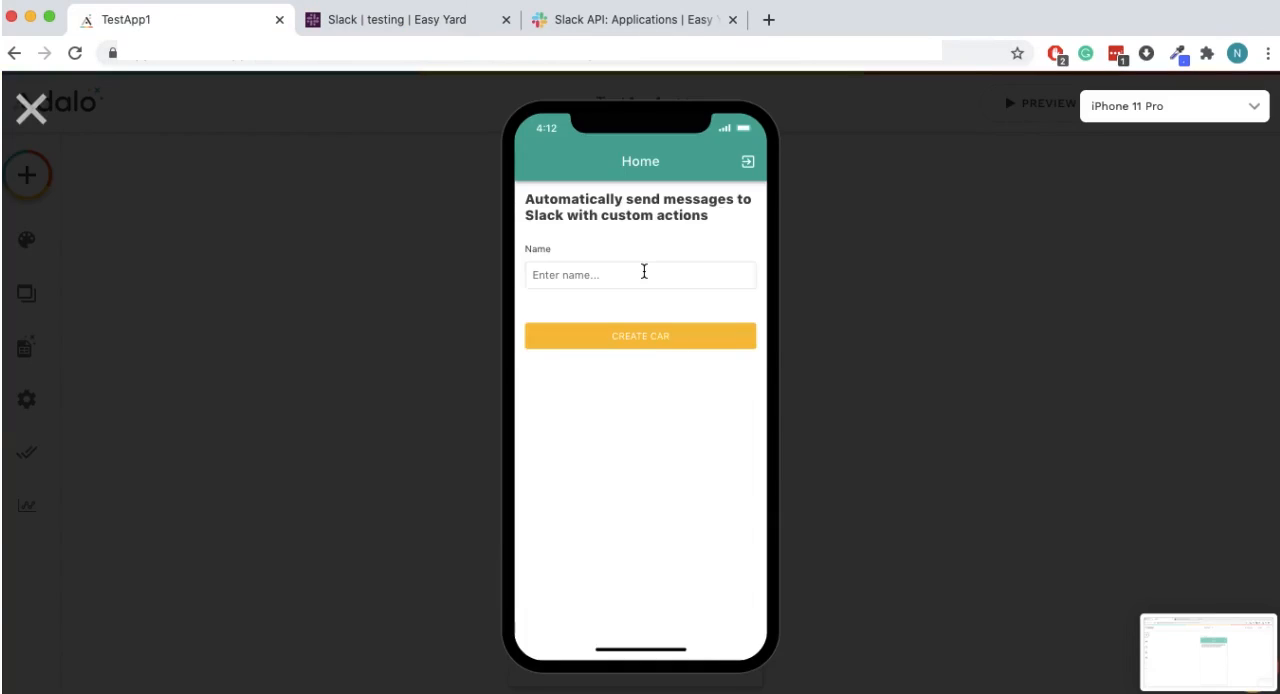
# - Submit a Hello test entry in the preview, then select the Form component
pyautogui.click(640, 336)
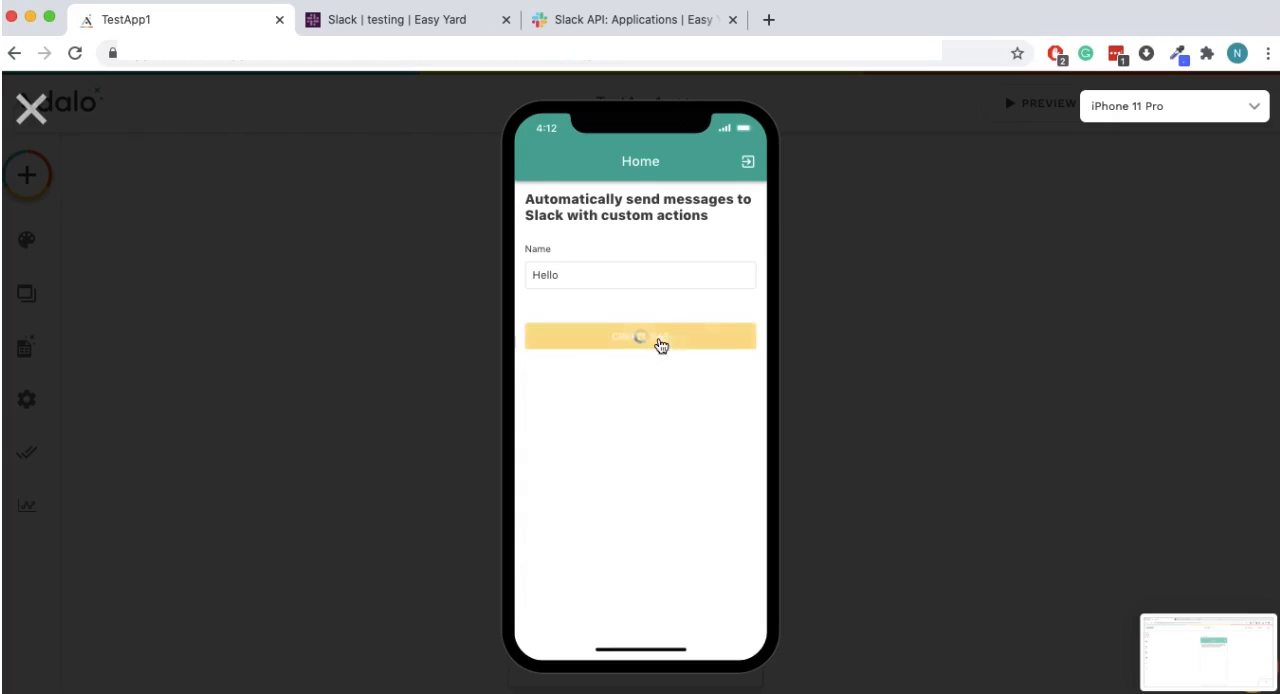
pyautogui.click(640, 336)
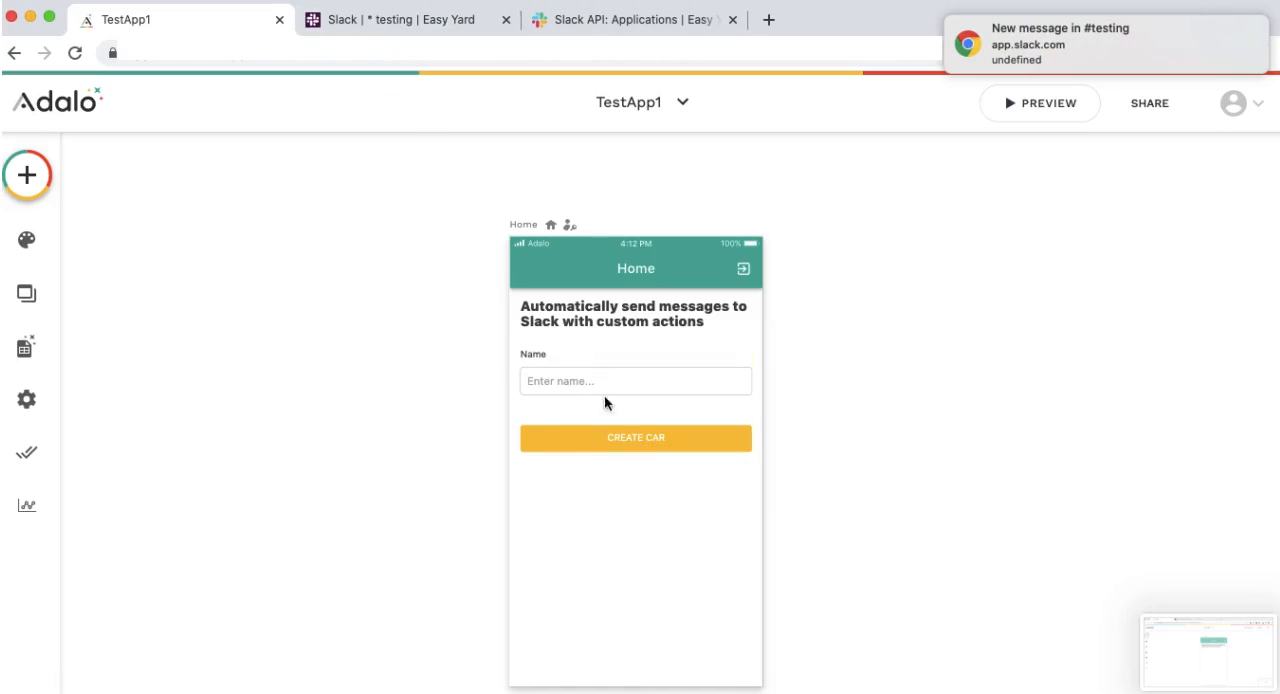
pyautogui.click(635, 400)
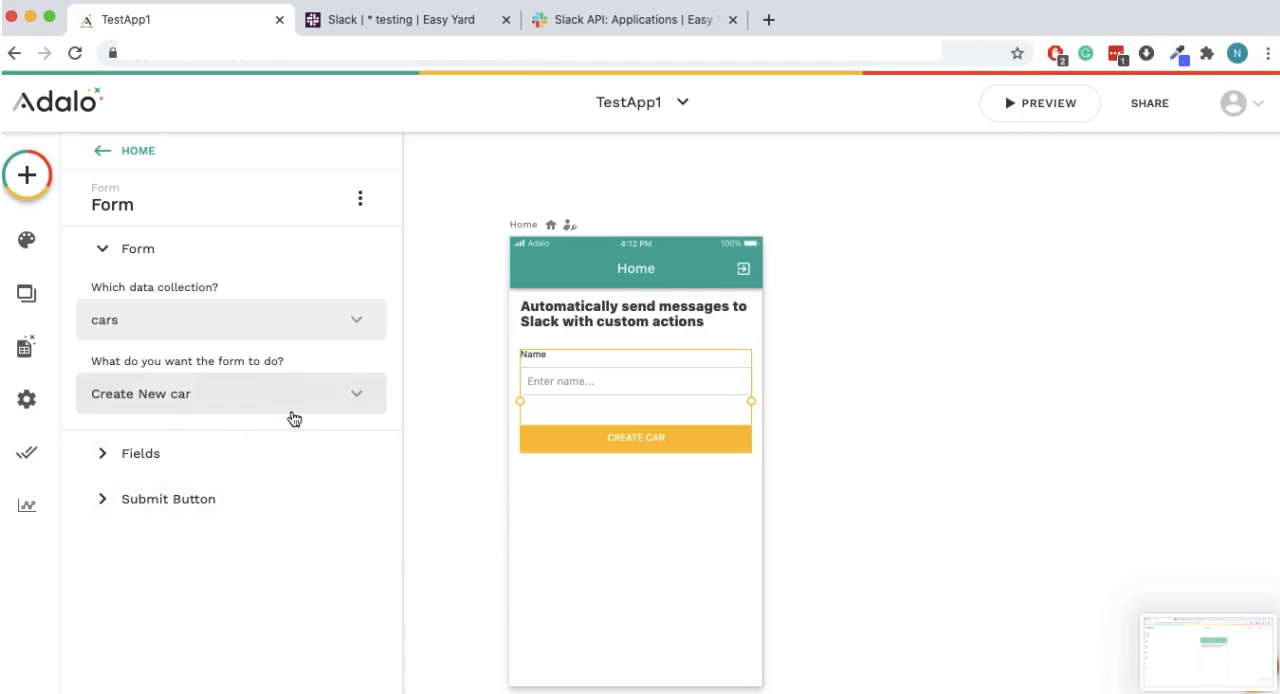
# - Map the Submit Button's SlackAdalo CarName input to Form Inputs > Car name
pyautogui.click(168, 498)
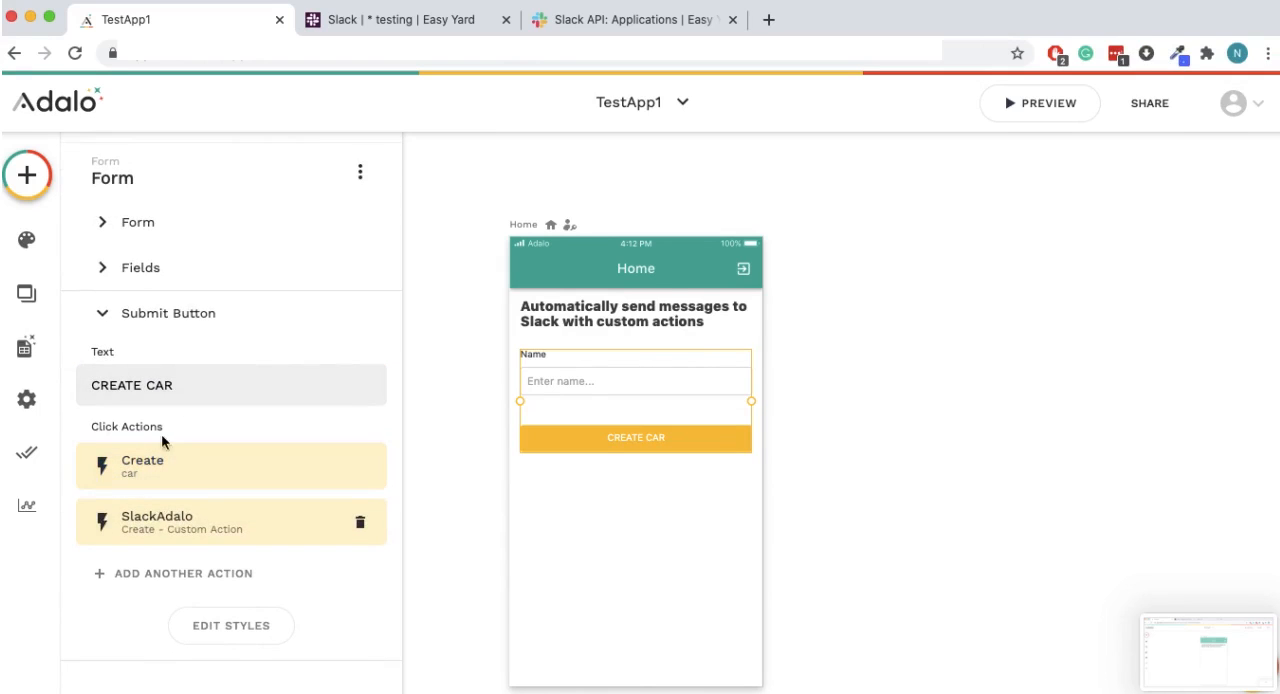
pyautogui.click(157, 521)
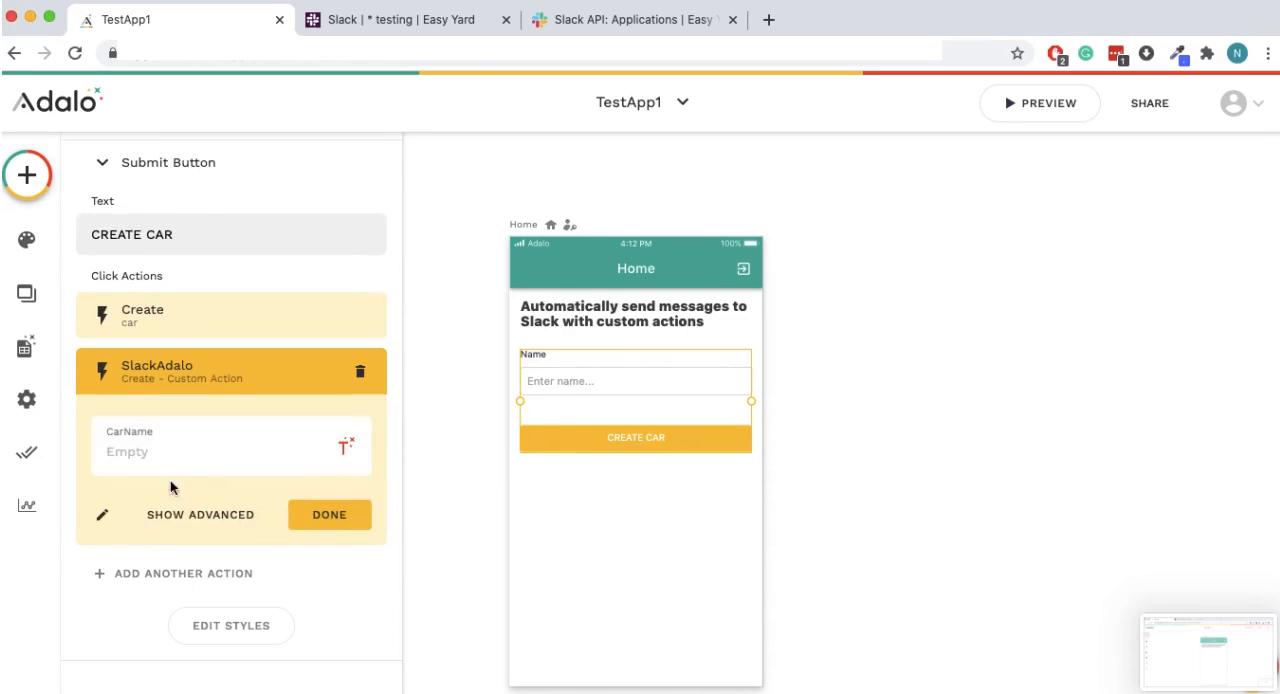
pyautogui.click(345, 446)
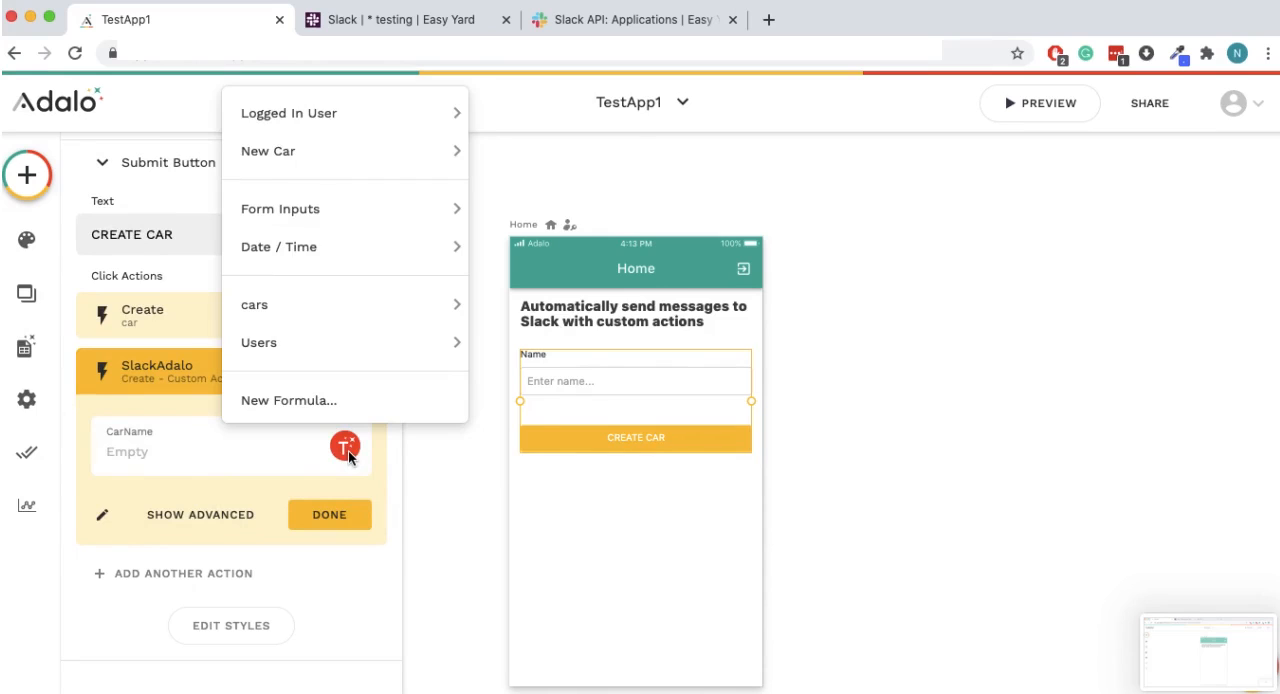
pyautogui.moveTo(300, 151)
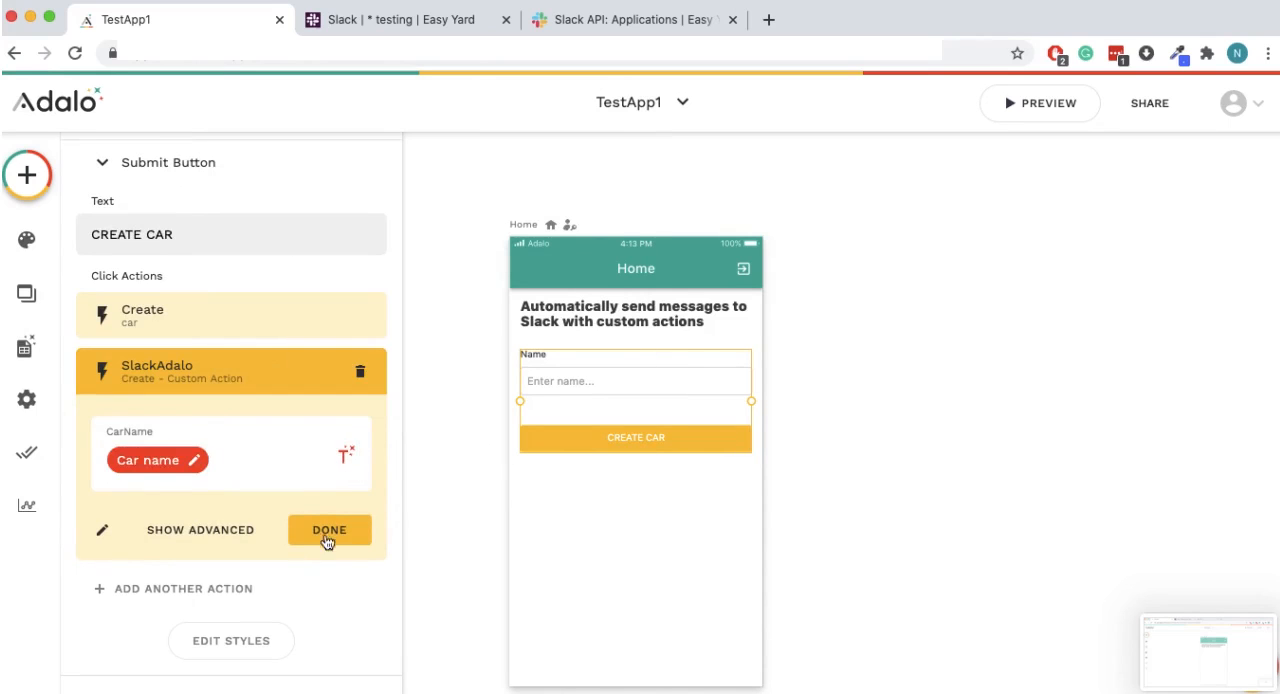
pyautogui.click(329, 530)
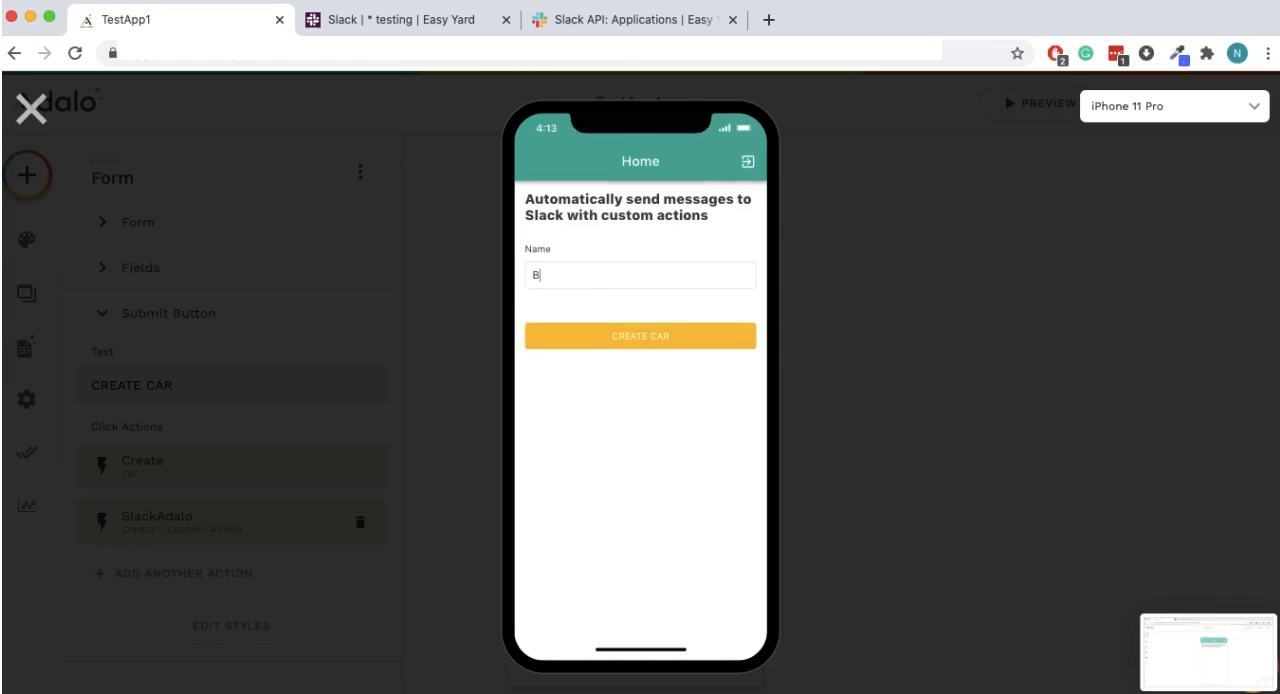
# - Enter BMW 3 Series in the preview form's Name field and create the car
pyautogui.write('MW 3 Series')
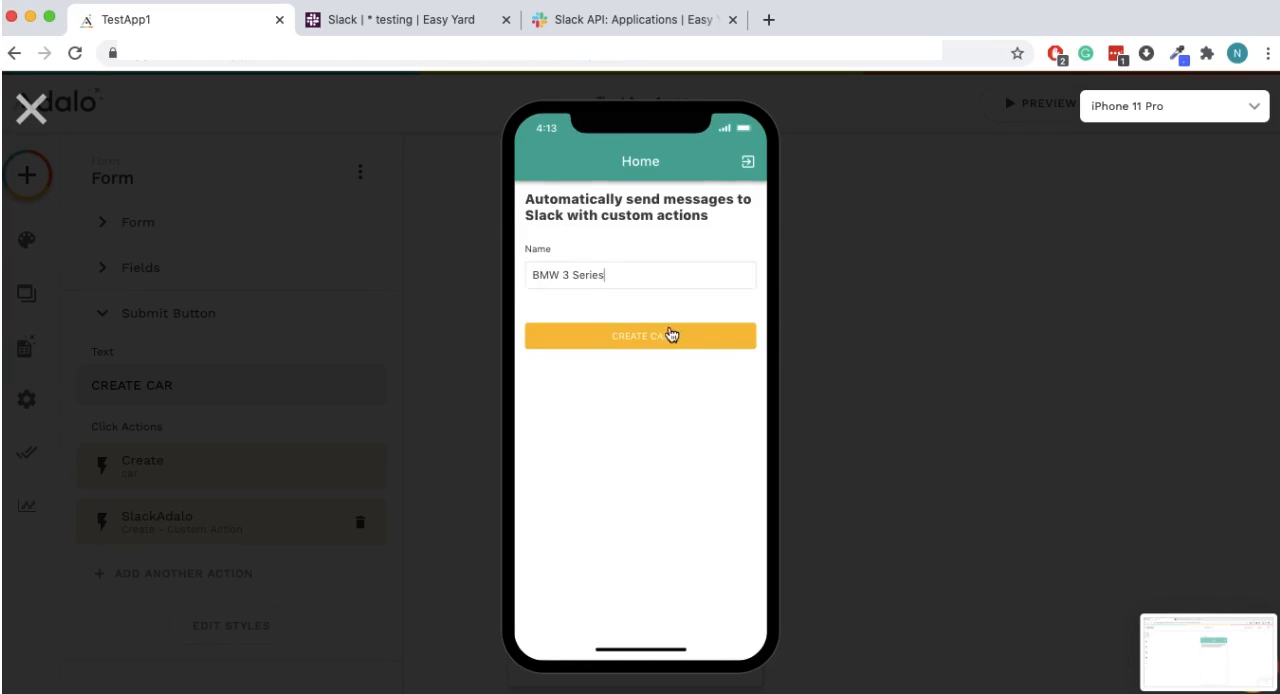
pyautogui.click(640, 335)
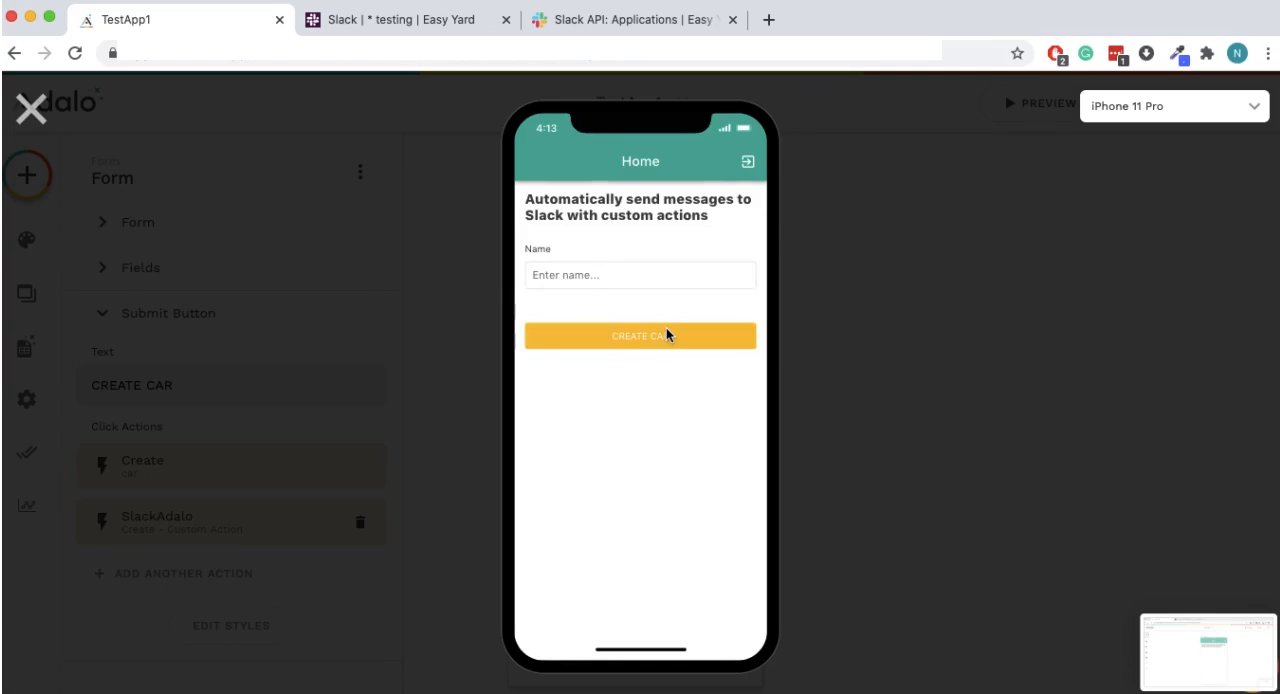